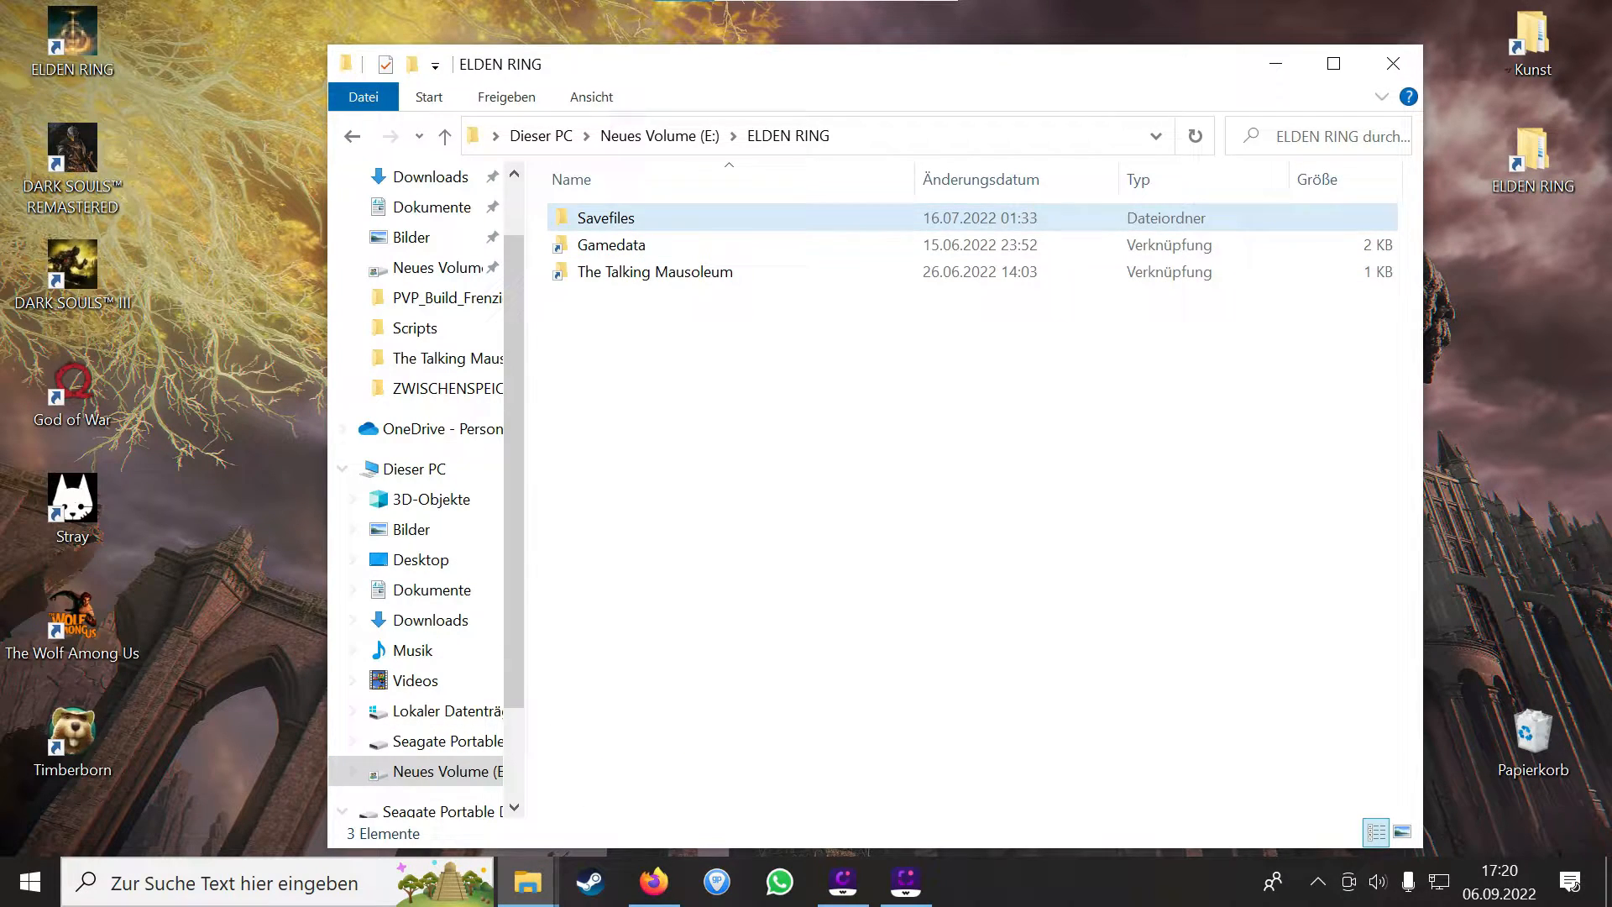
- Follow the Elden Ring - Savefile shortcut from Savefiles, go up to AppData and check the hidden-items view setting
double_click(604, 216)
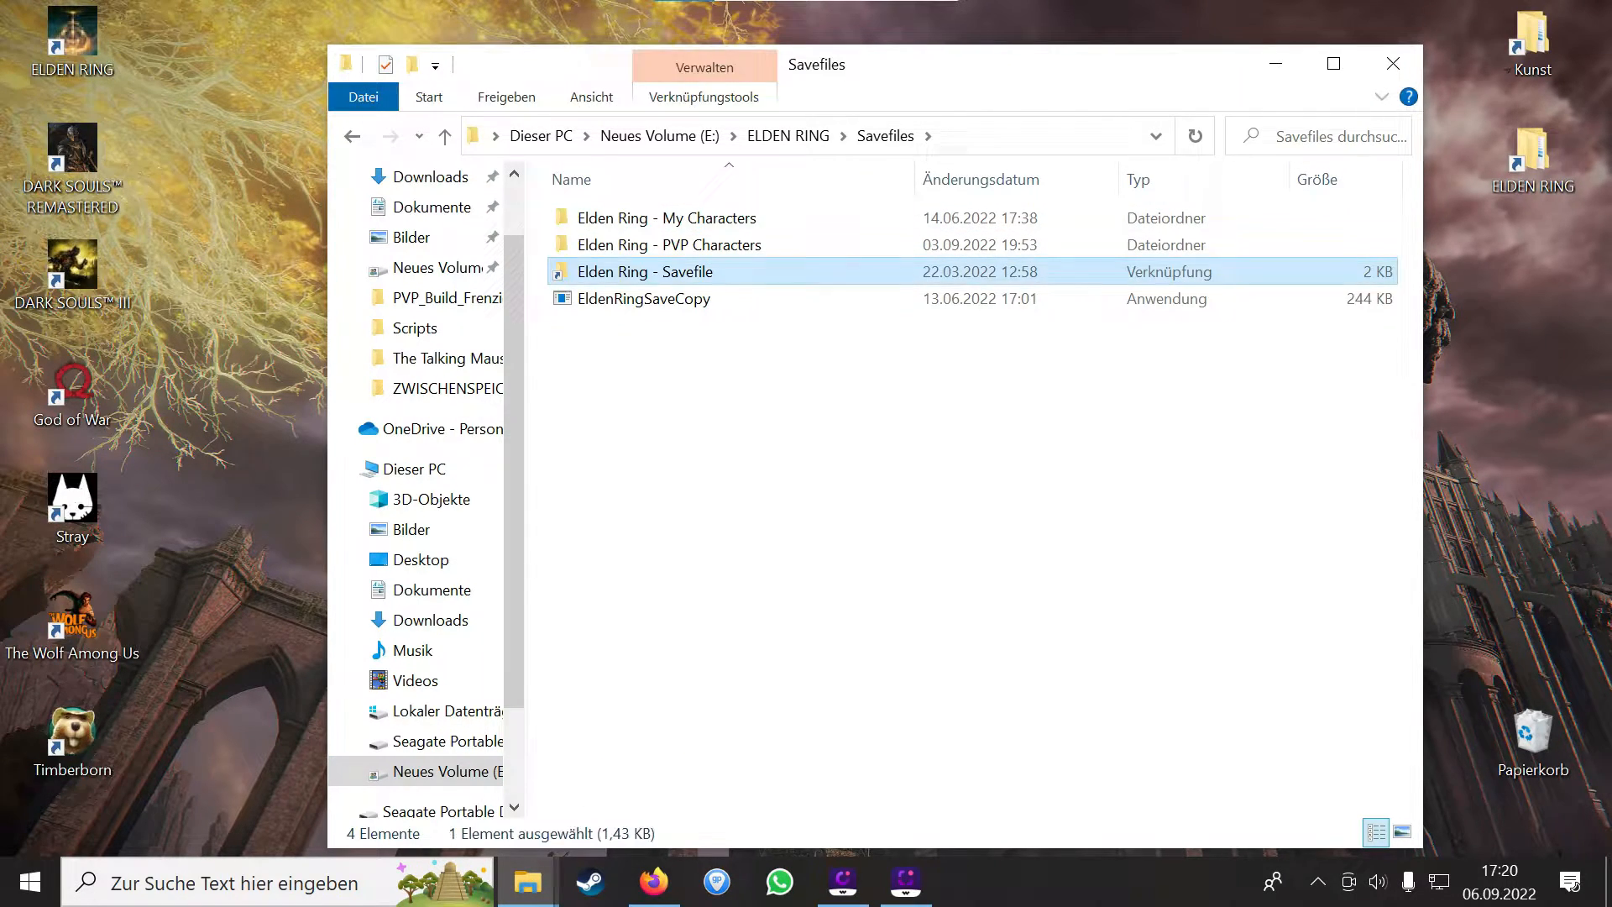
double_click(645, 272)
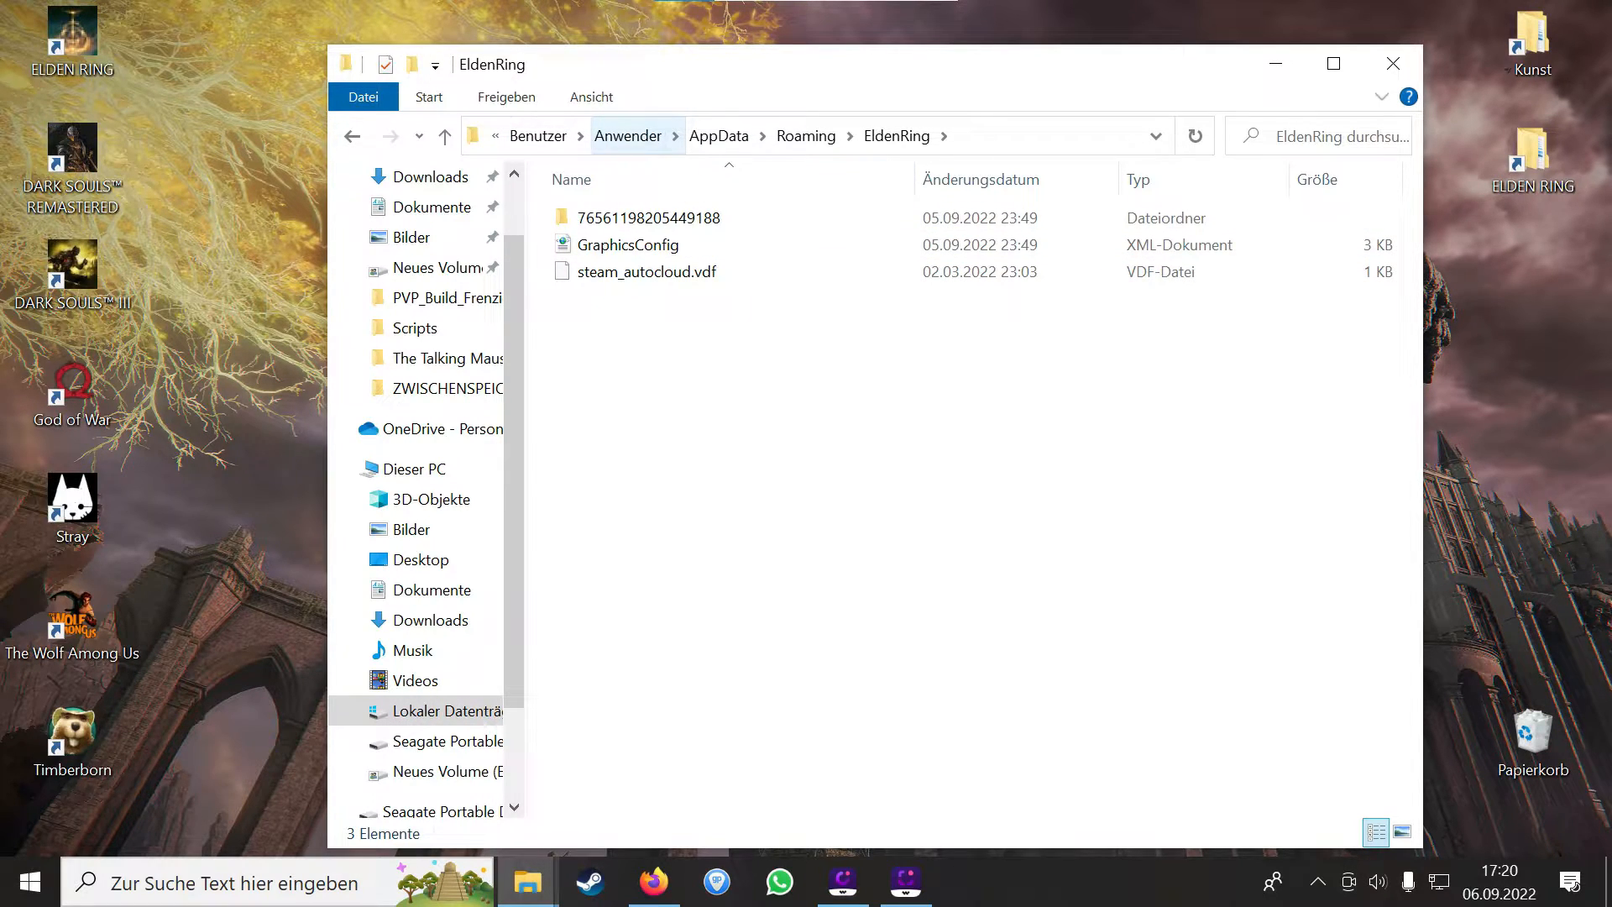
mouse_move(719, 134)
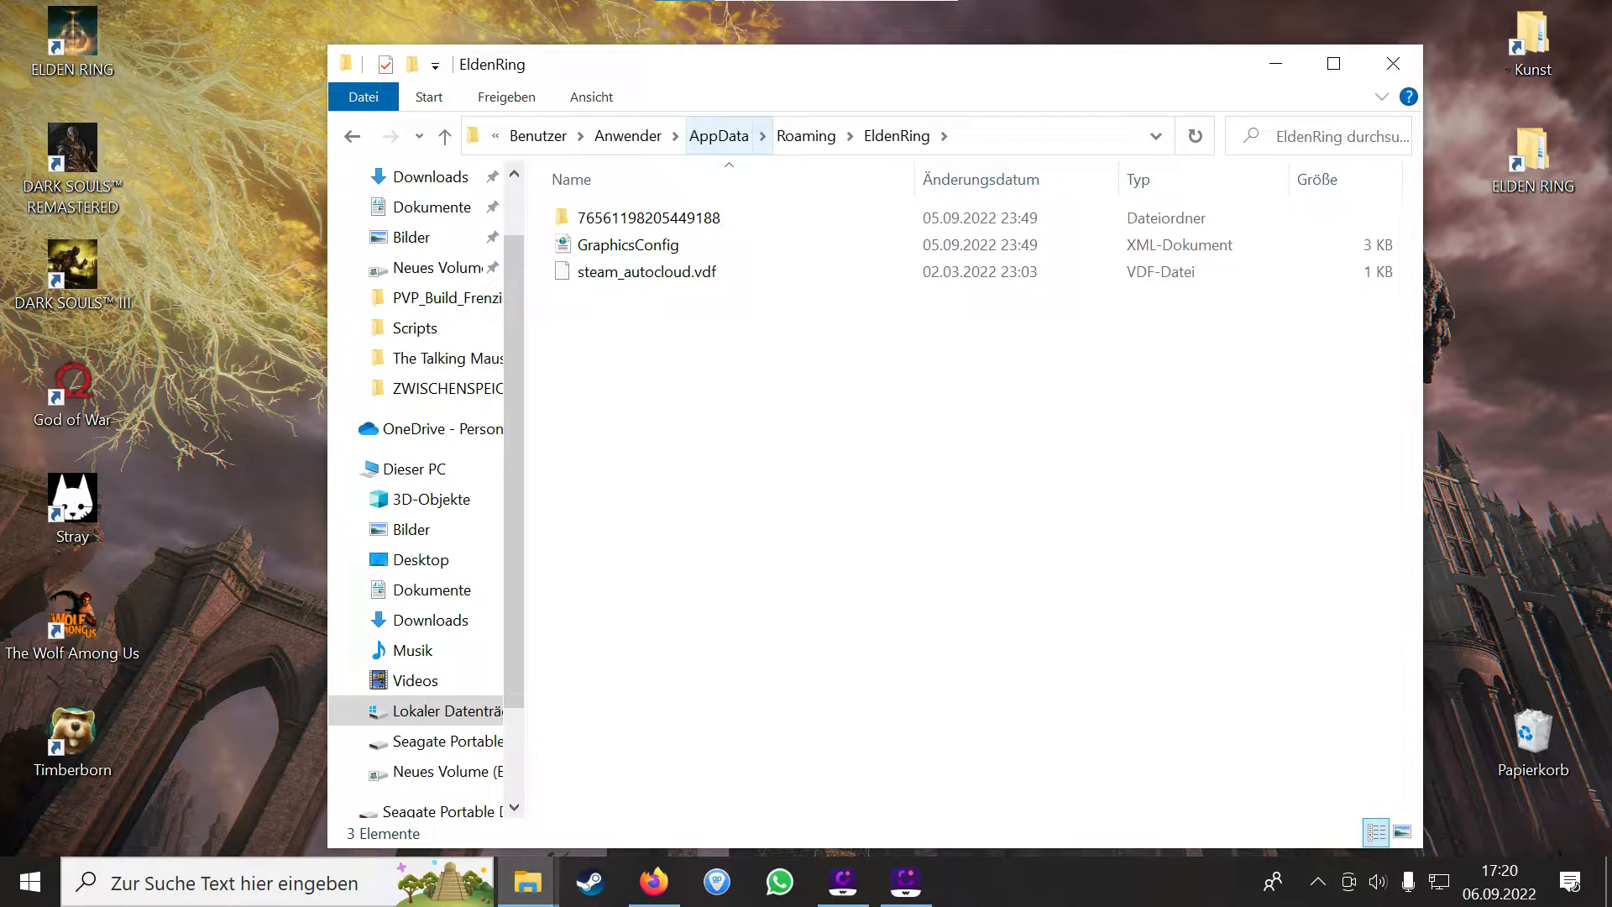
click(717, 134)
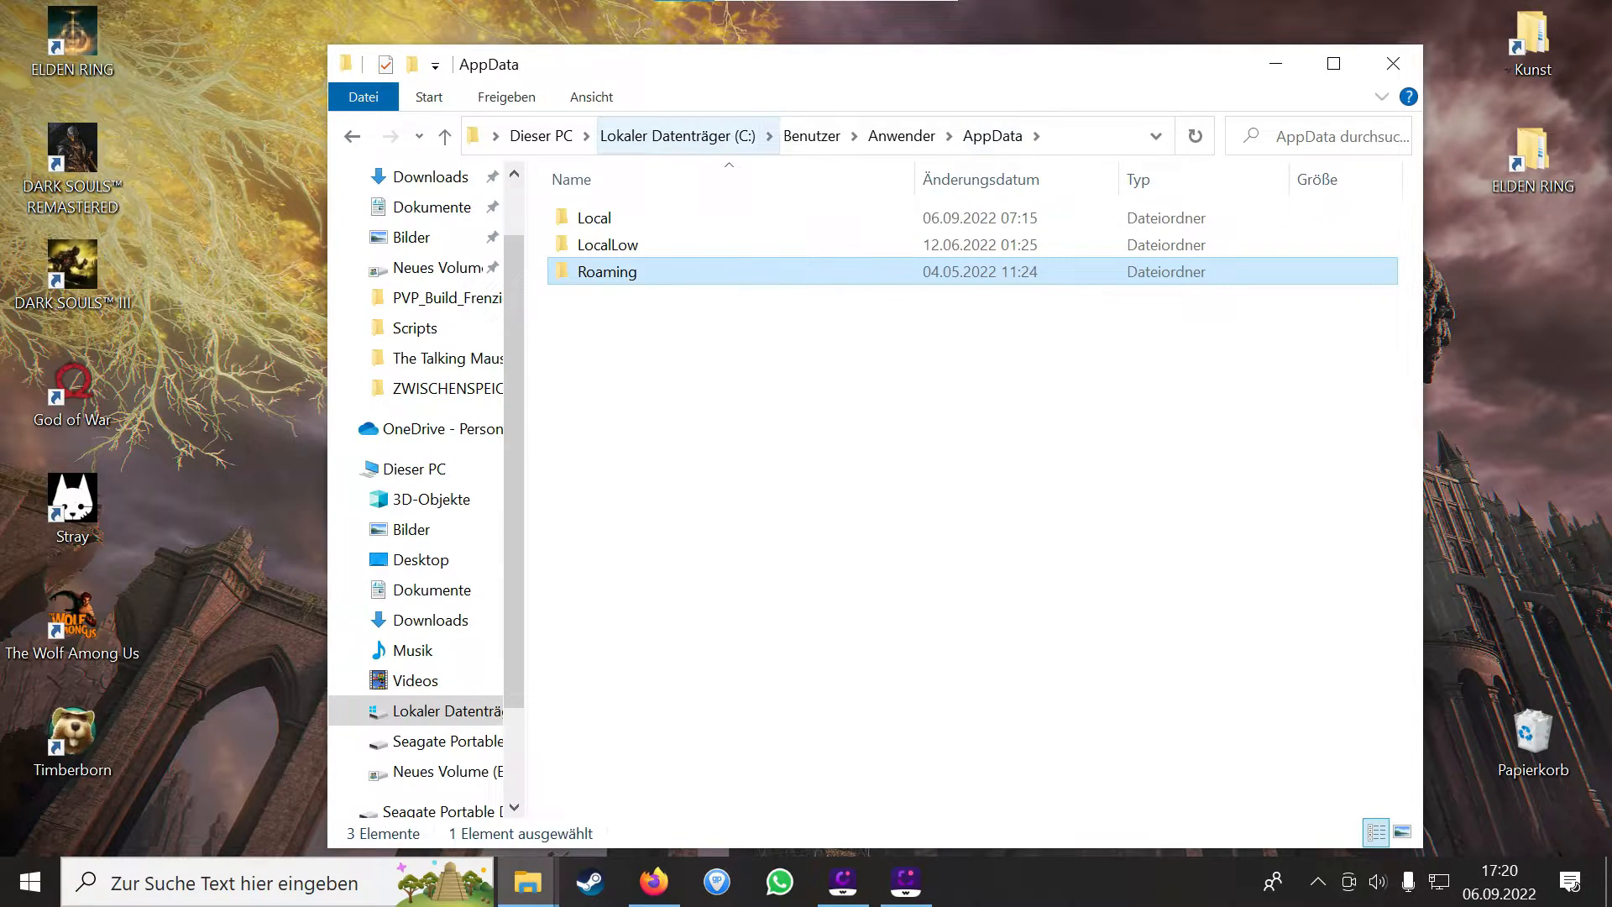
click(590, 97)
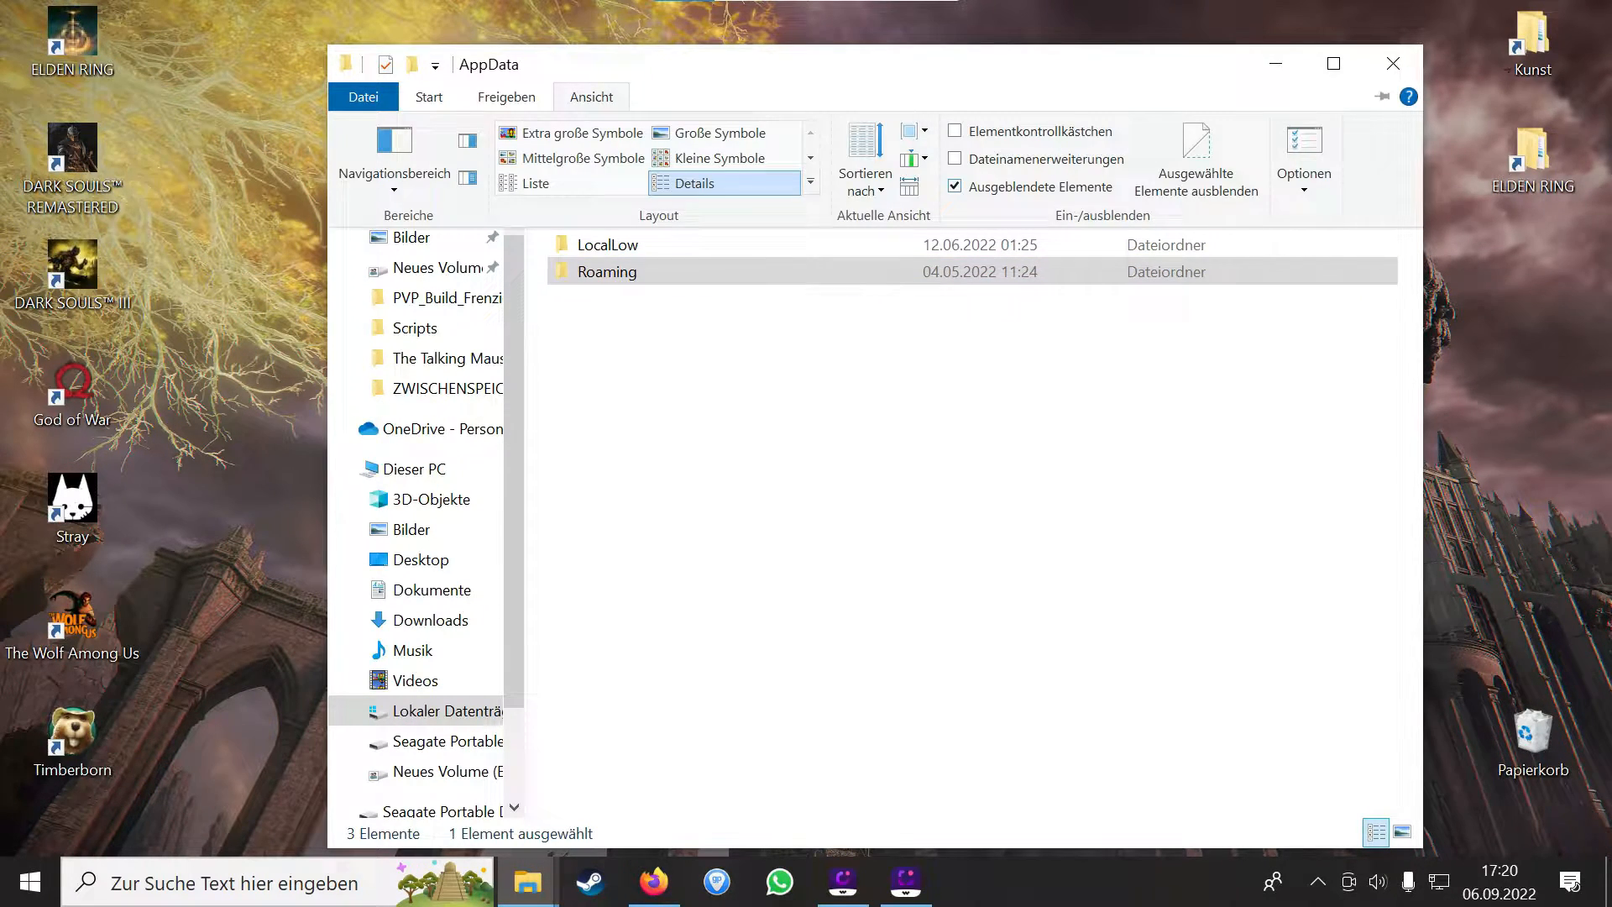
mouse_move(1029, 187)
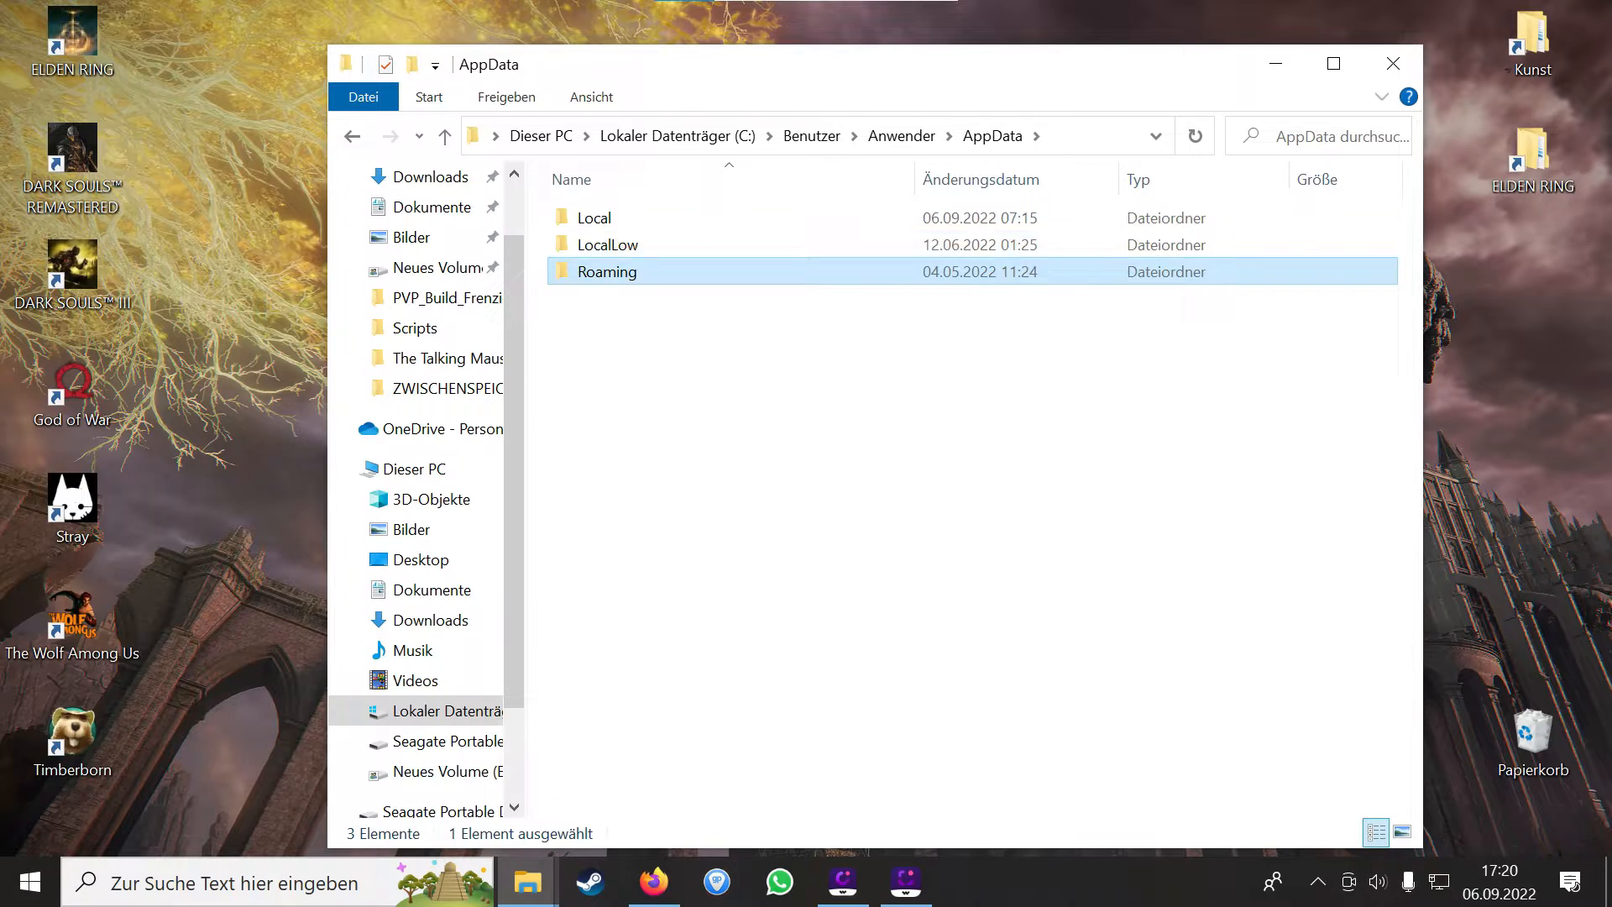
- Drill into Roaming > EldenRing > the numbered folder and inspect ER0000.sl2 and ER0000.sl2.bak
double_click(606, 272)
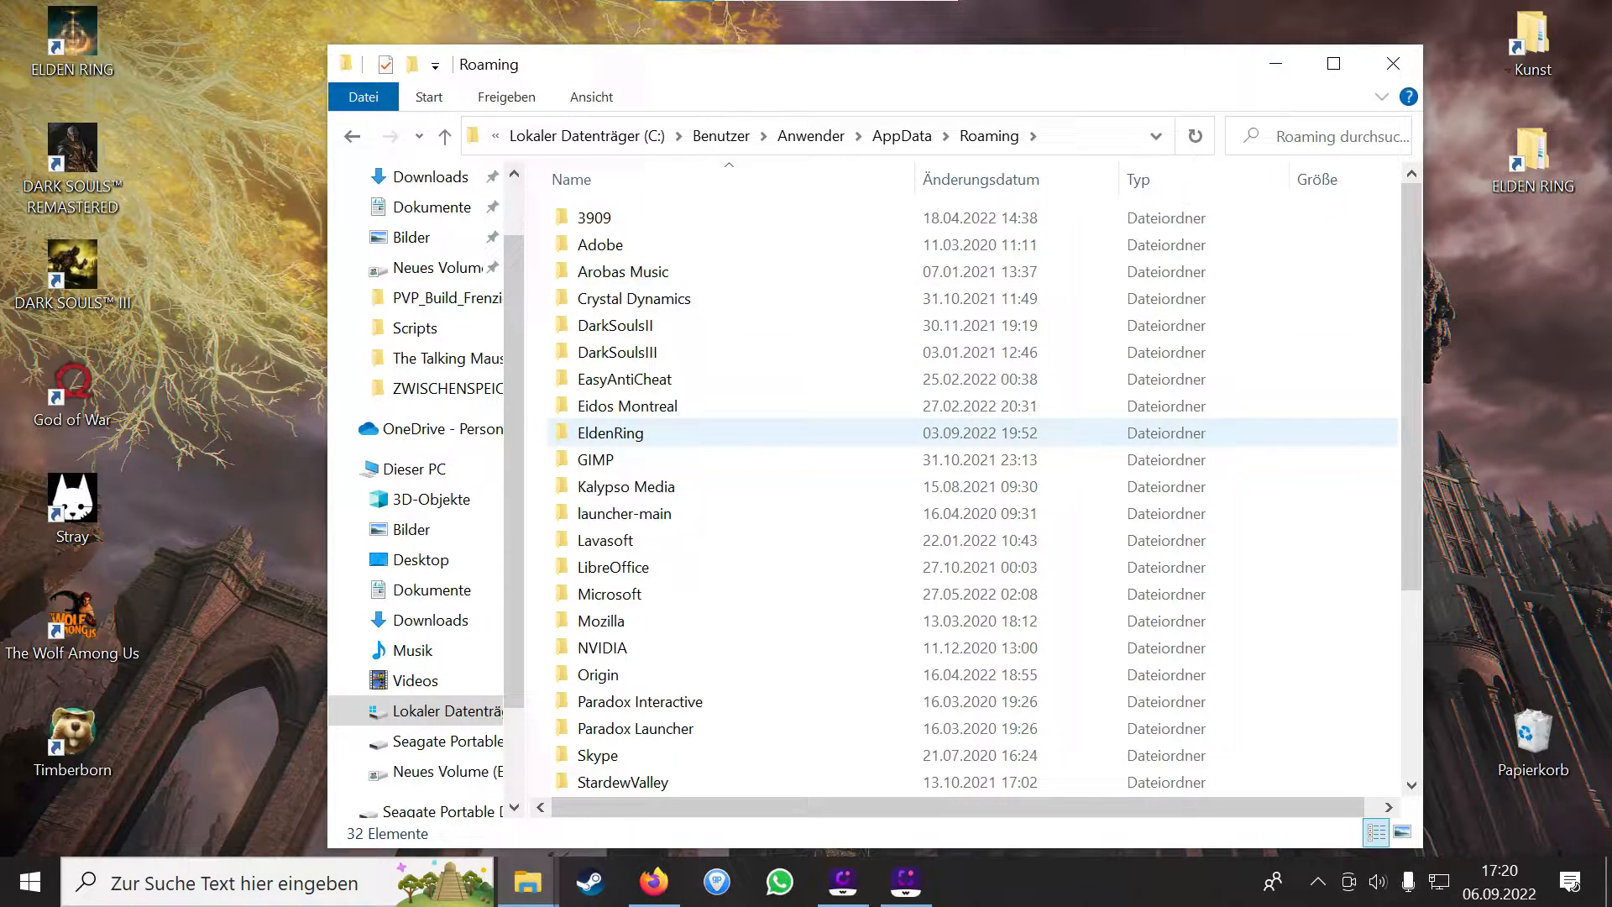
double_click(610, 431)
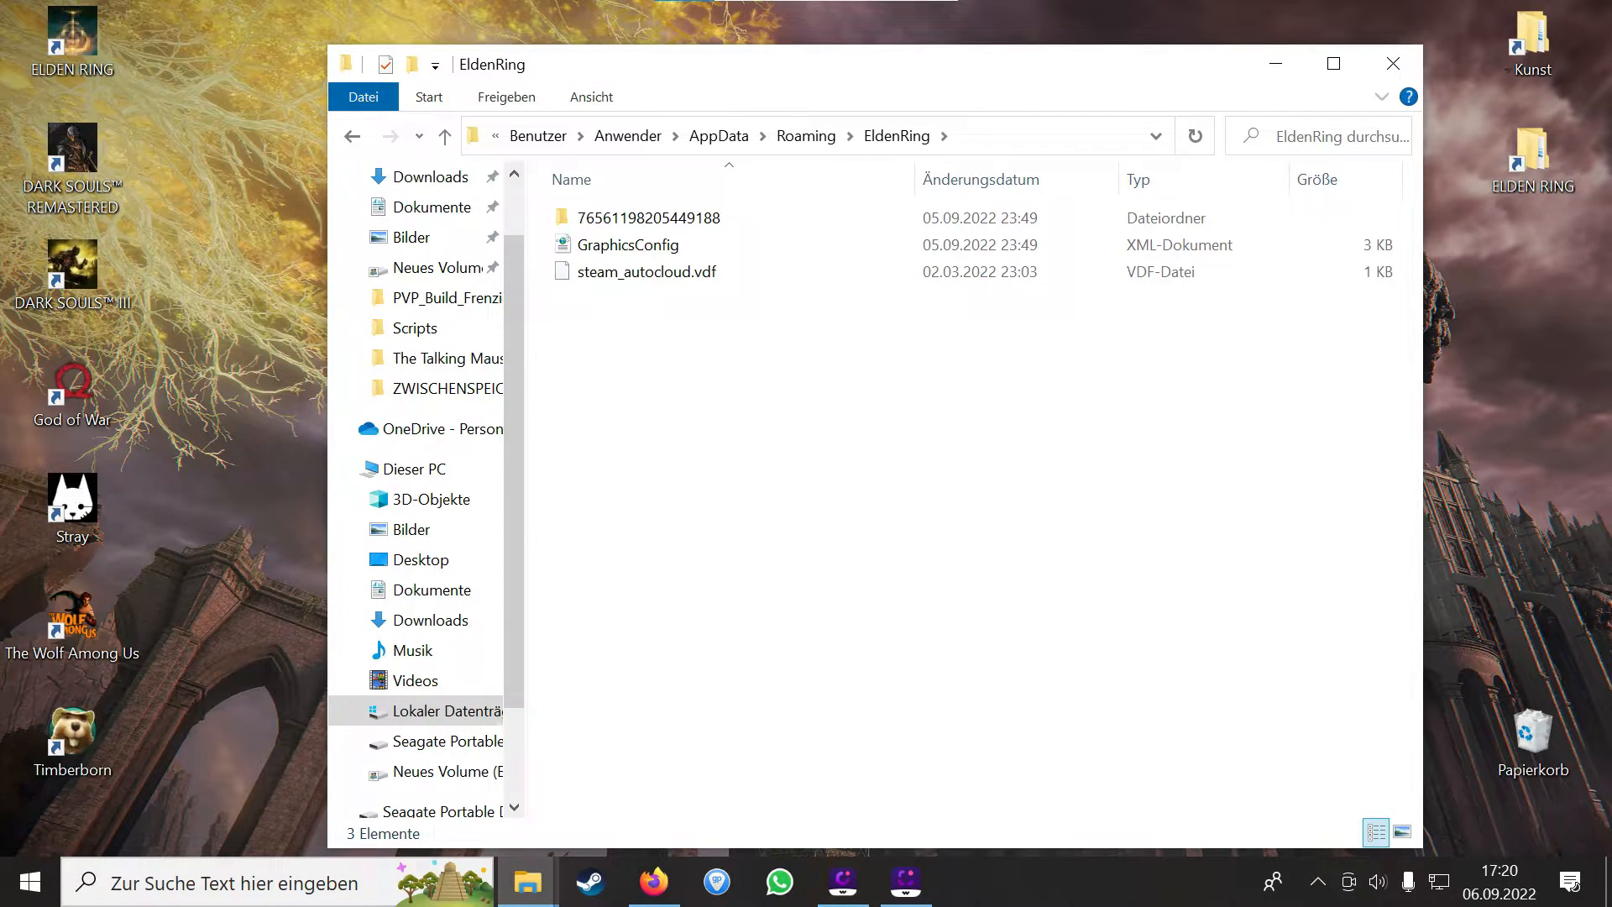
double_click(649, 217)
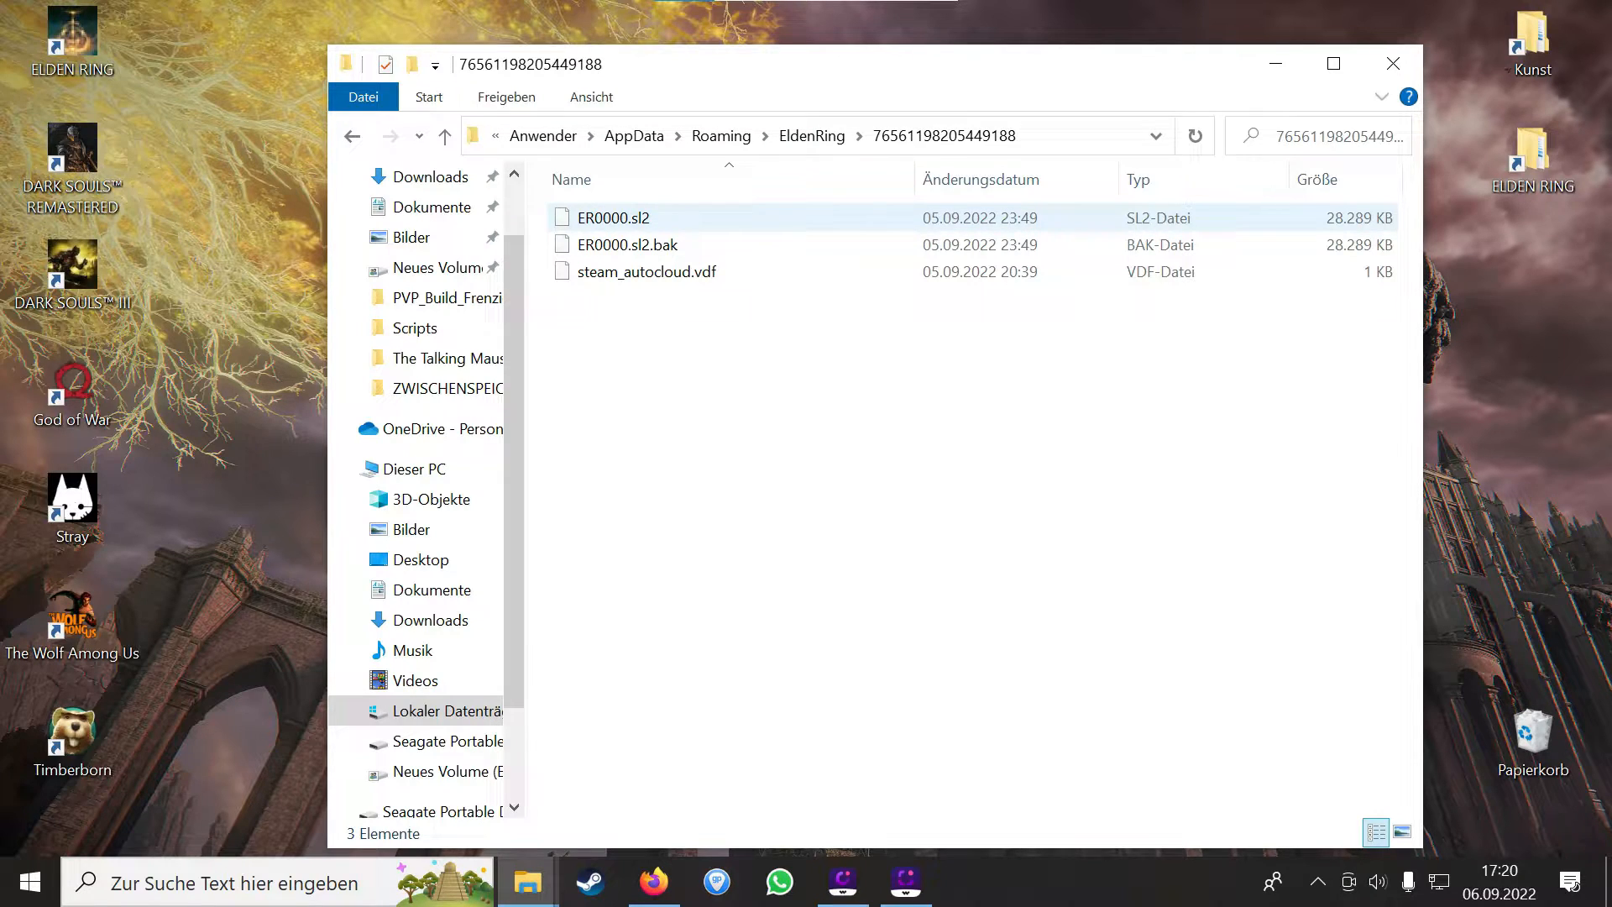
click(615, 217)
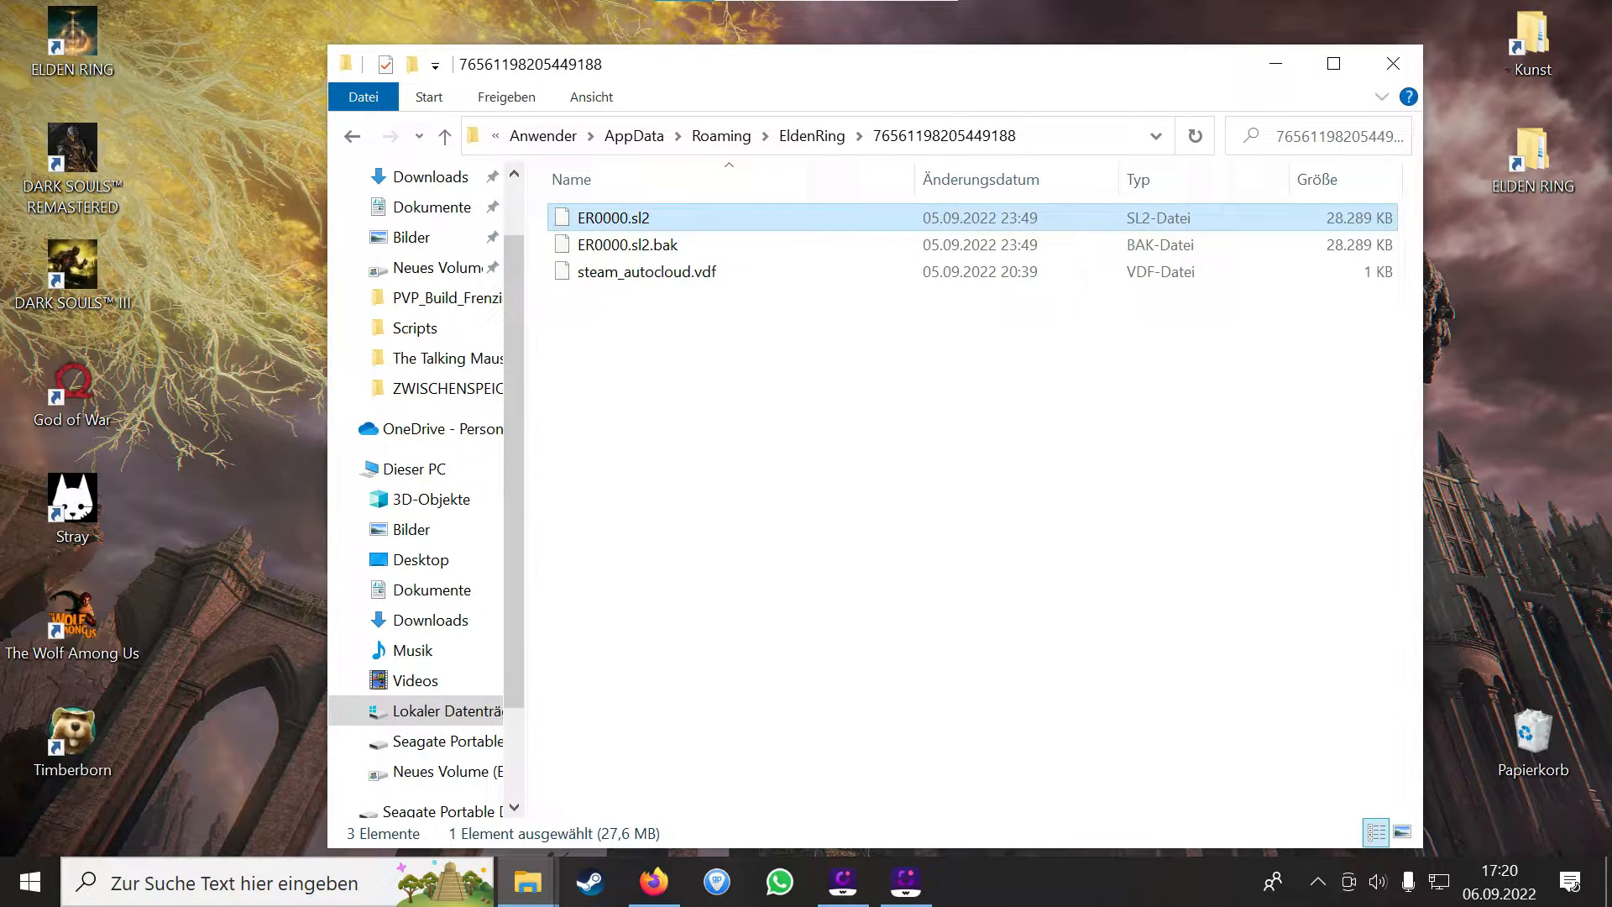
click(626, 245)
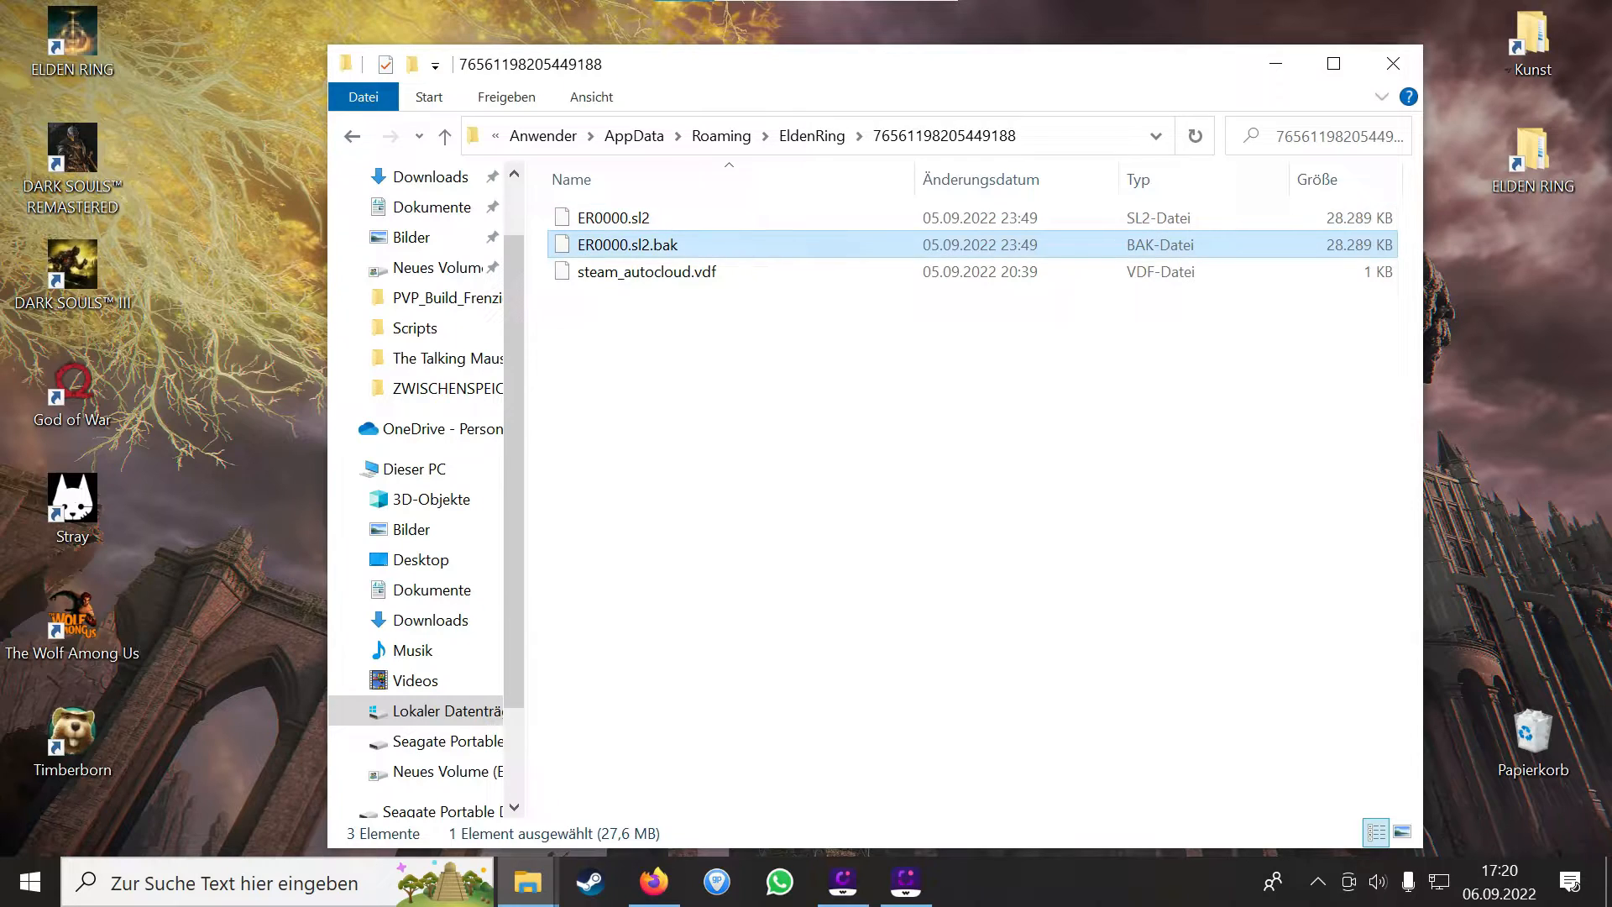
click(645, 272)
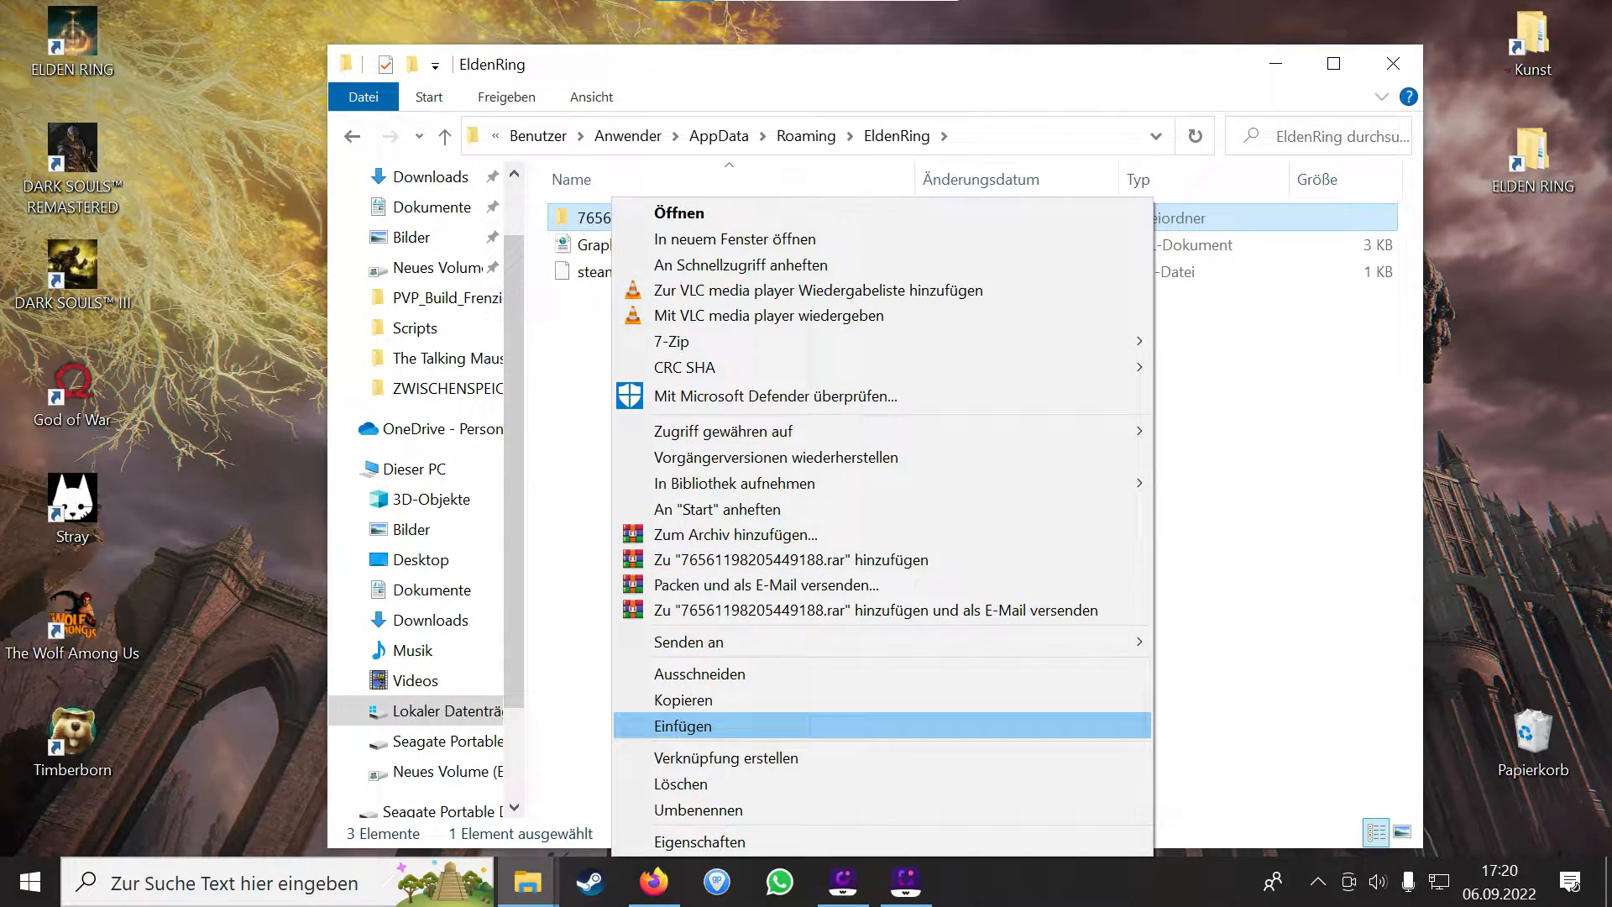
mouse_move(682, 726)
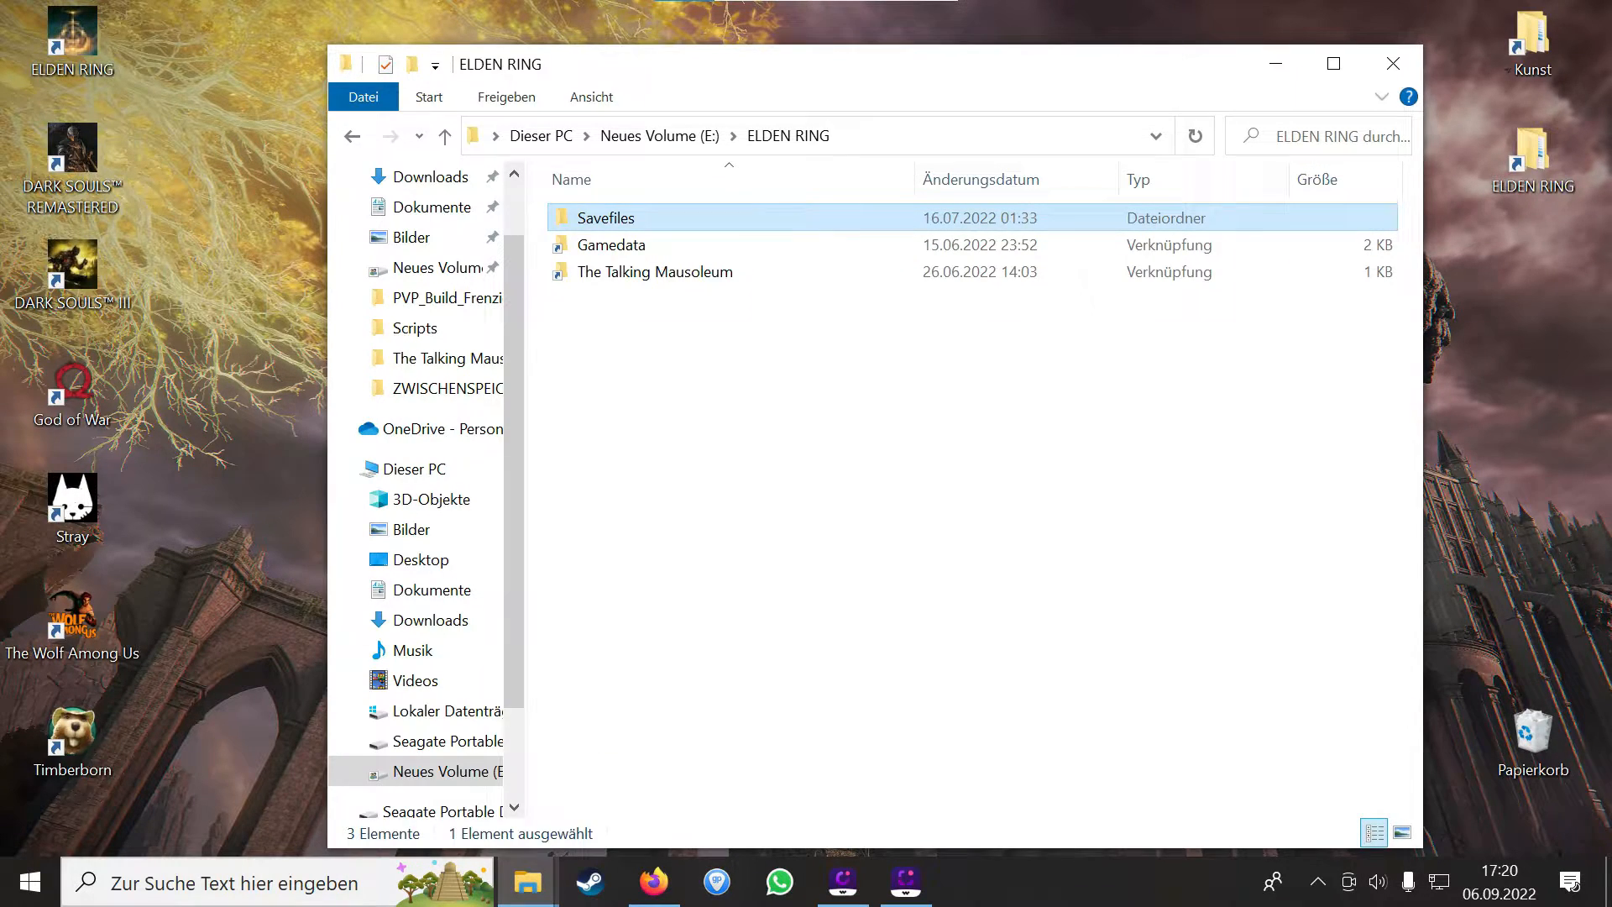
- Copy ER0000.sl2 into a newly created NEW SAVE BACKUP folder inside Savefiles
double_click(605, 217)
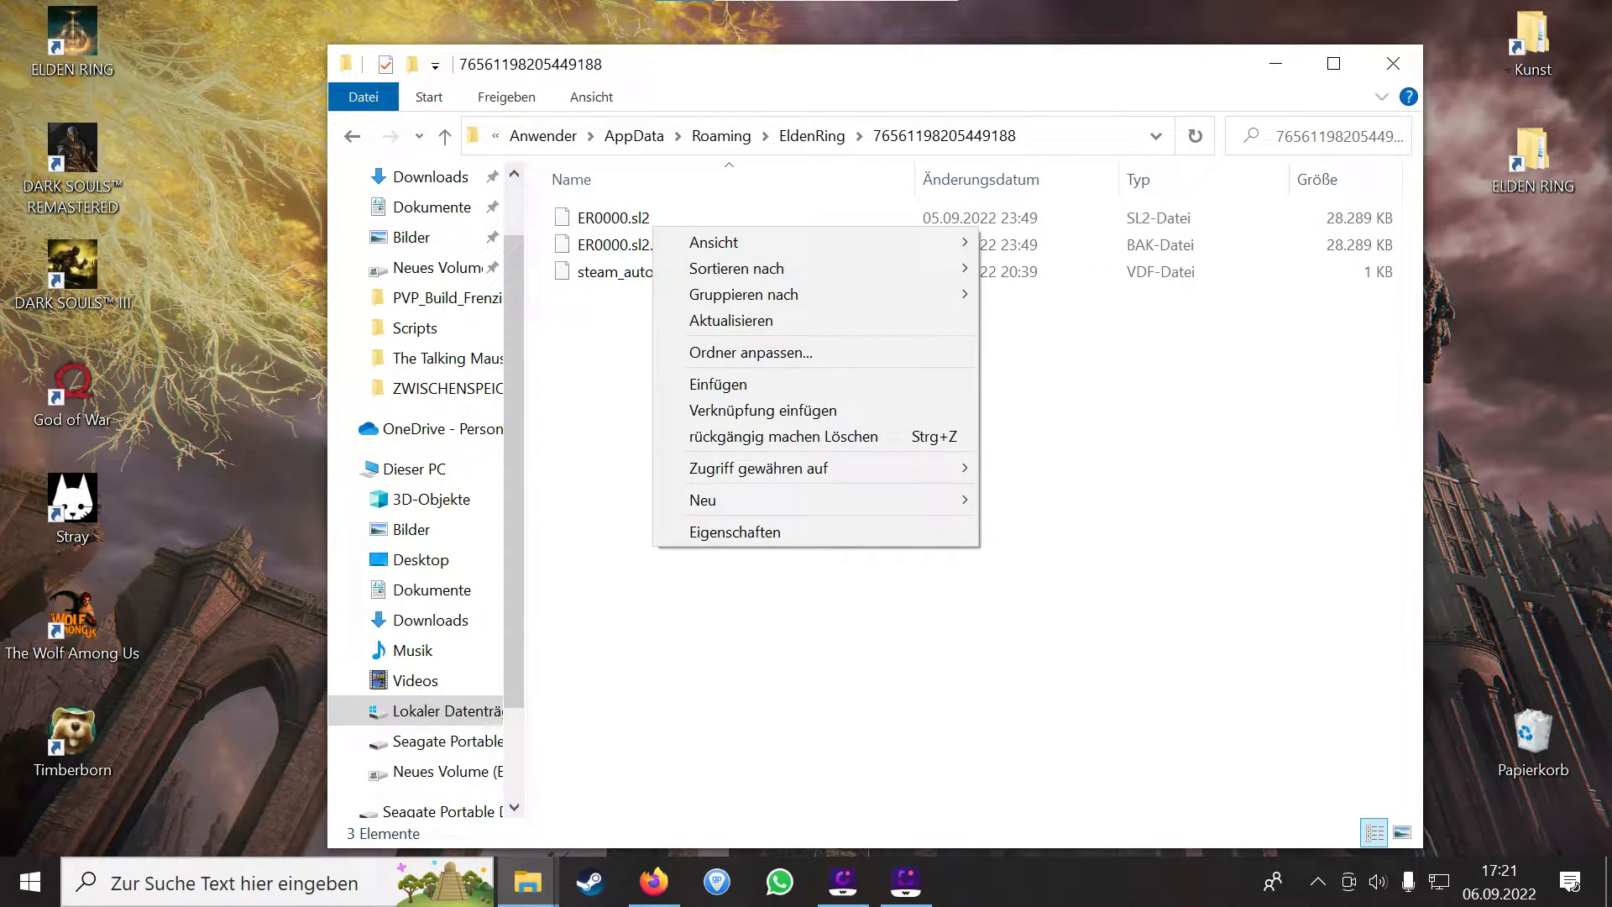
right_click(615, 216)
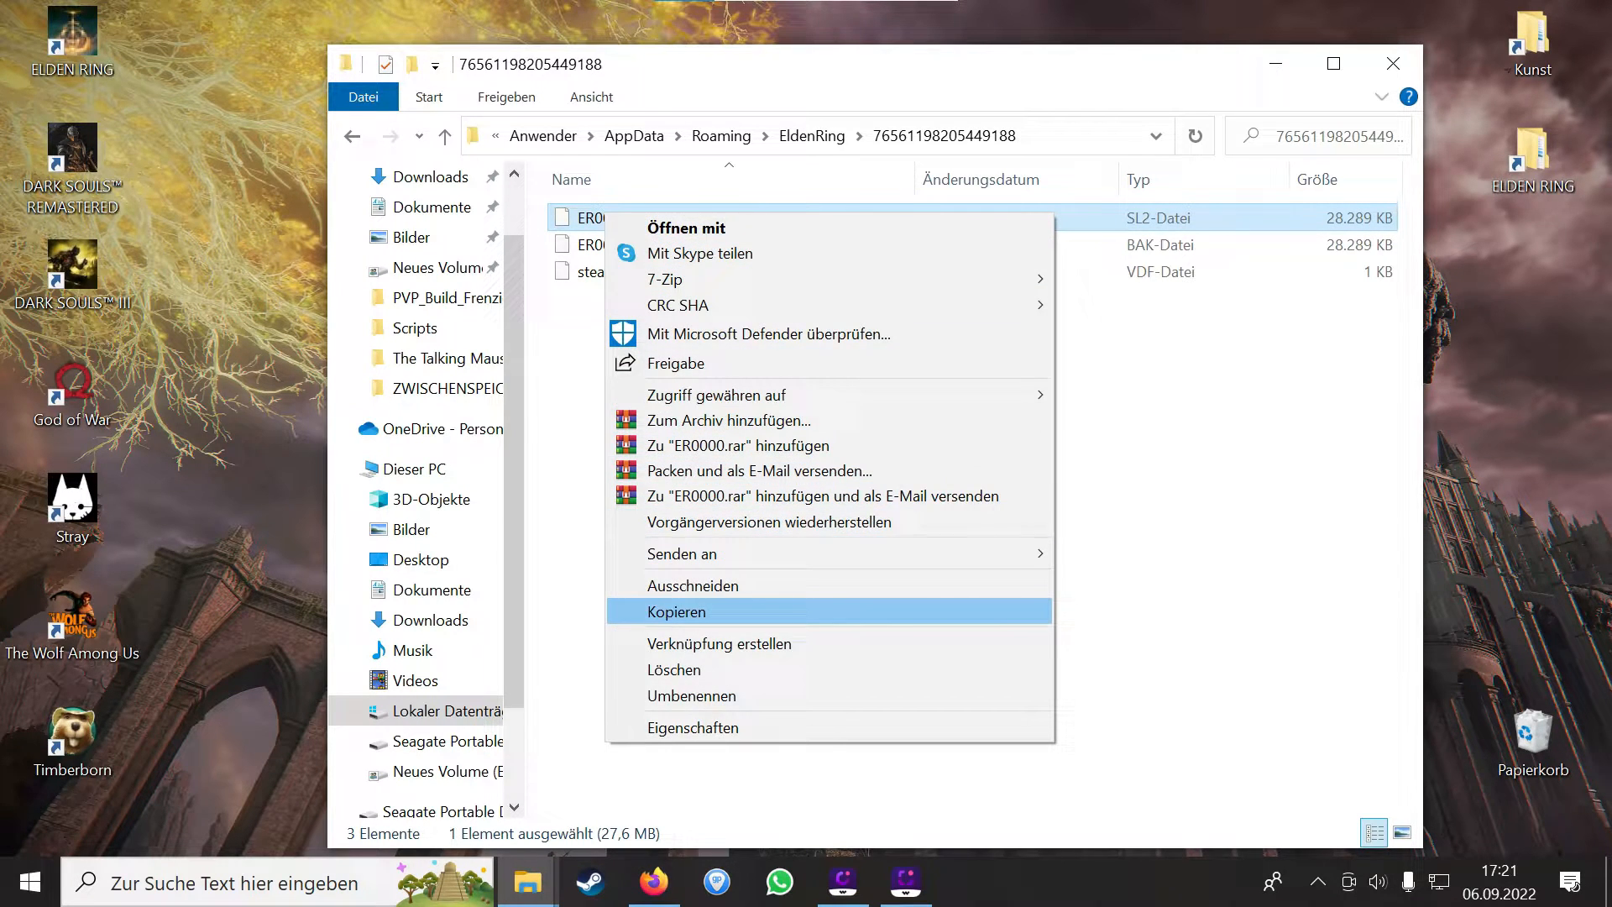
click(675, 611)
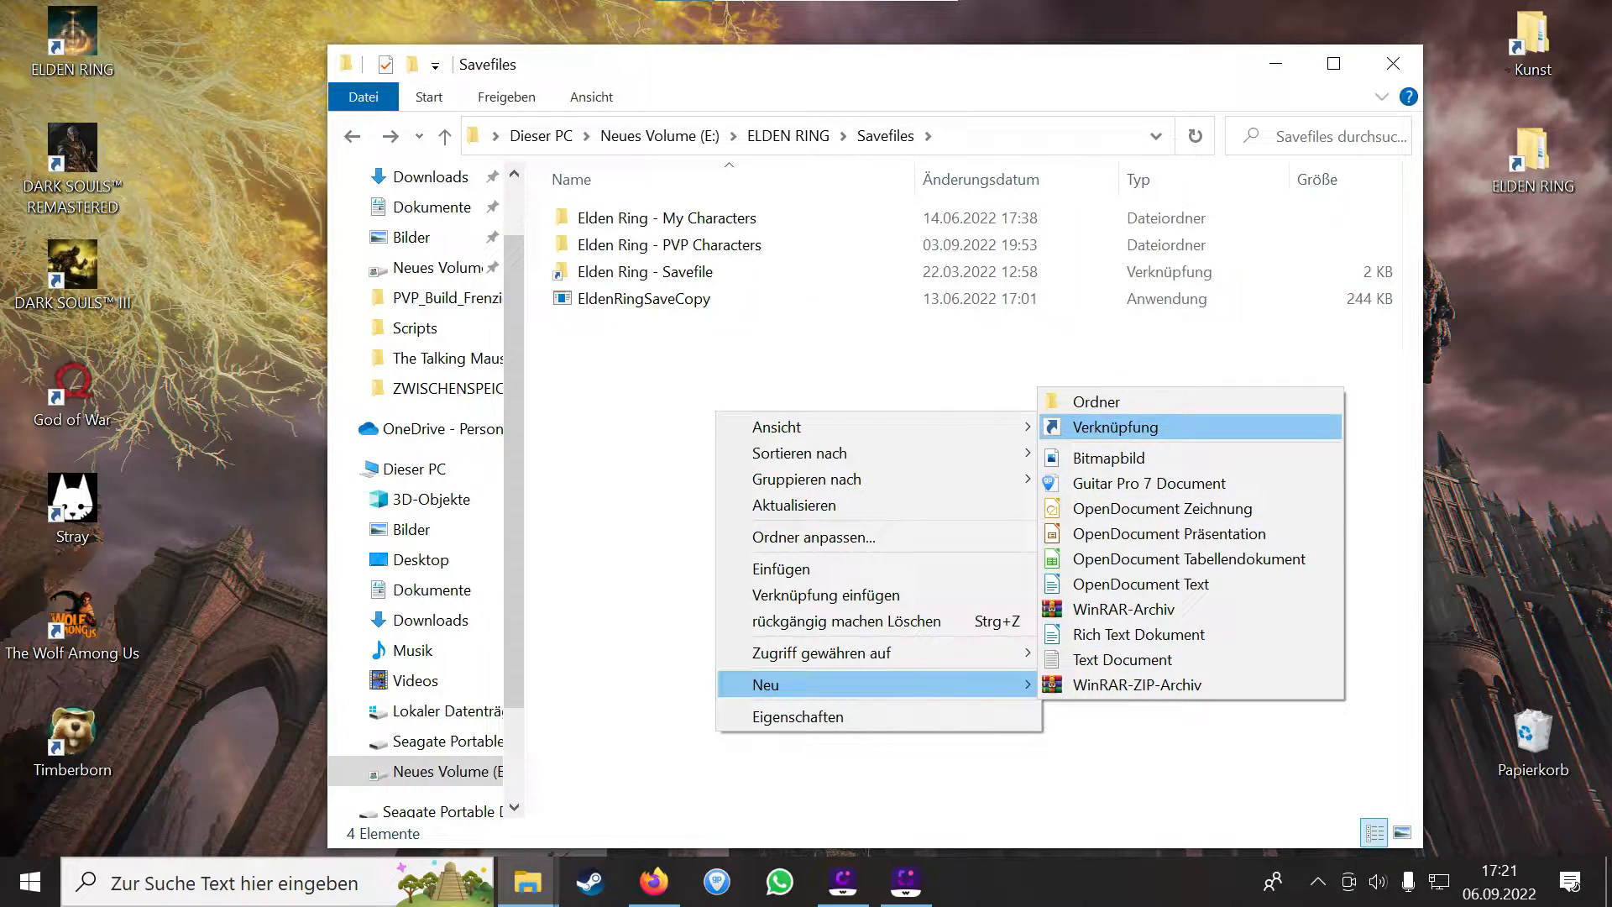
click(1096, 402)
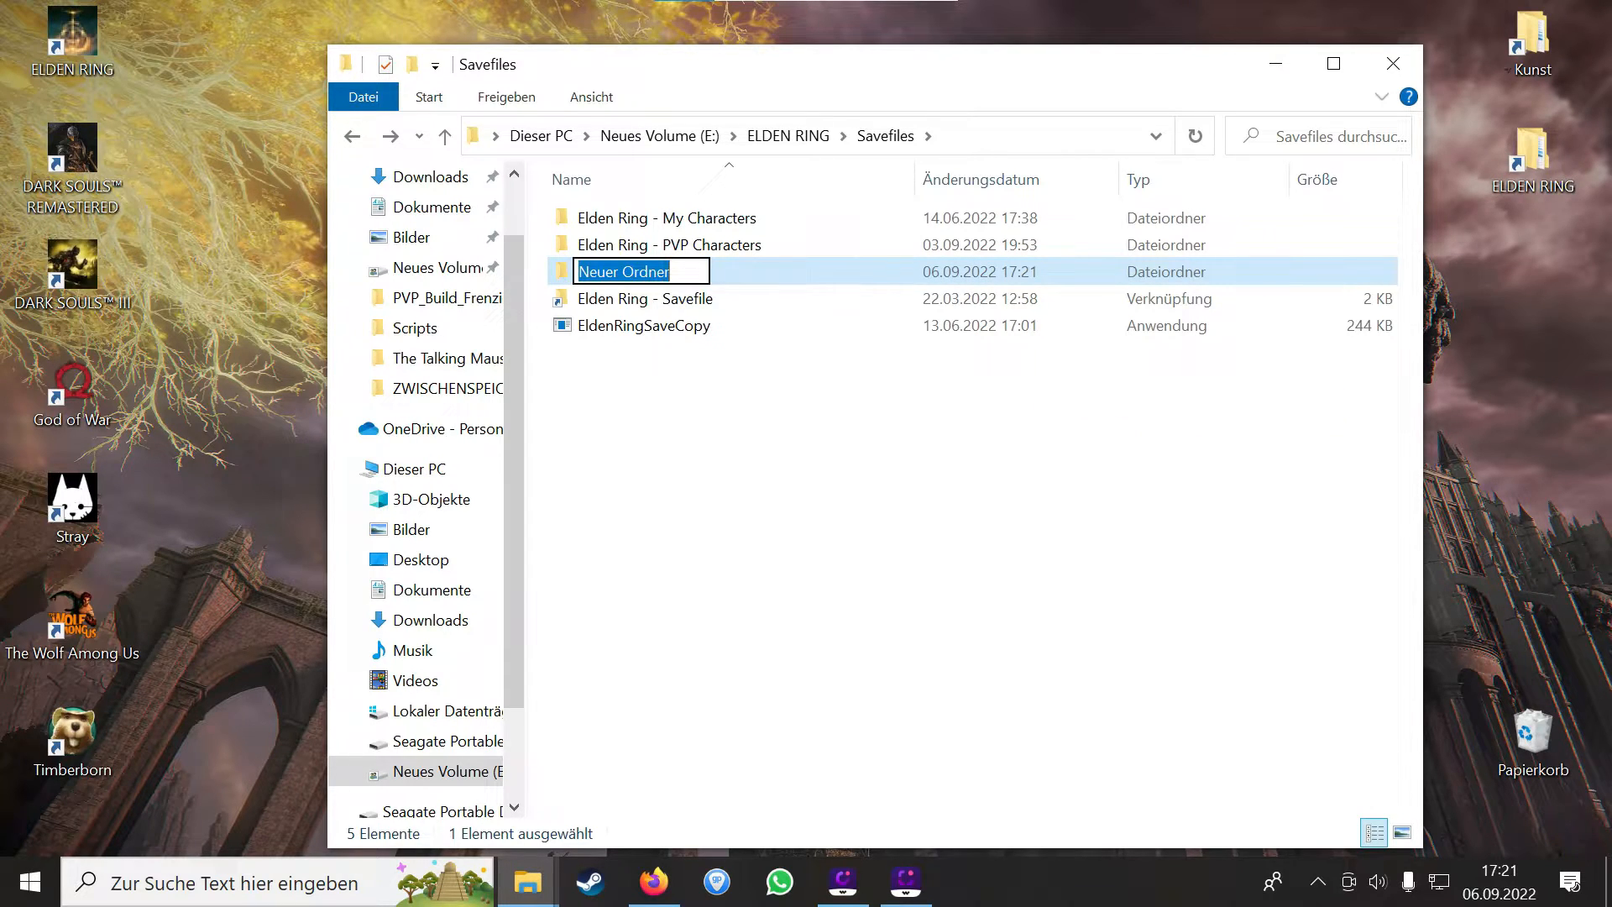
text(NEW SAVE BA)
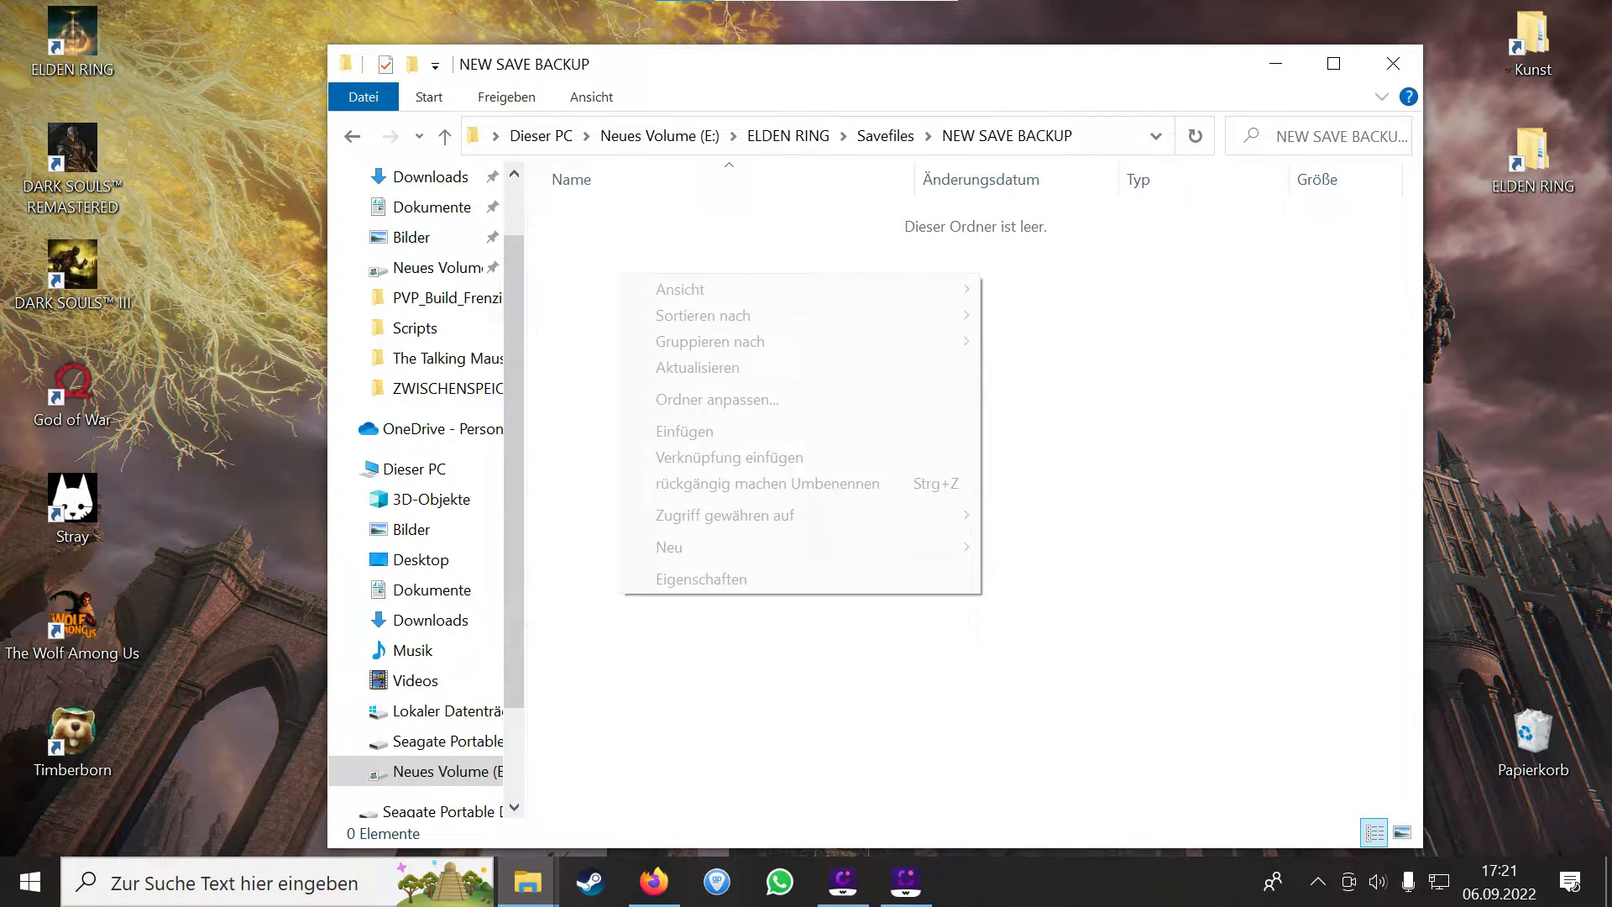
click(683, 432)
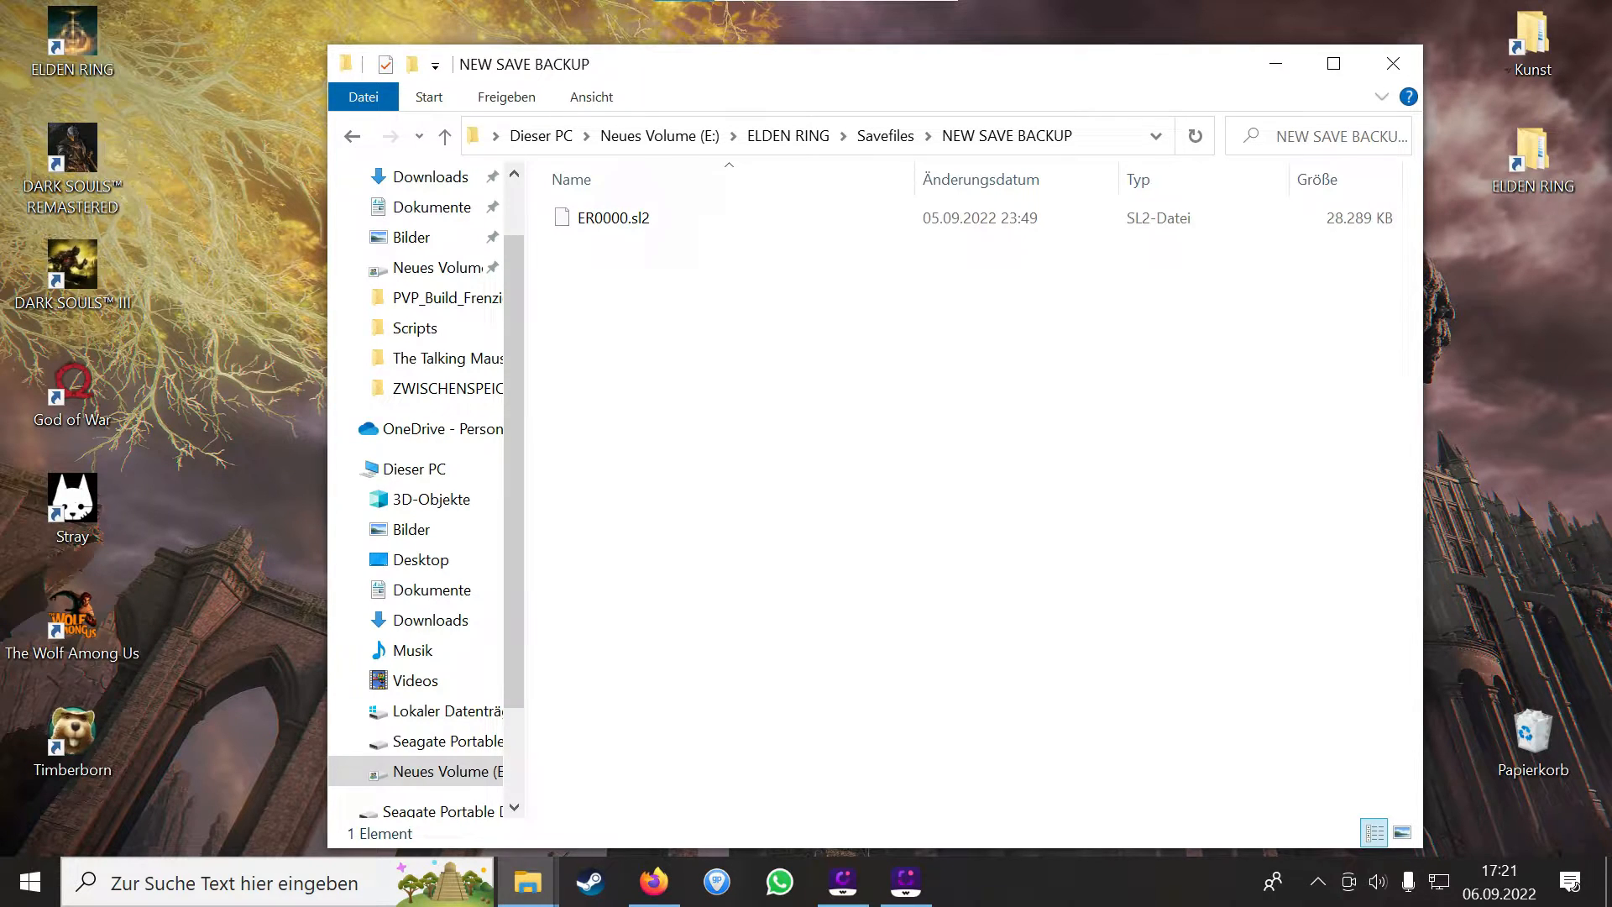
- Copy the backed-up ER0000.sl2 again, ready to restore it to the game folder
click(615, 216)
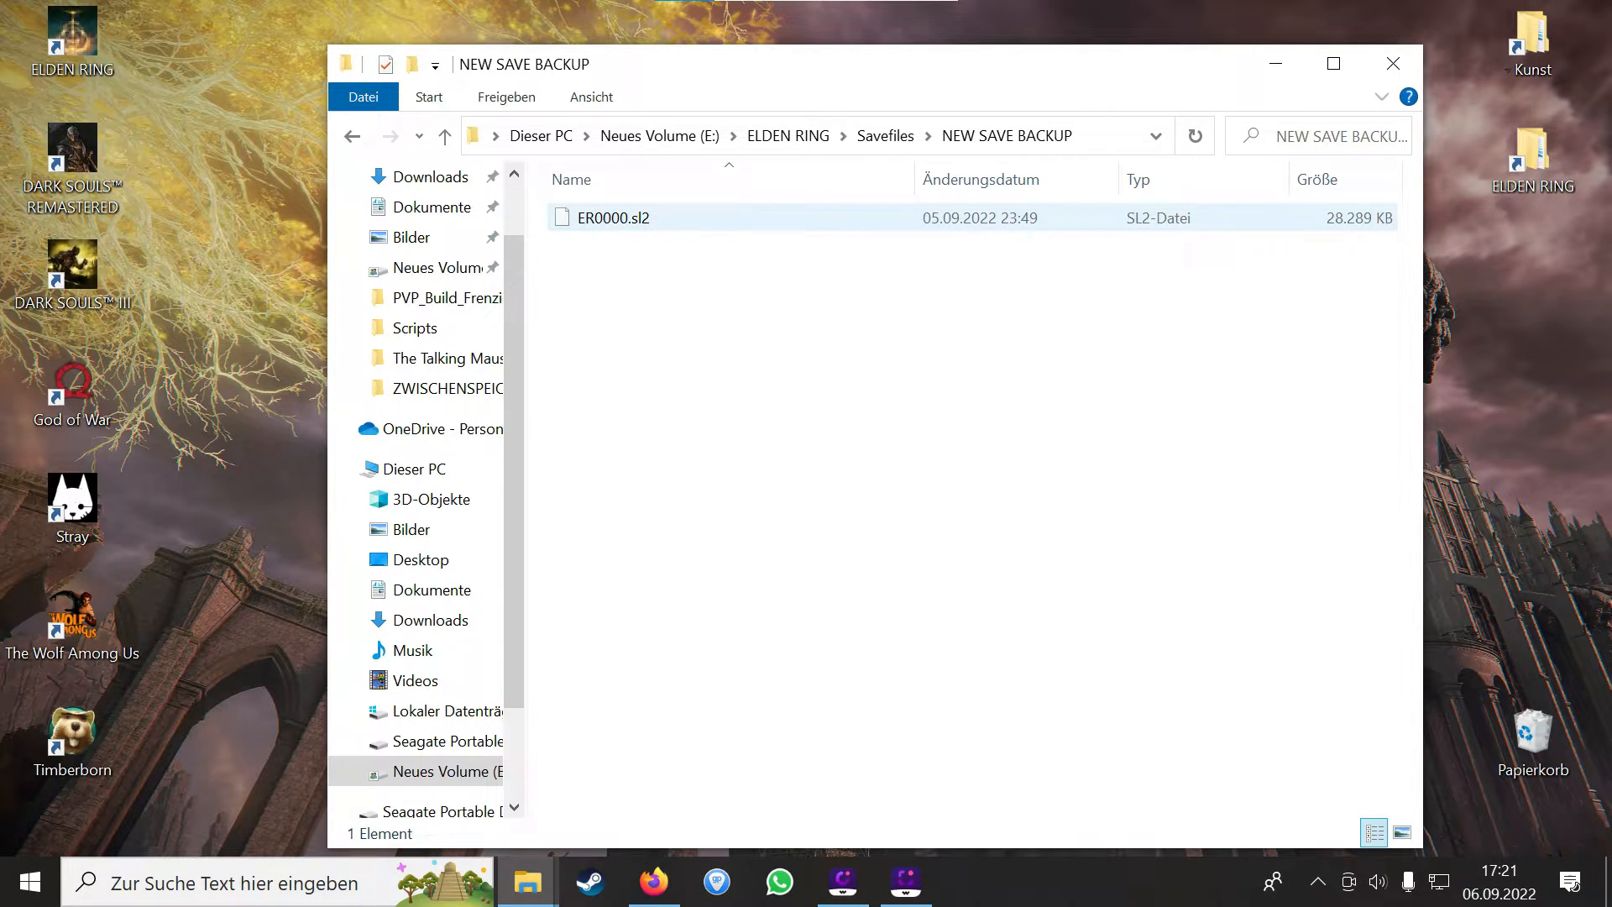
right_click(613, 217)
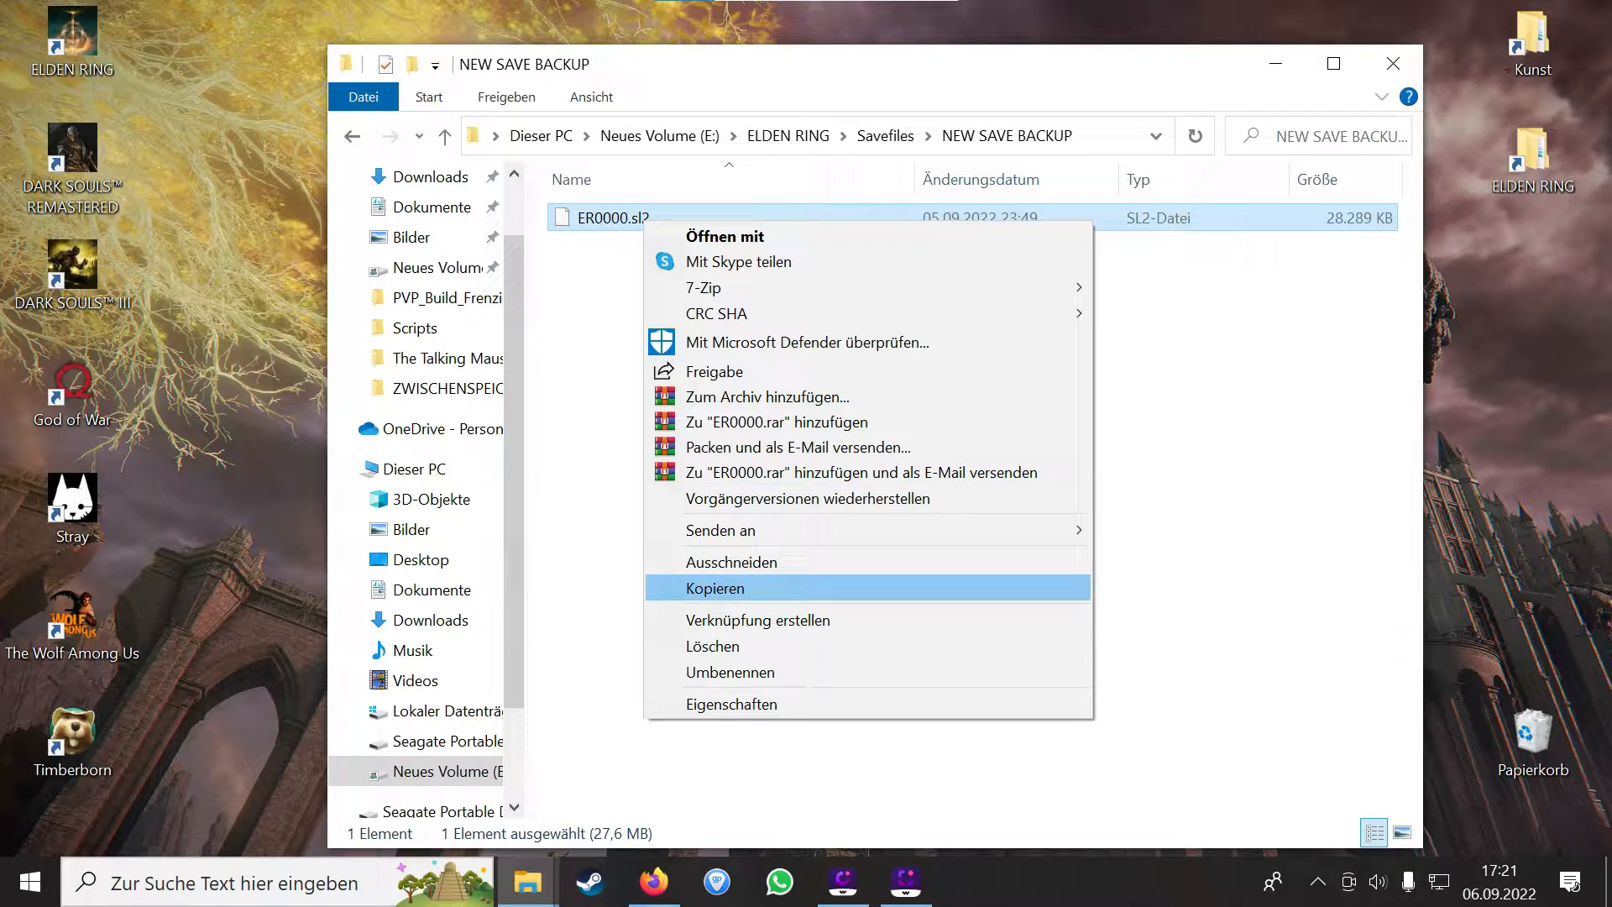
click(714, 587)
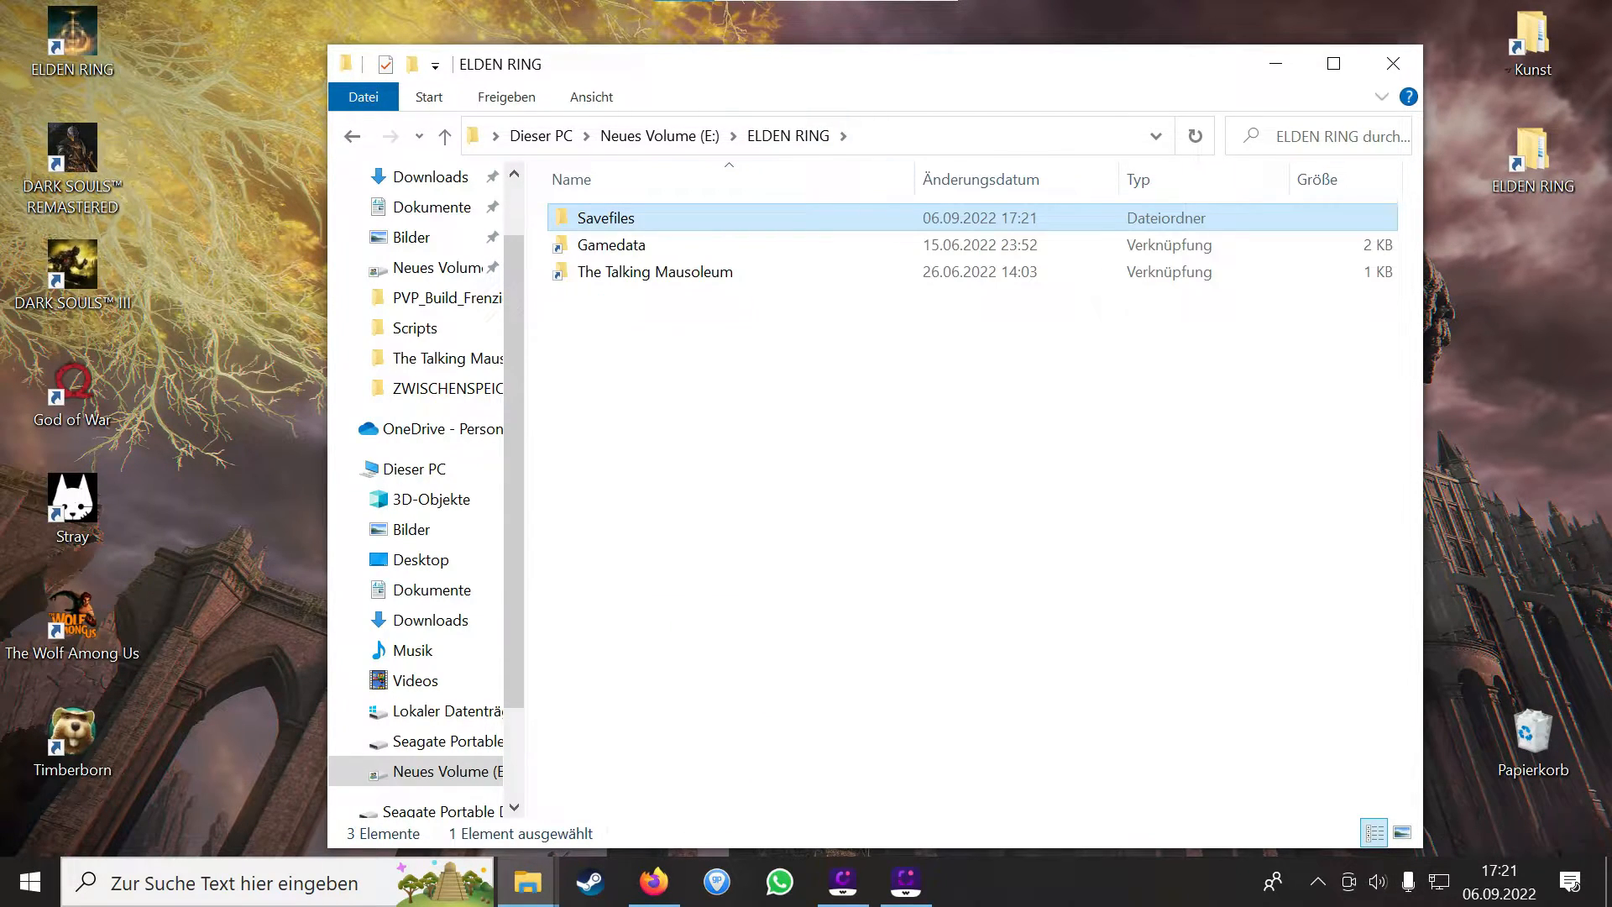
- Paste the backup into the game's save folder via the shortcut, choosing Datei im Ziel ersetzen
double_click(605, 216)
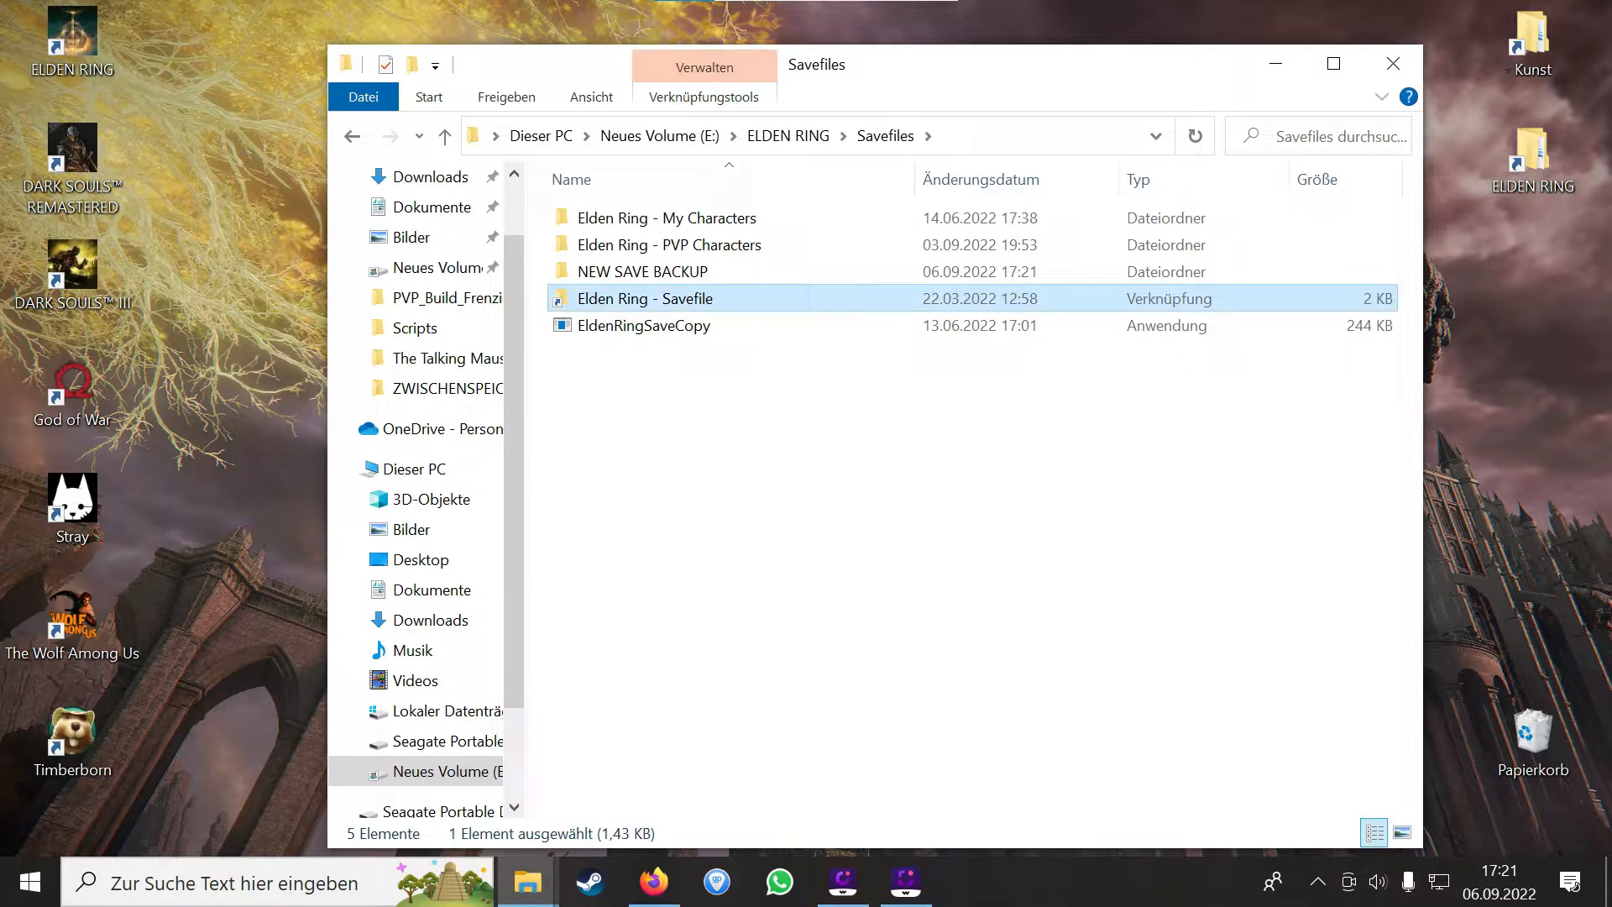
double_click(645, 299)
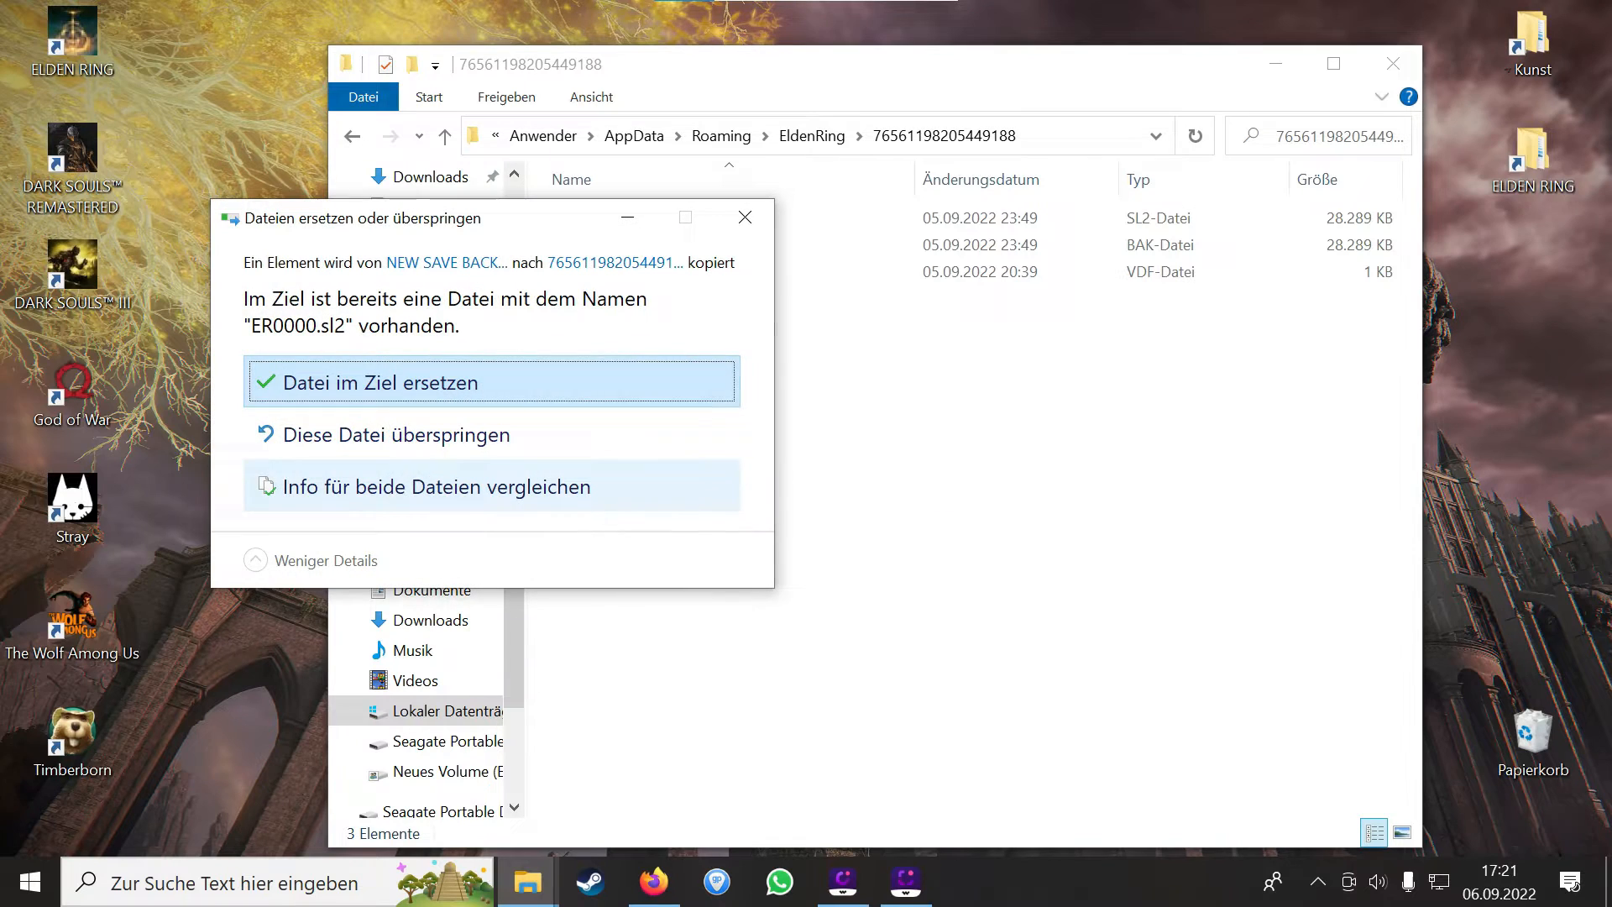
click(490, 382)
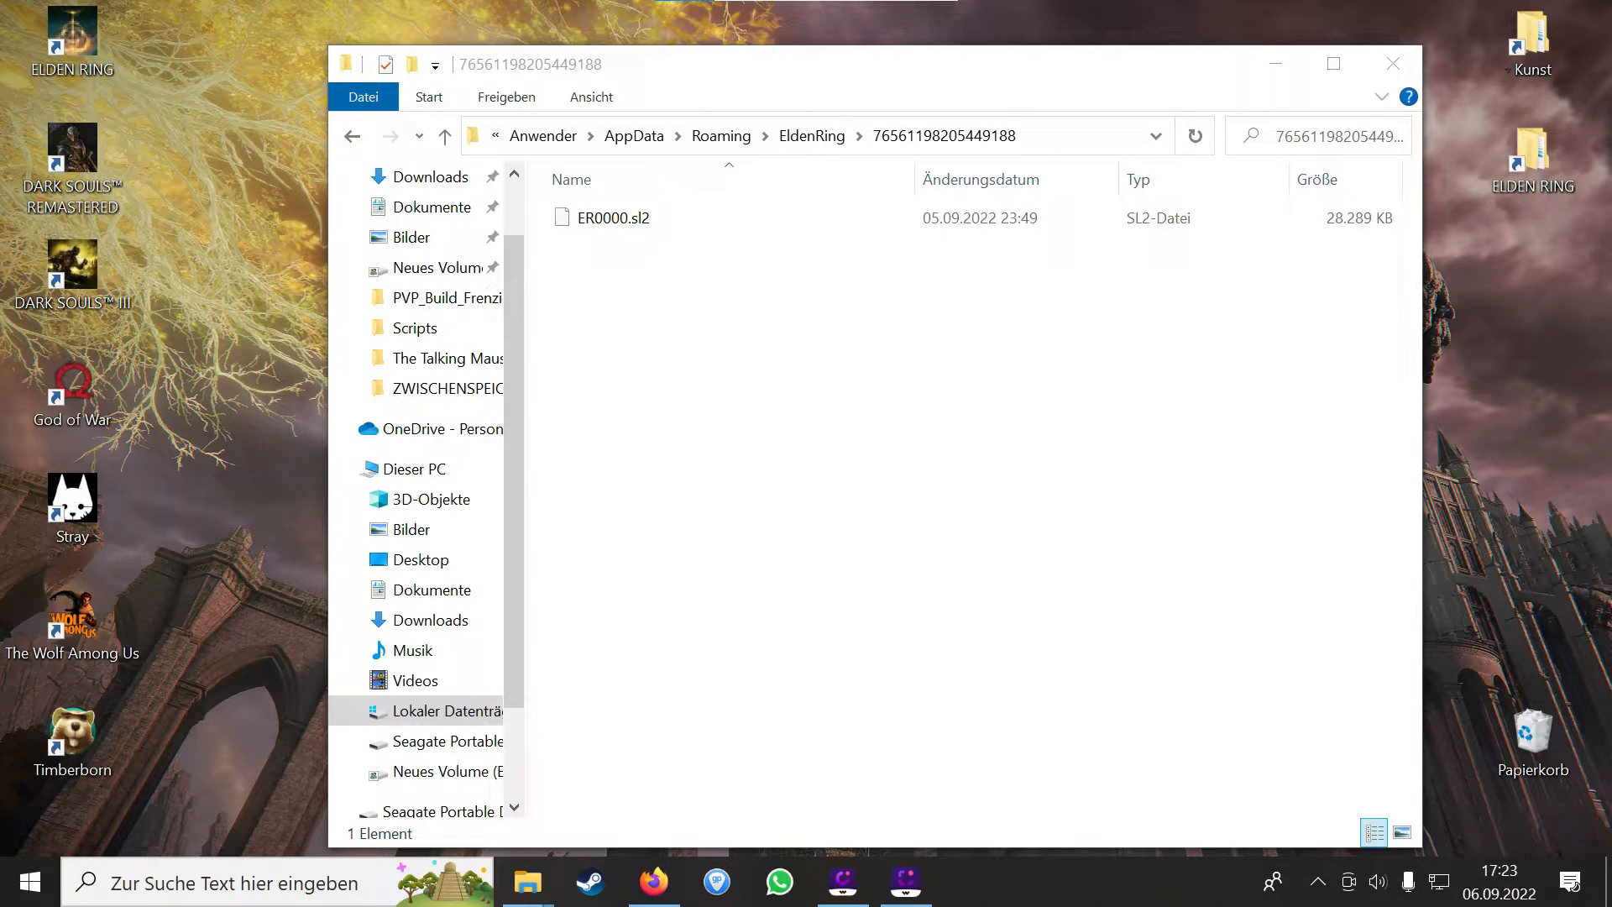
click(388, 137)
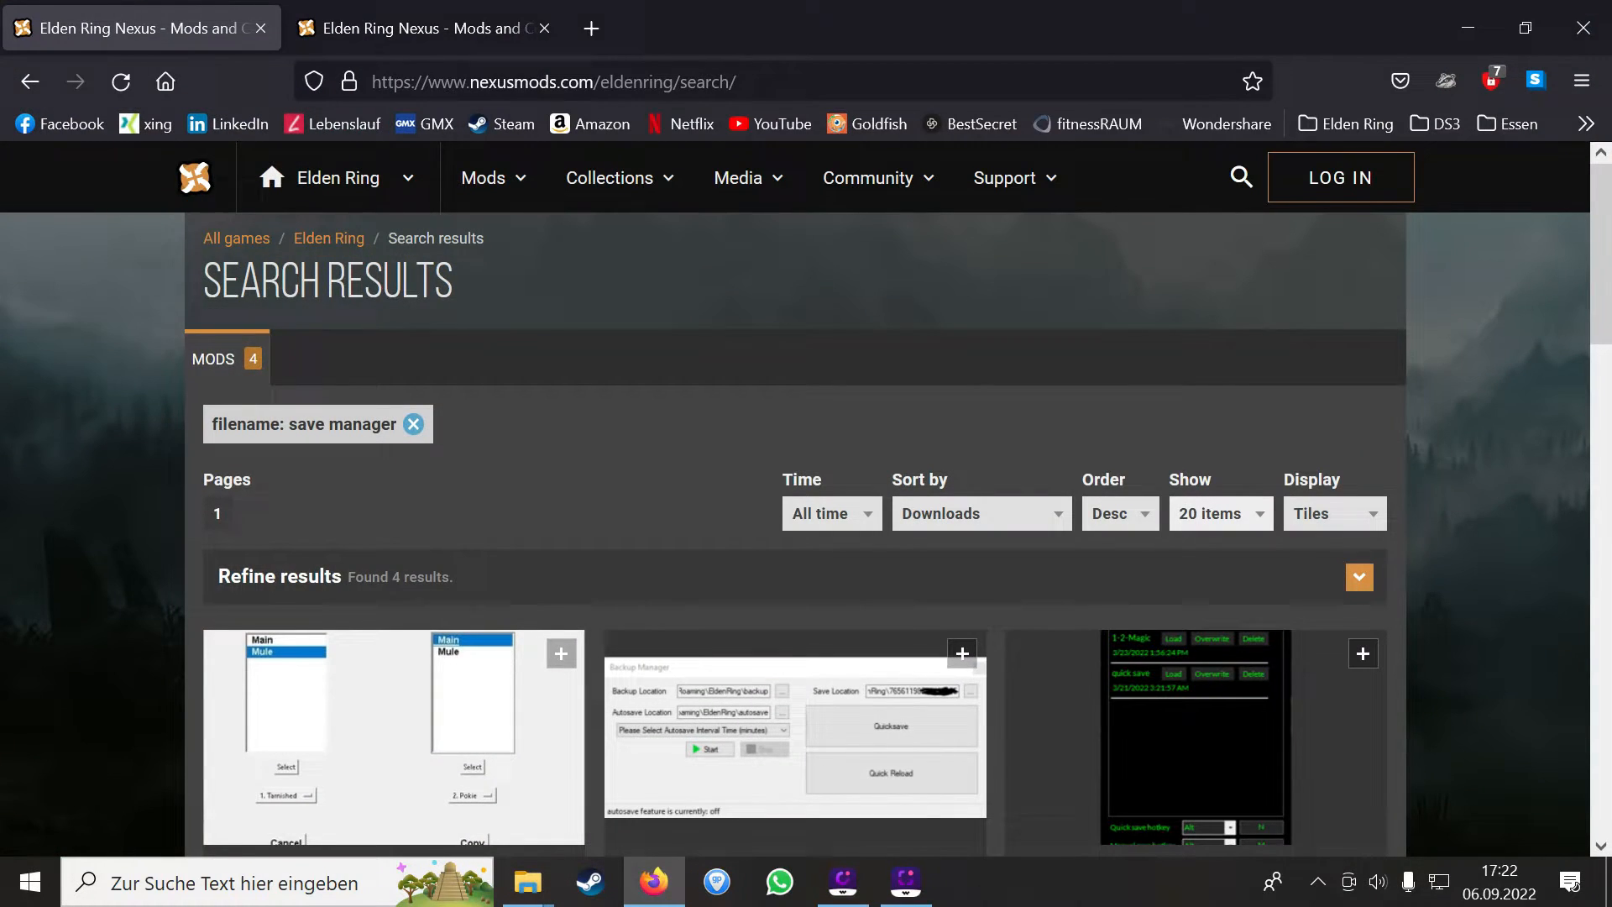
- Scroll through the four save manager search results, including Elden Ring Save Manager, and back up
scroll(down, 3)
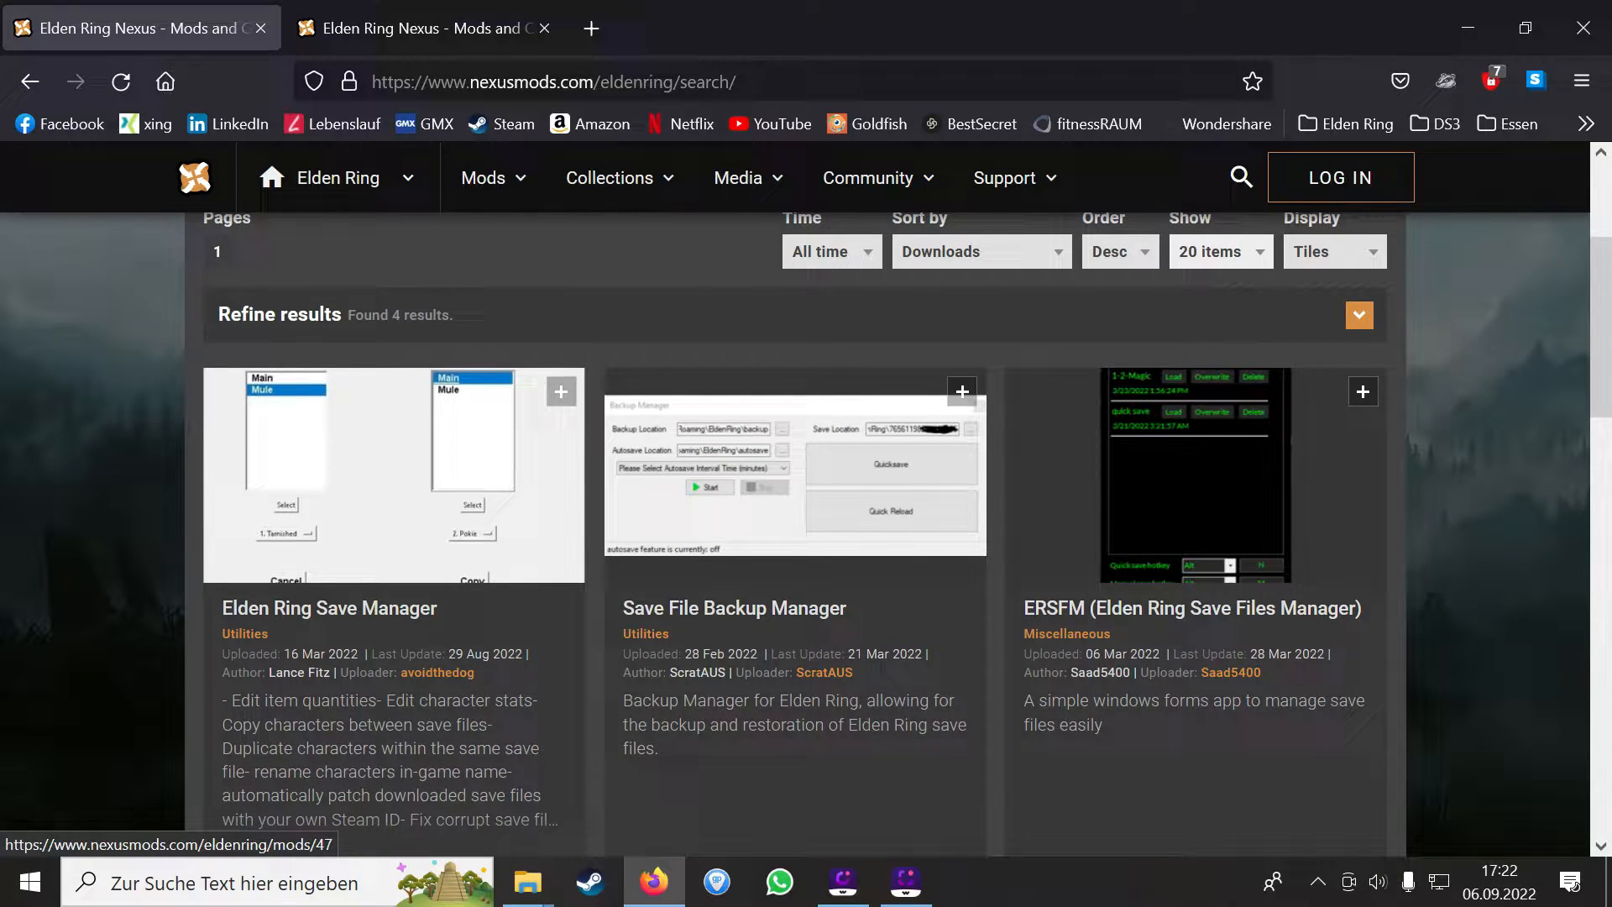
scroll(down, 3)
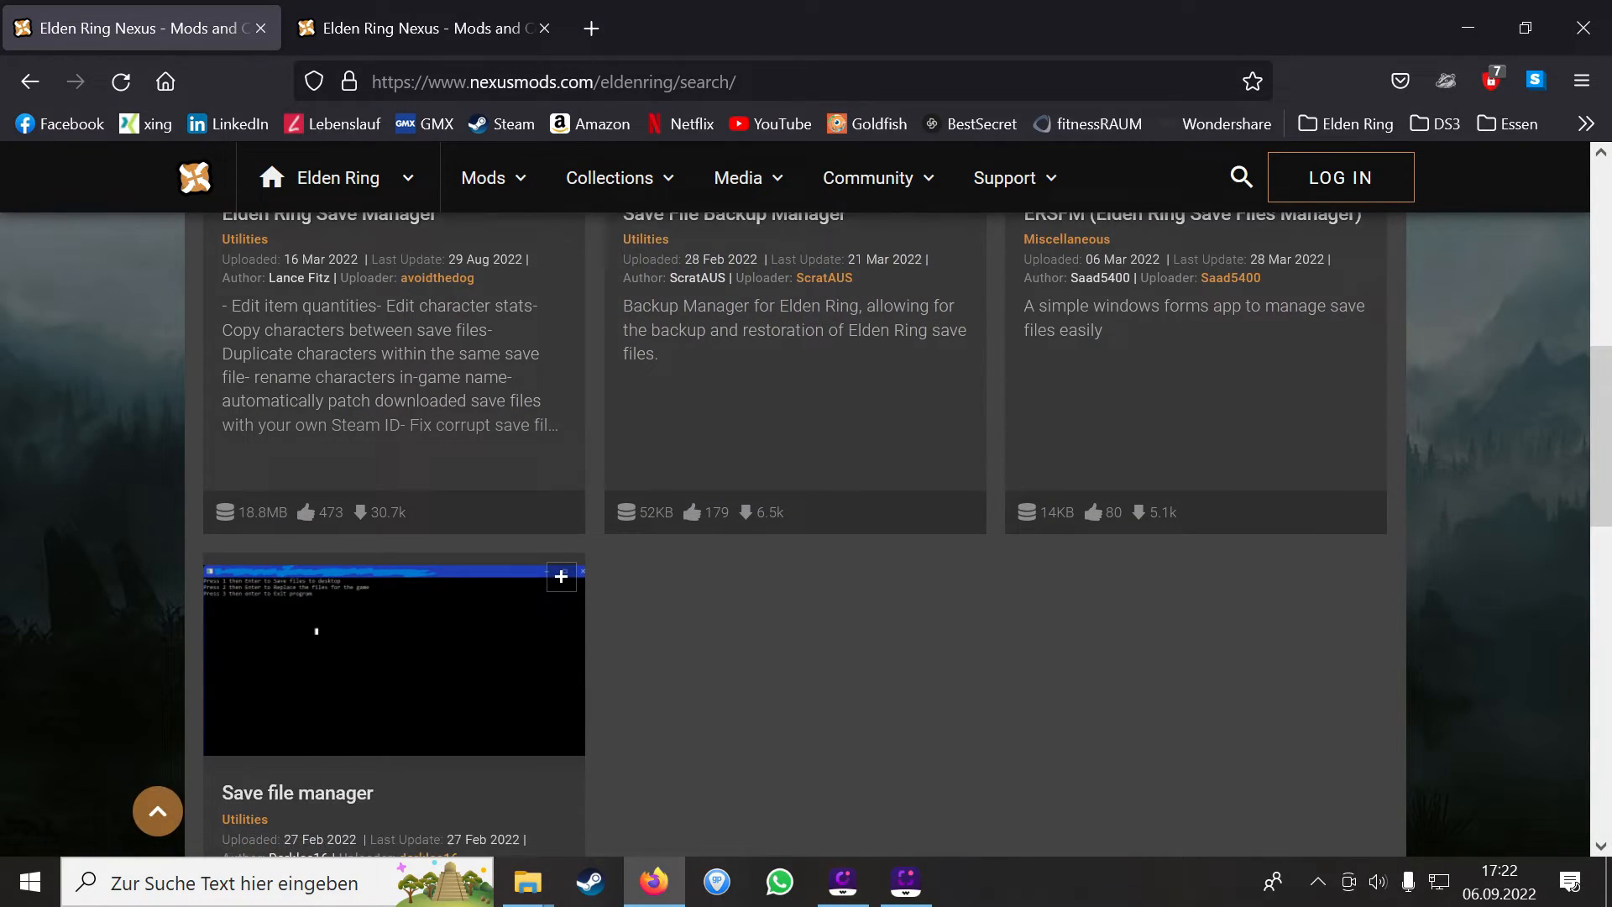
scroll(up, 3)
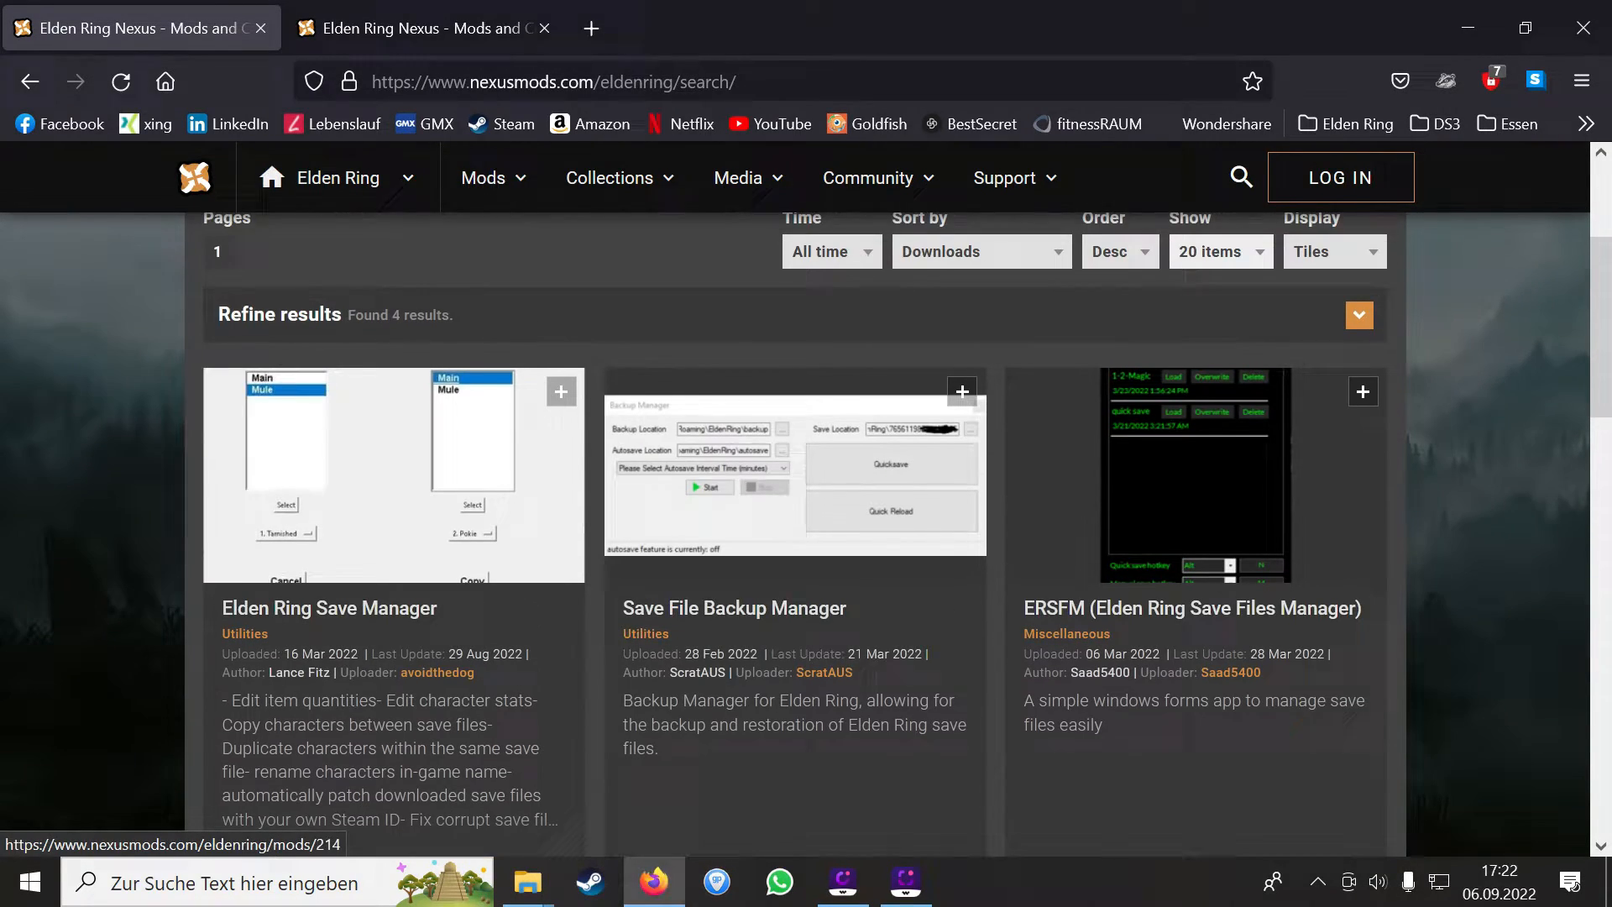
- Launch the EldenRingSaveCopy program from the Savefiles folder
click(526, 882)
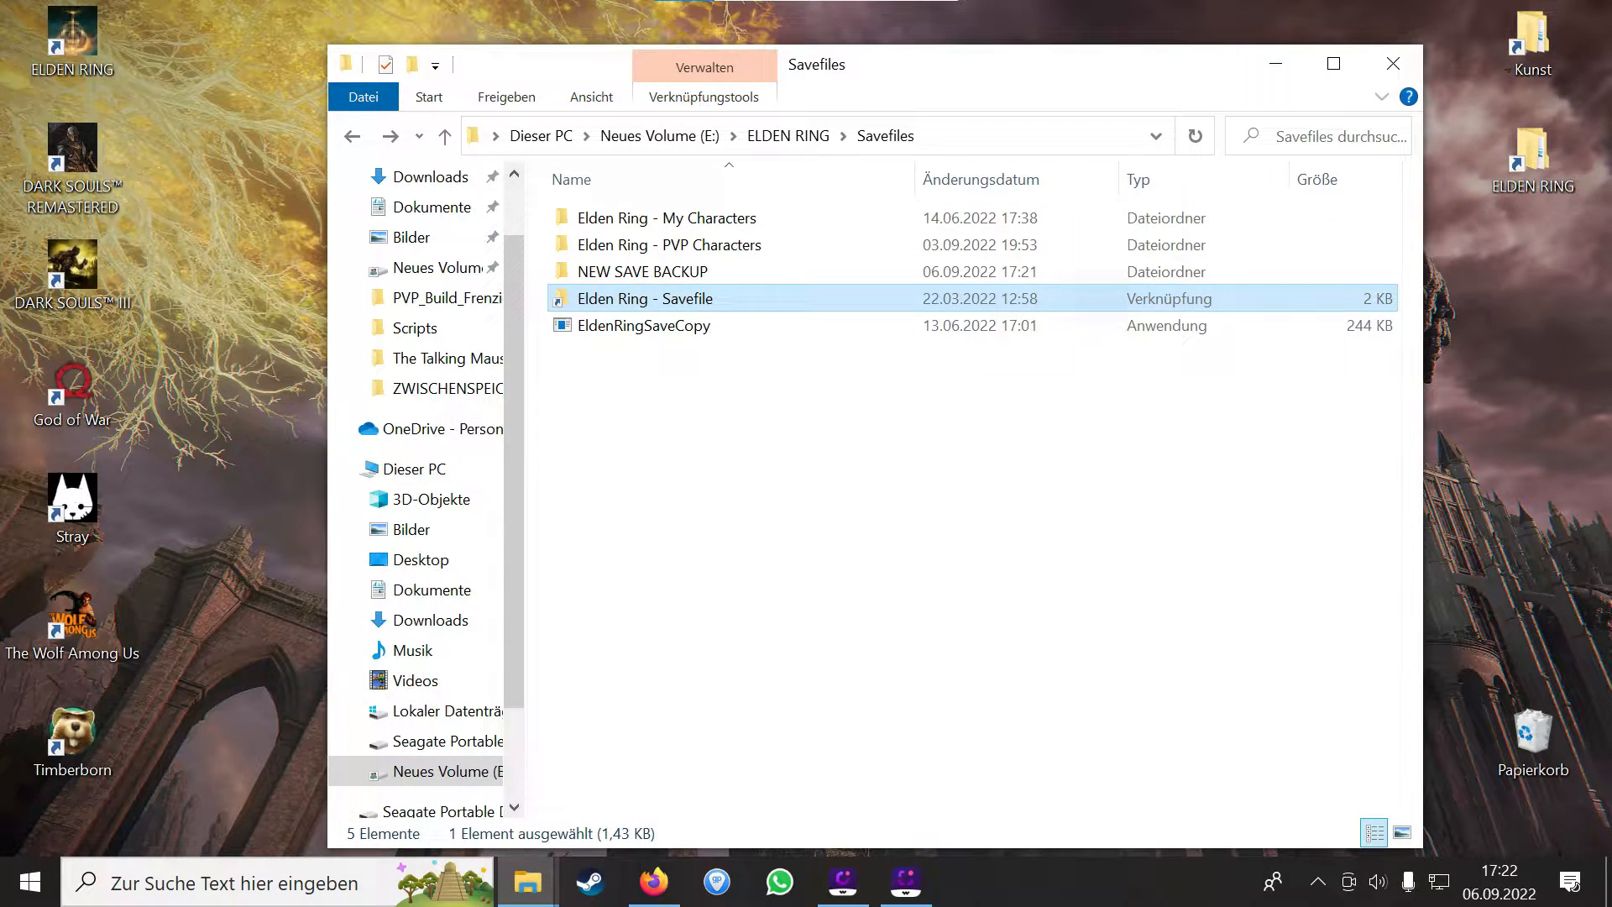
click(645, 324)
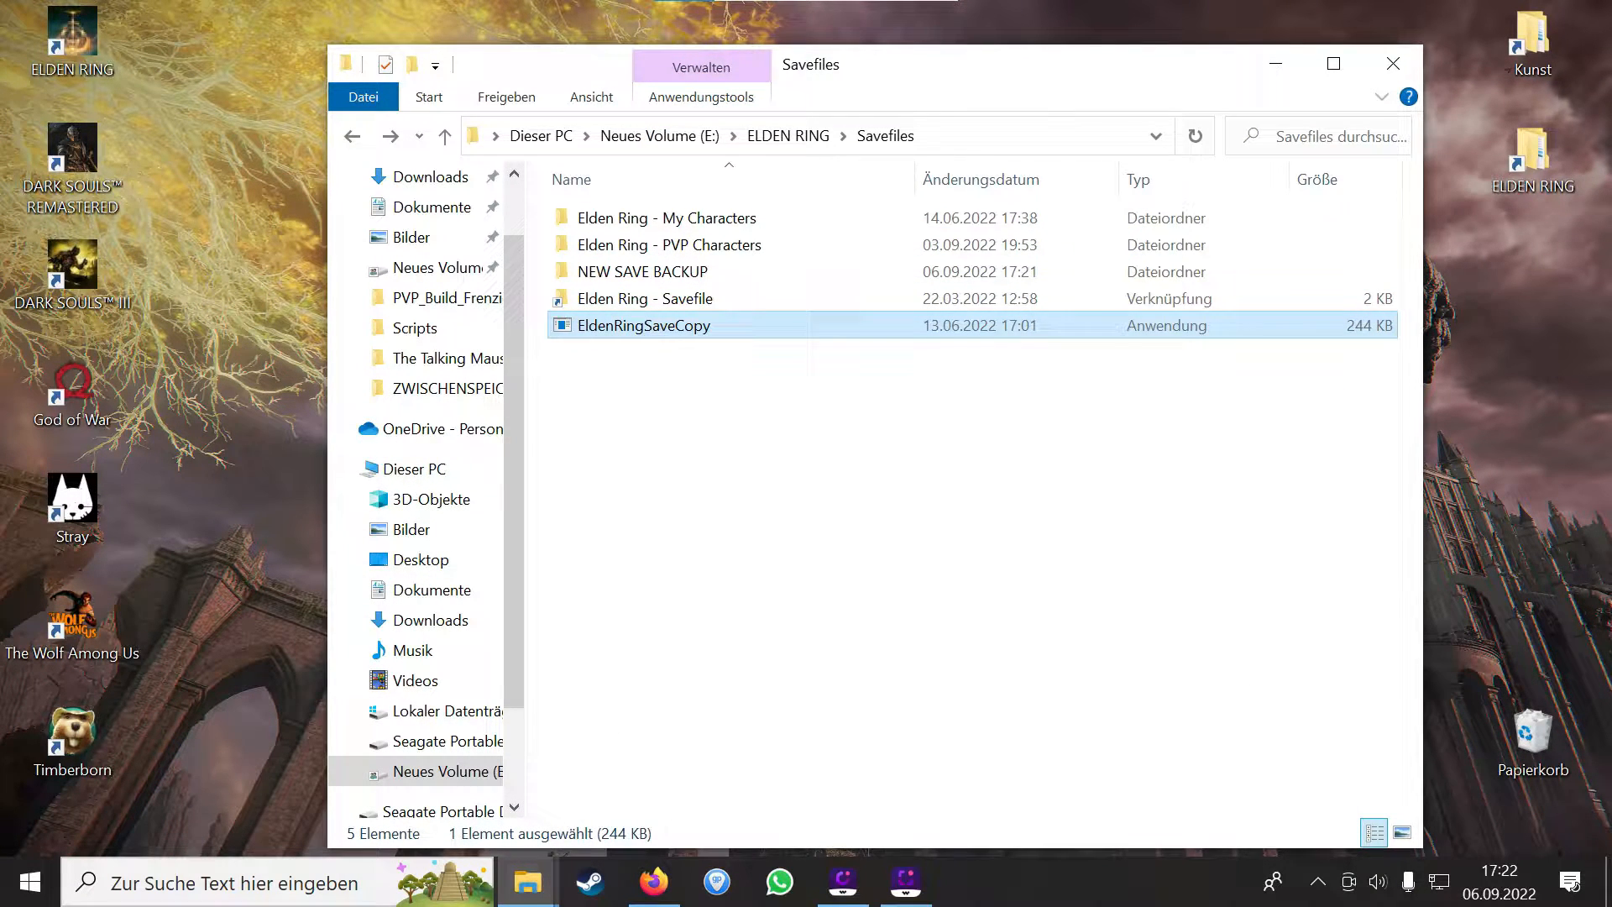
double_click(645, 324)
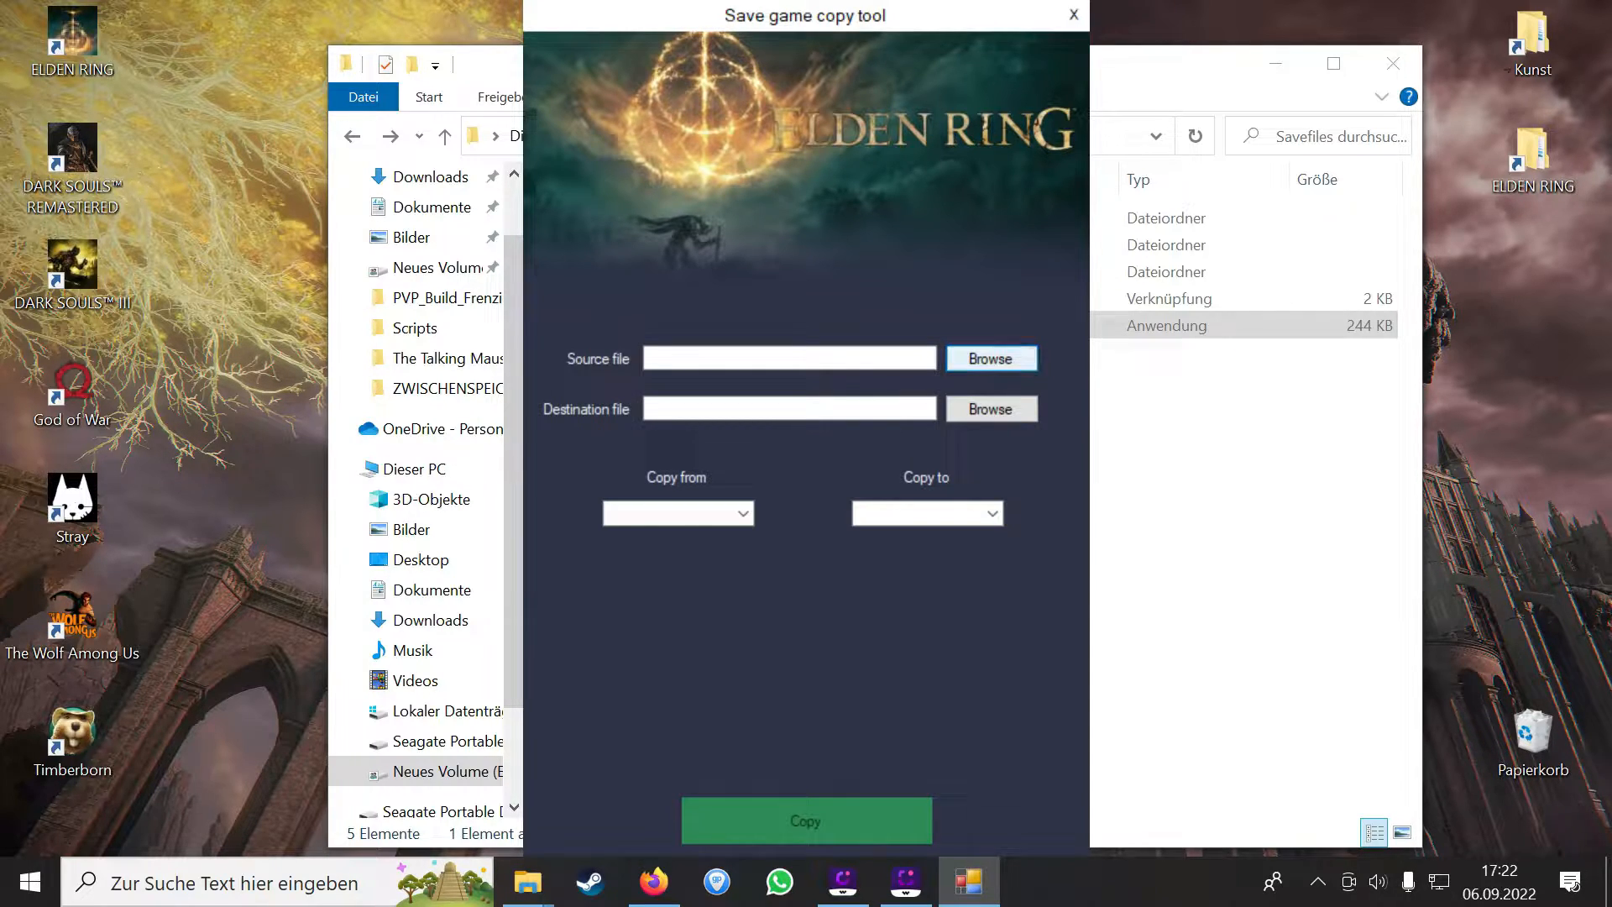
- Point the source at the ER0000.sl2 in the desktop RL137 PVP characters folder
click(990, 358)
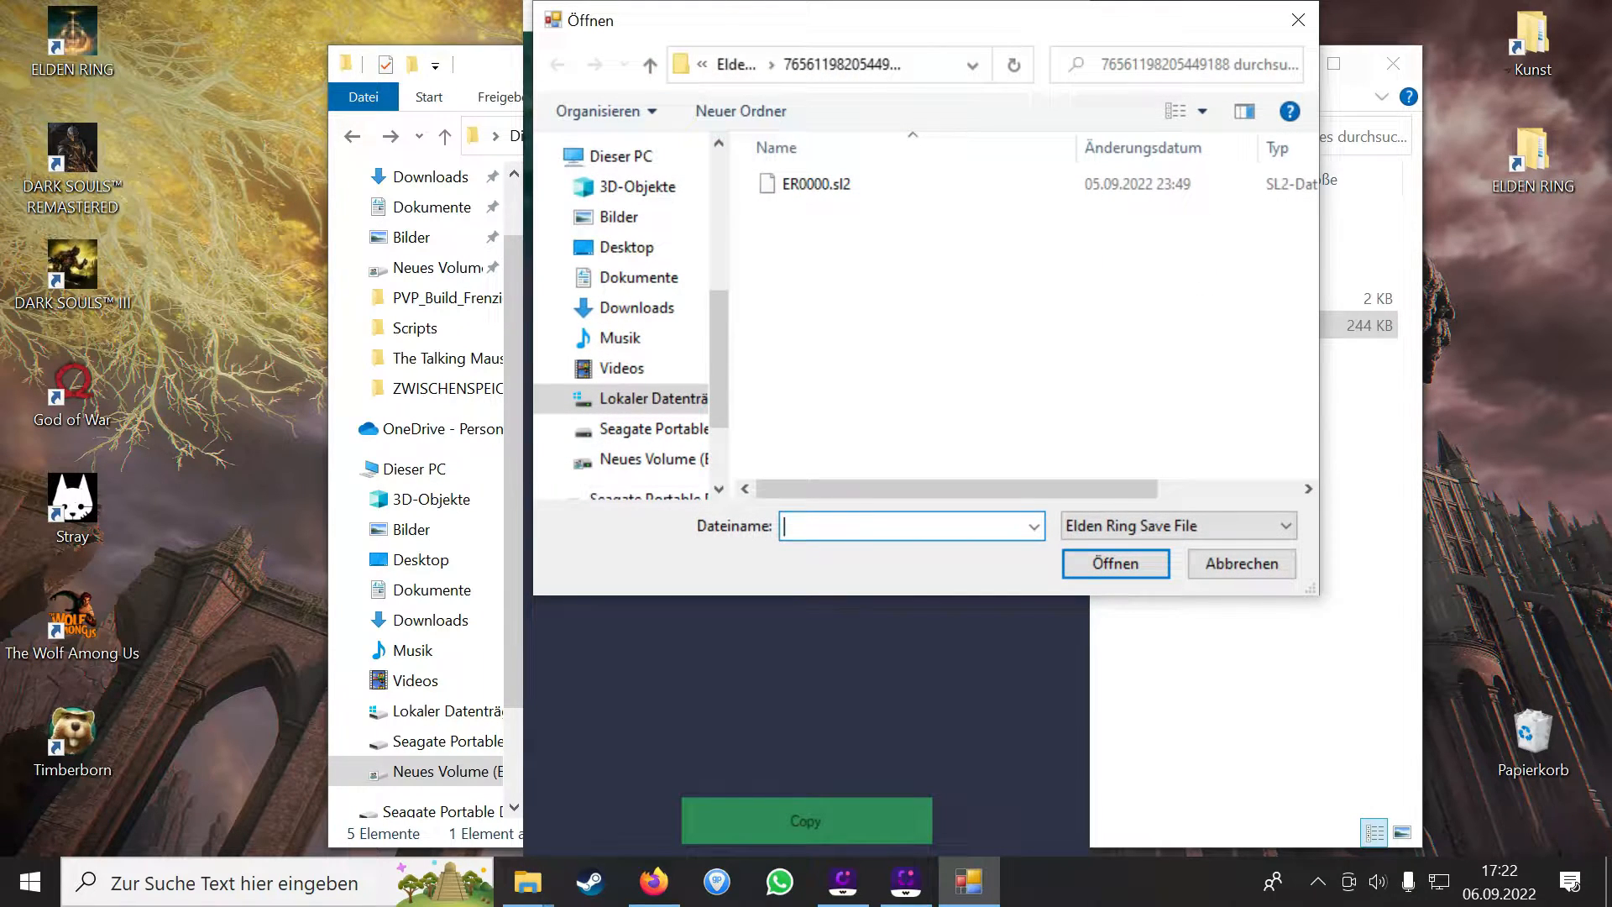
click(626, 247)
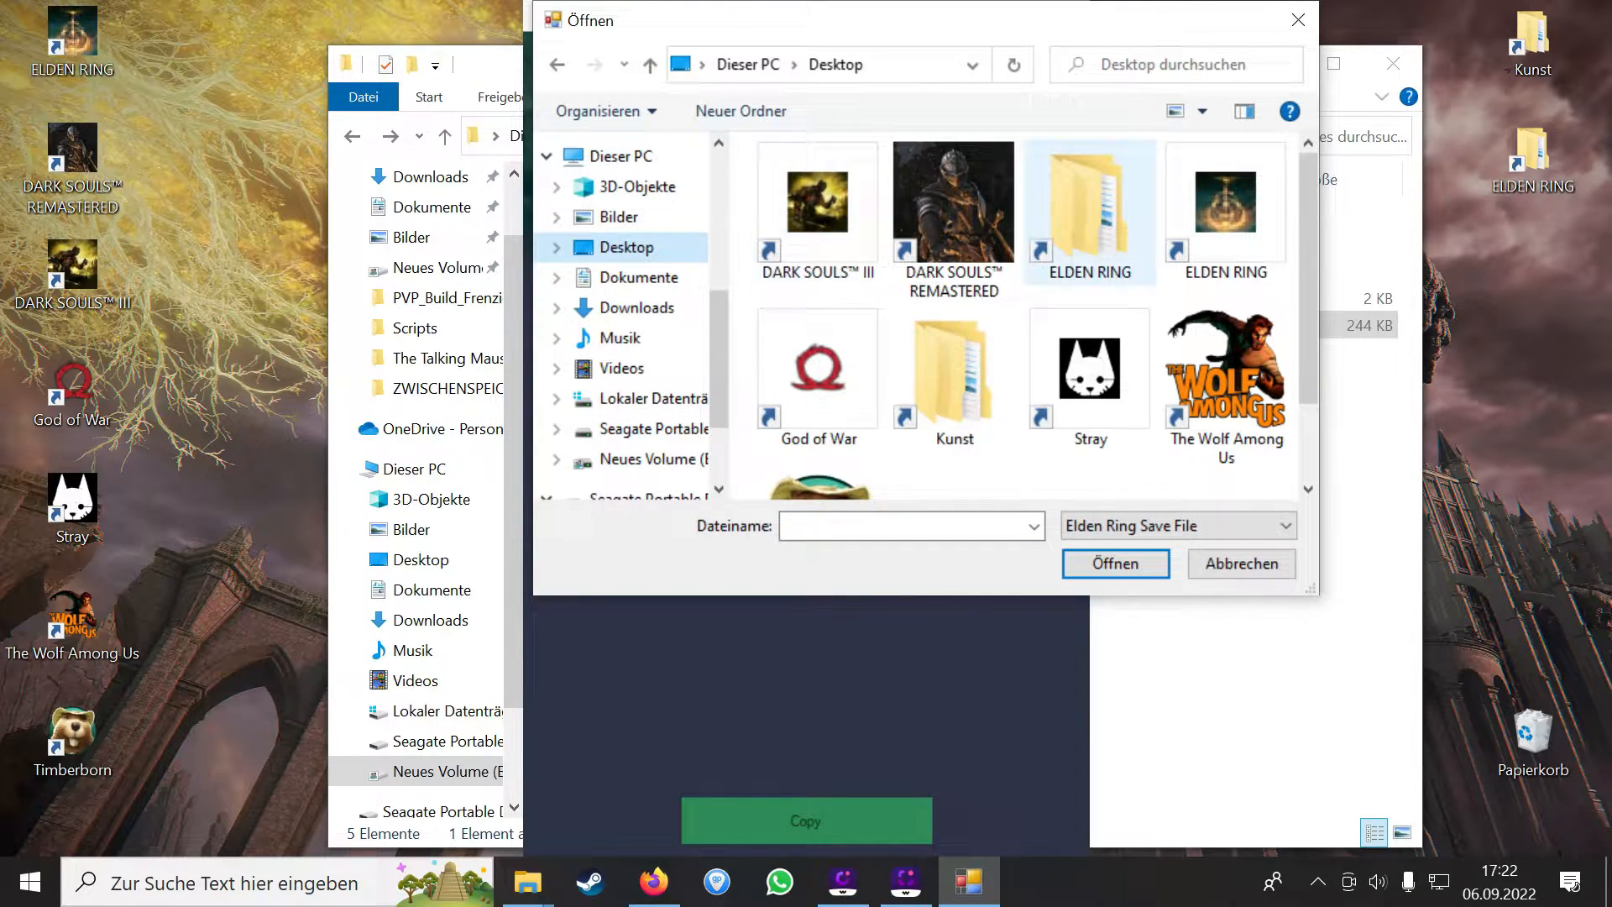
double_click(1088, 199)
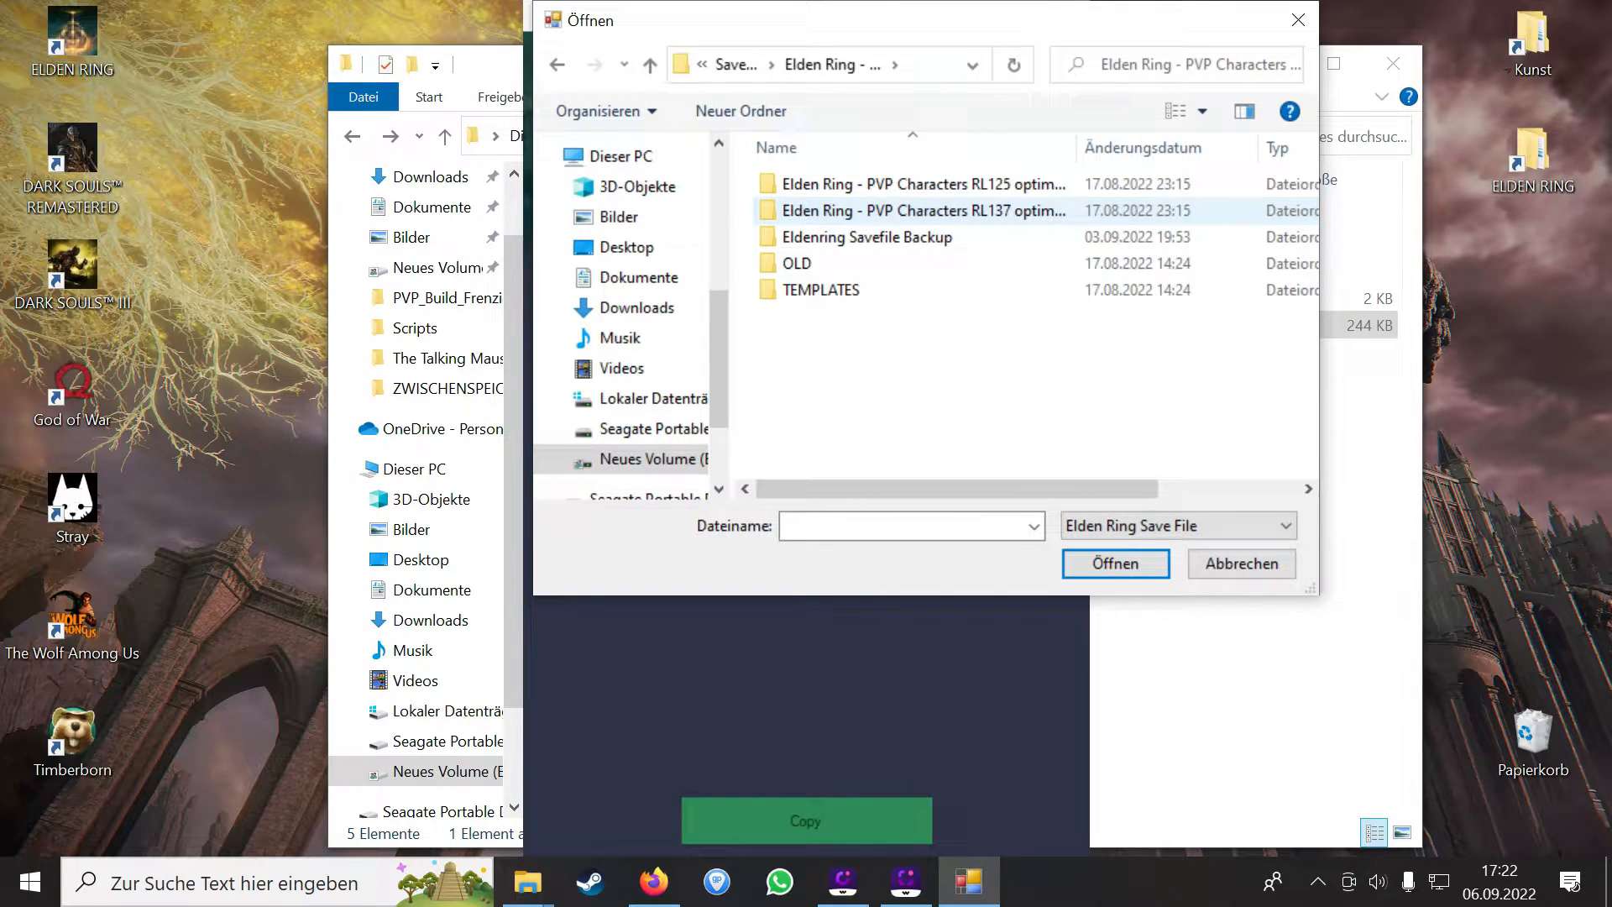
double_click(922, 183)
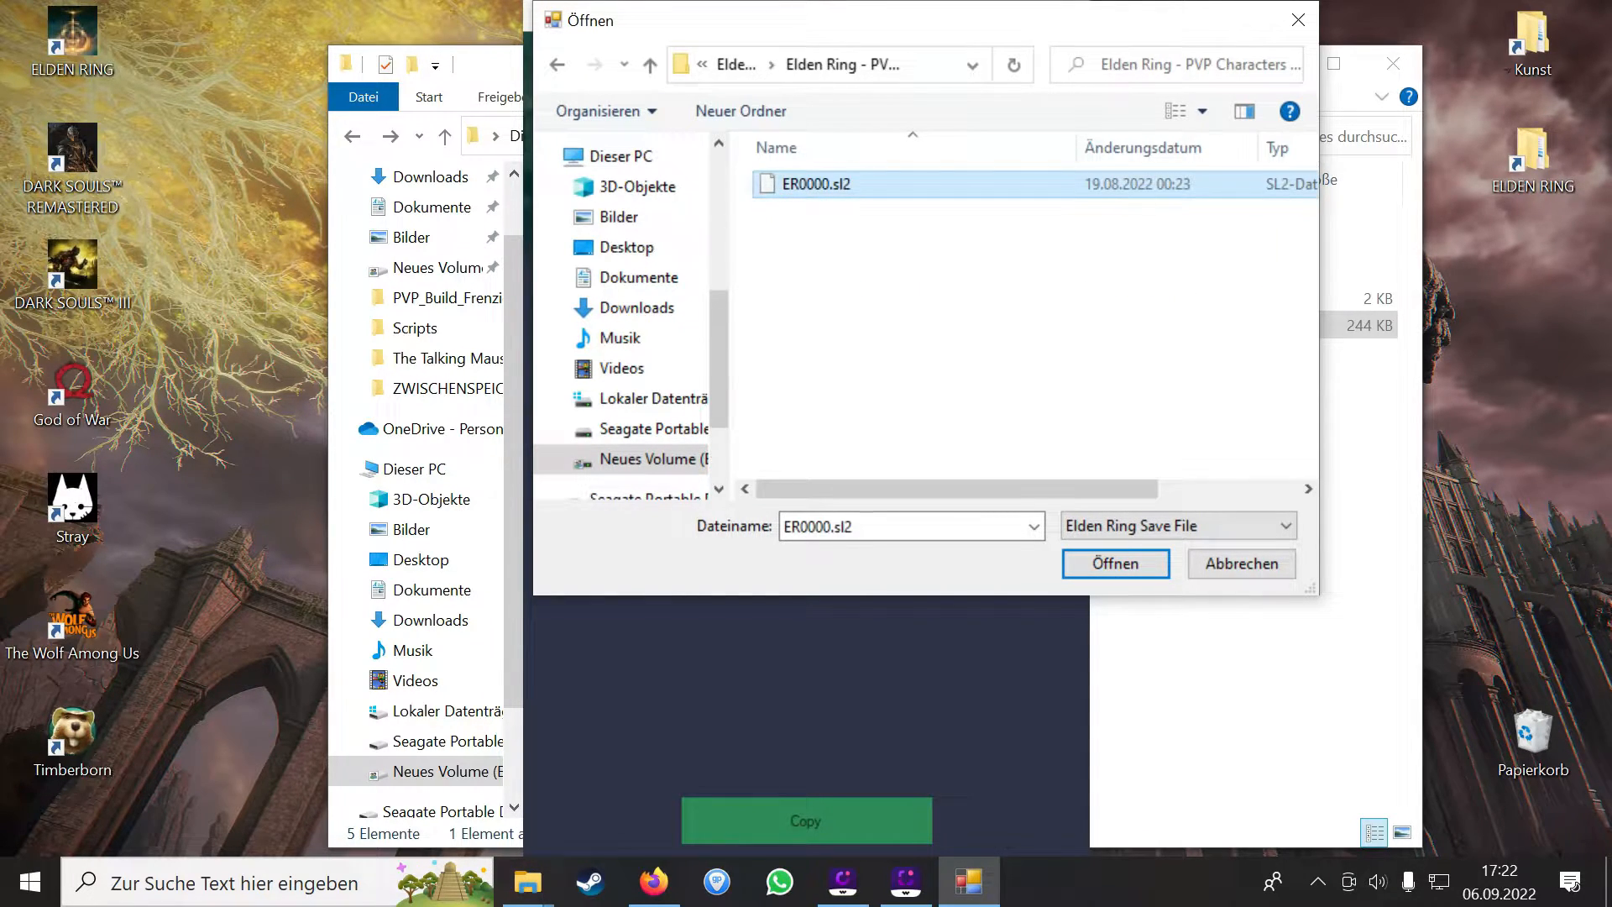
click(1115, 564)
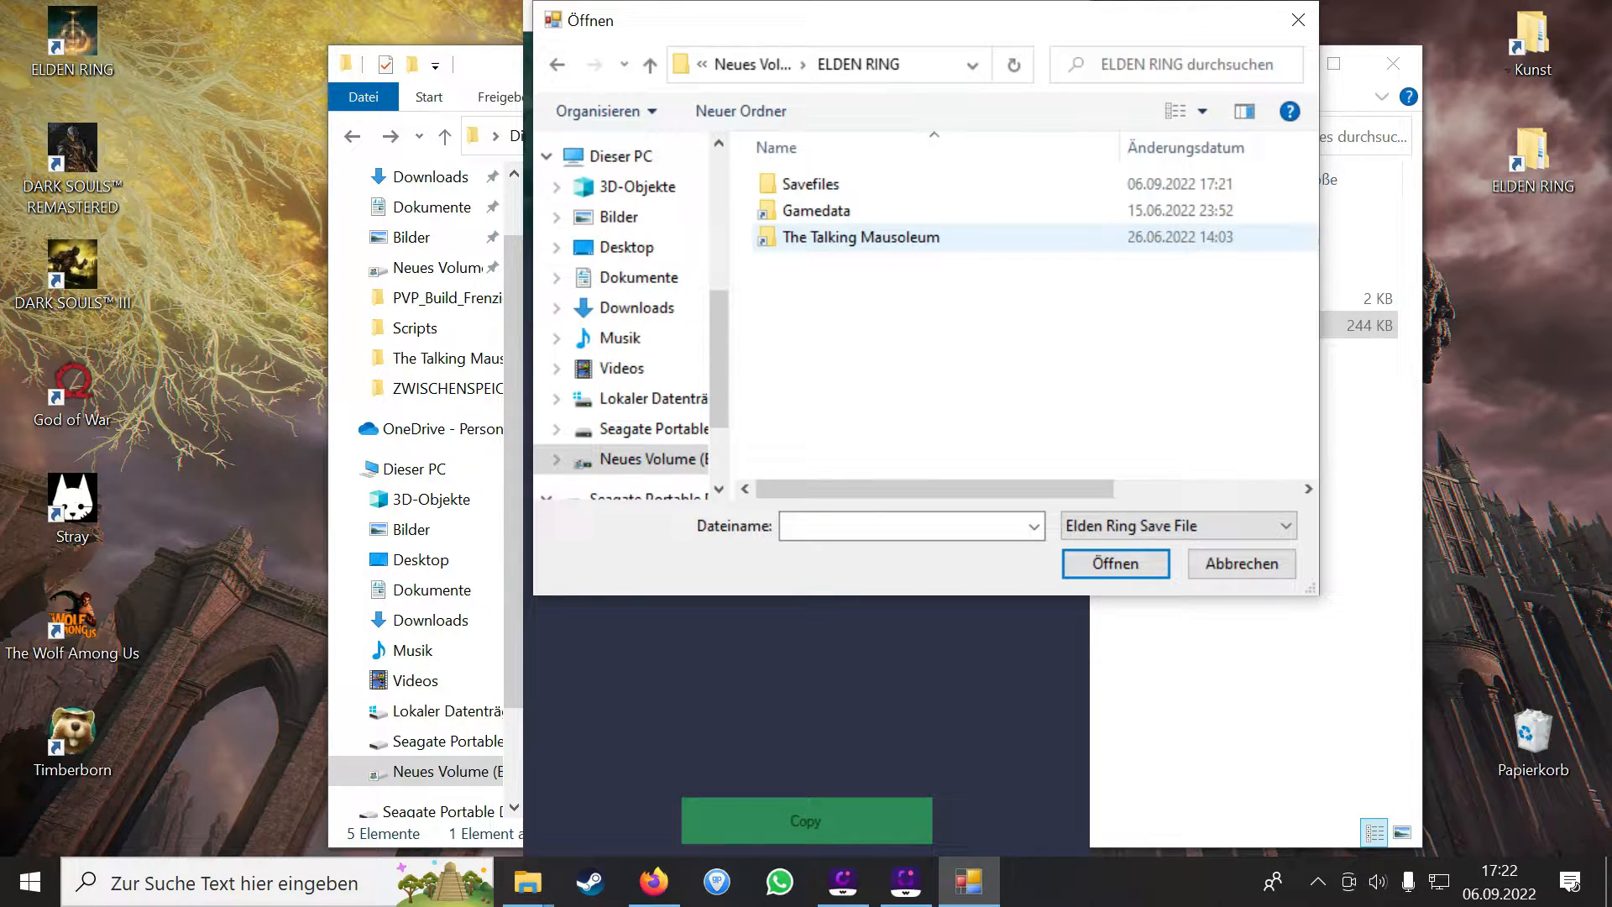
- Point the destination at the ER0000.sl2 in Savefiles' Elden Ring - PVP Characters folder
double_click(813, 183)
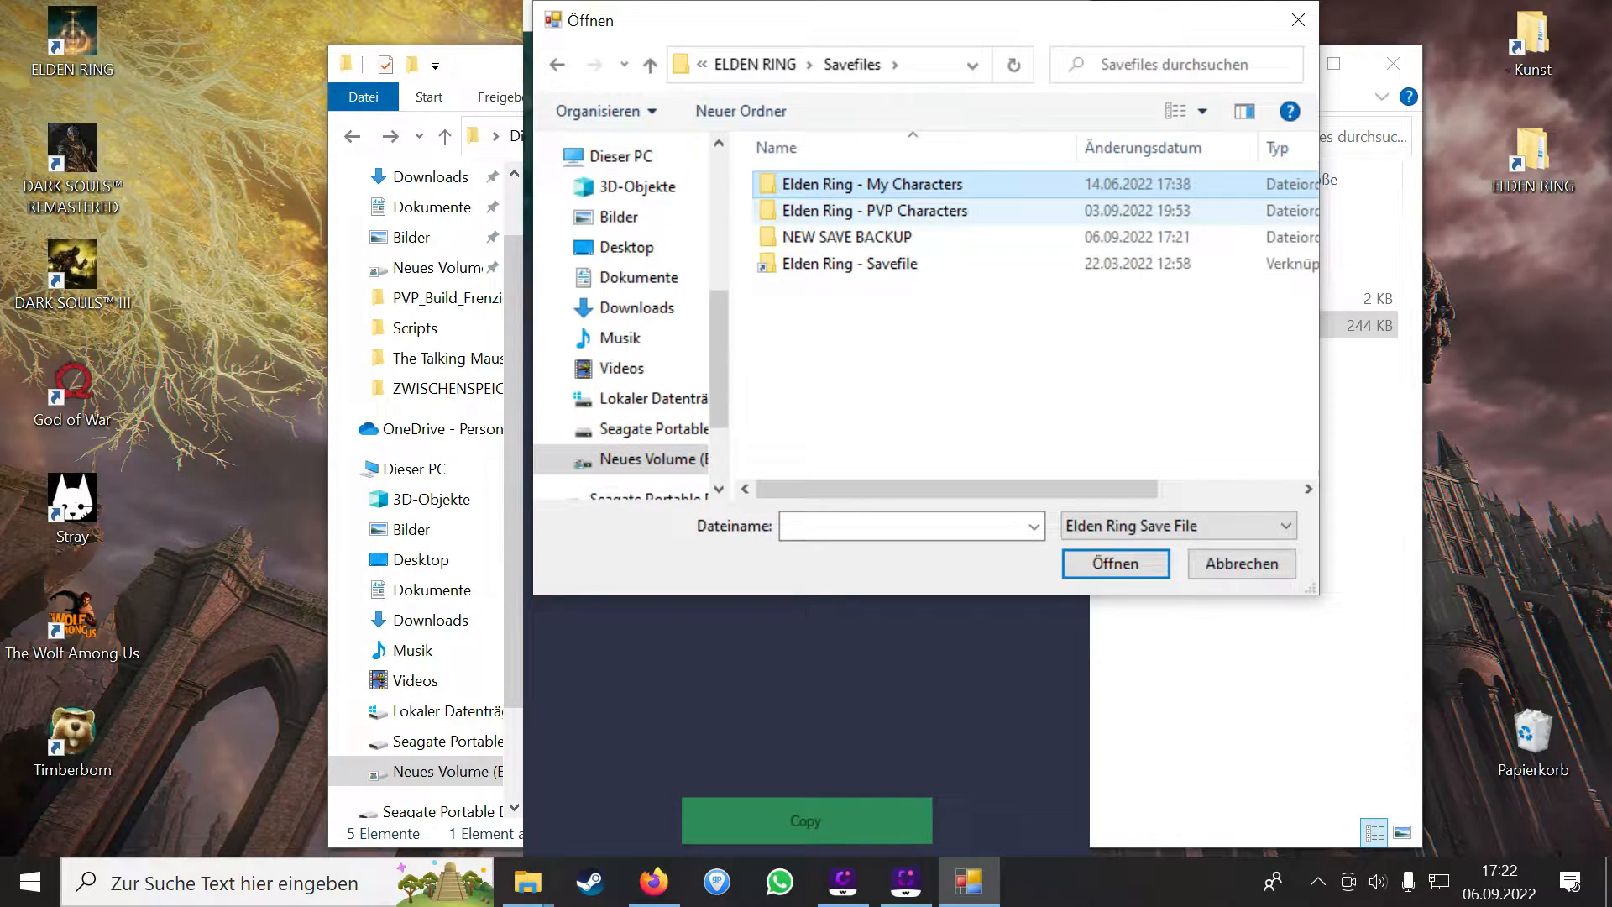
double_click(874, 210)
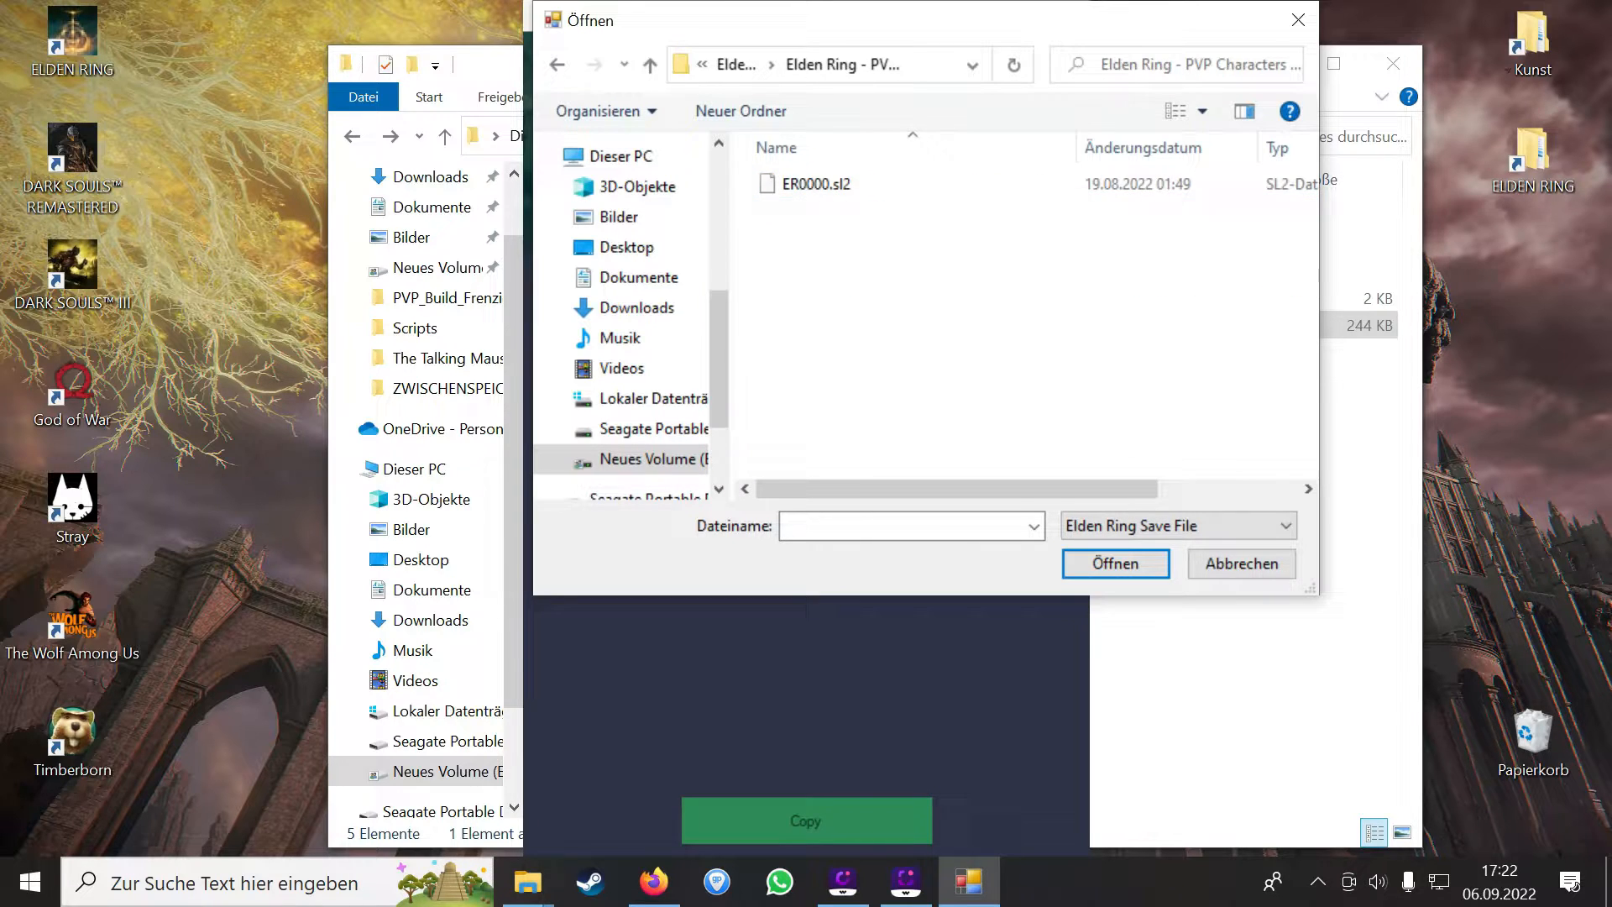
click(1116, 565)
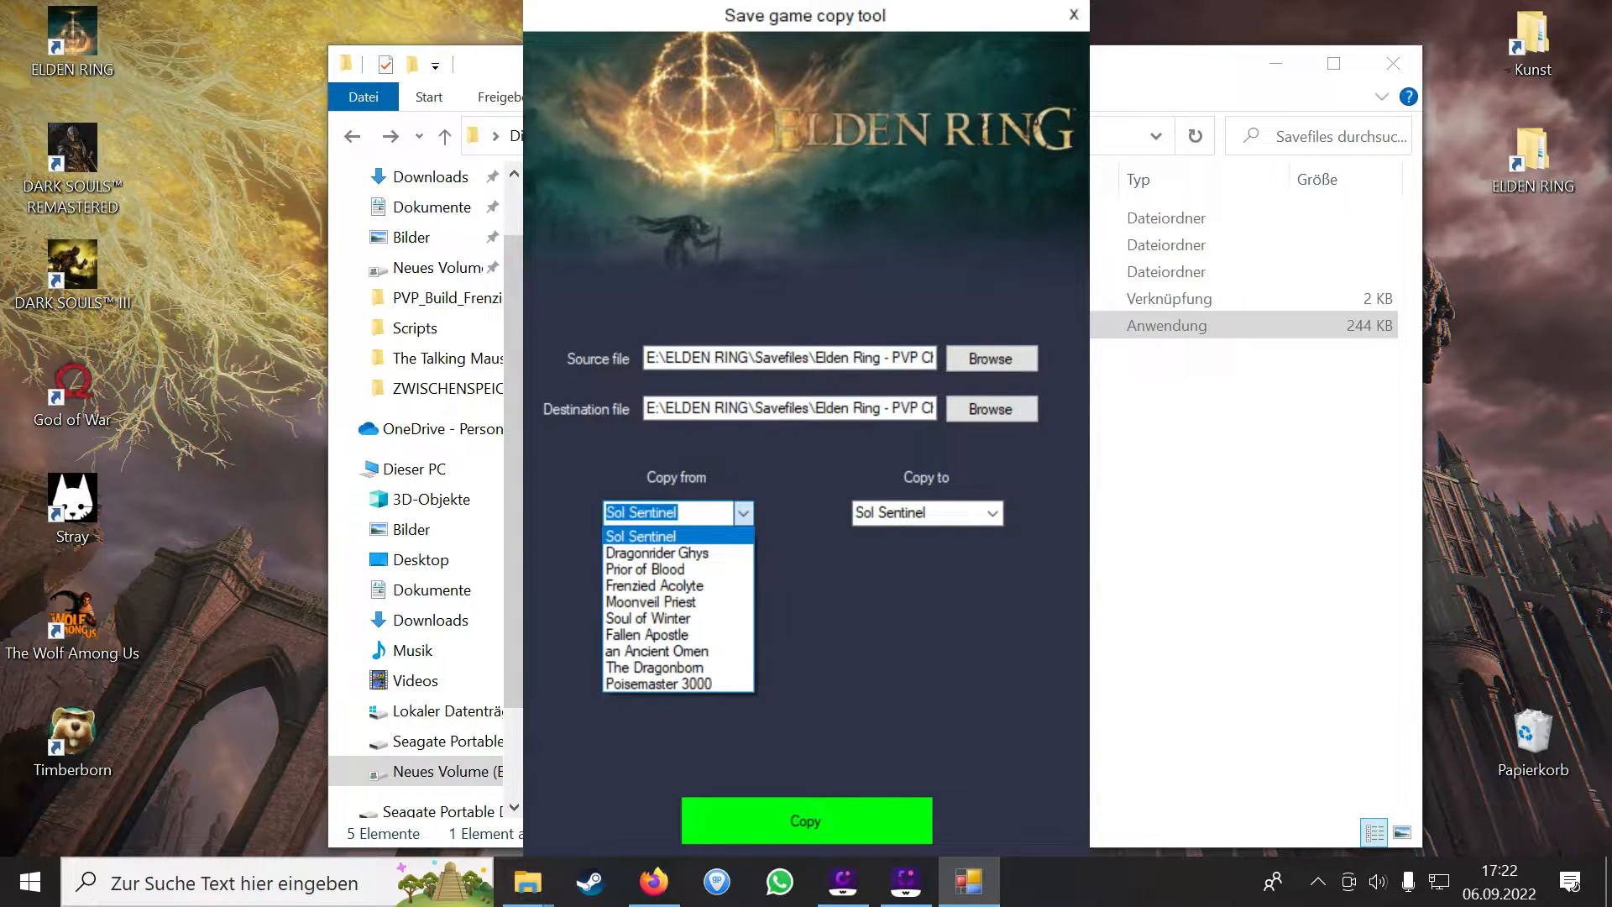
- Choose Frenzied Acolyte to copy from and Poisemaster 3000 as the slot to overwrite
click(654, 586)
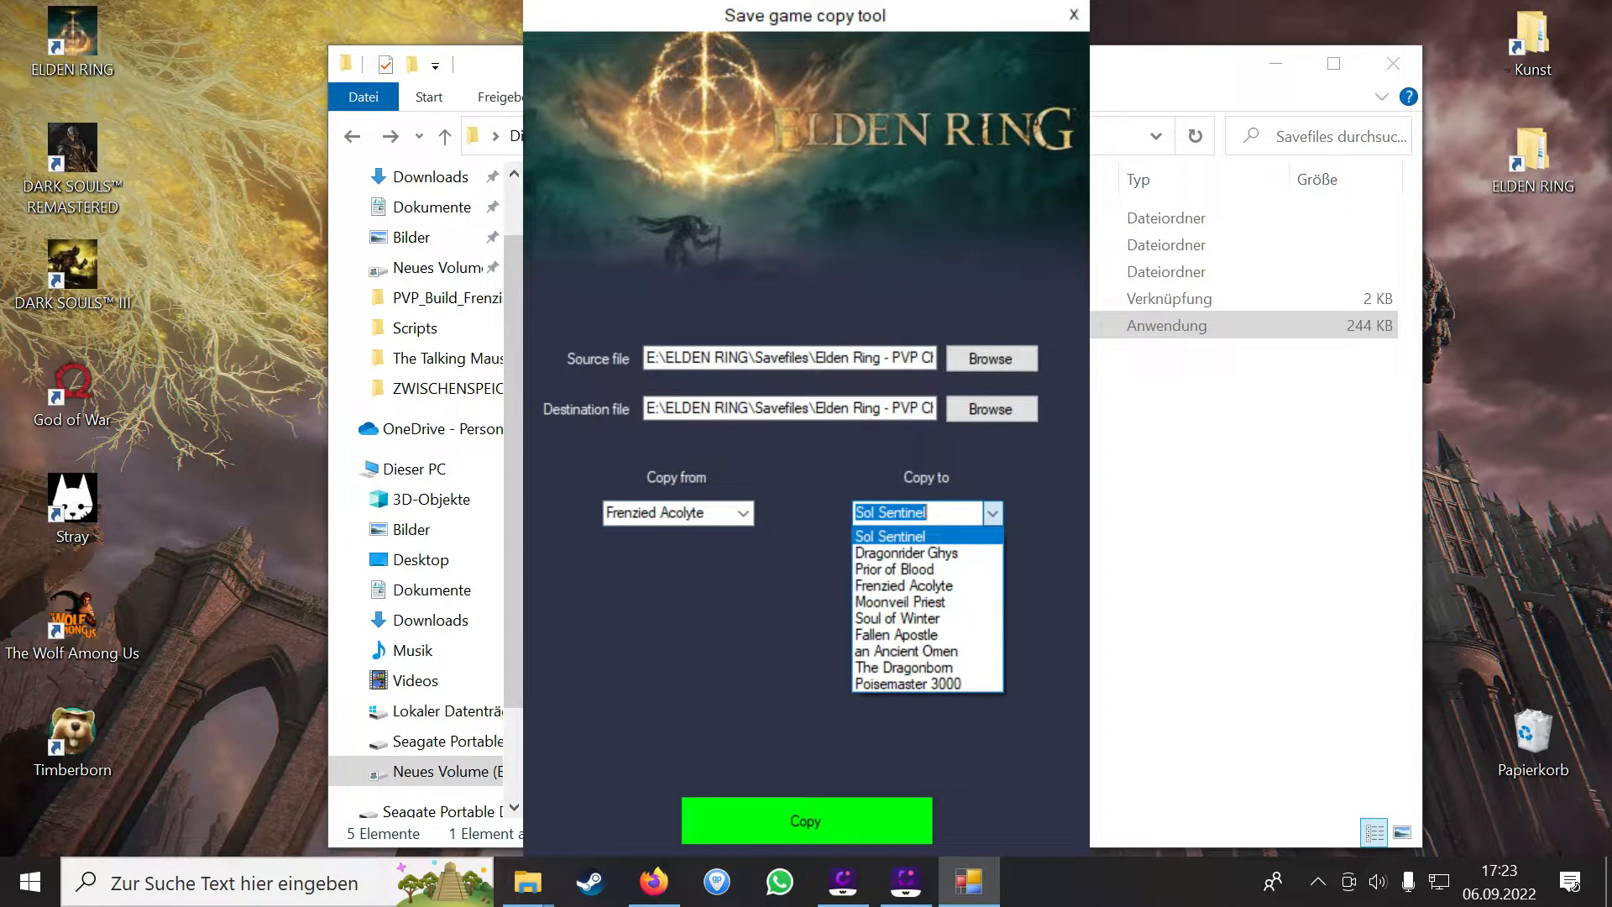
mouse_move(923, 683)
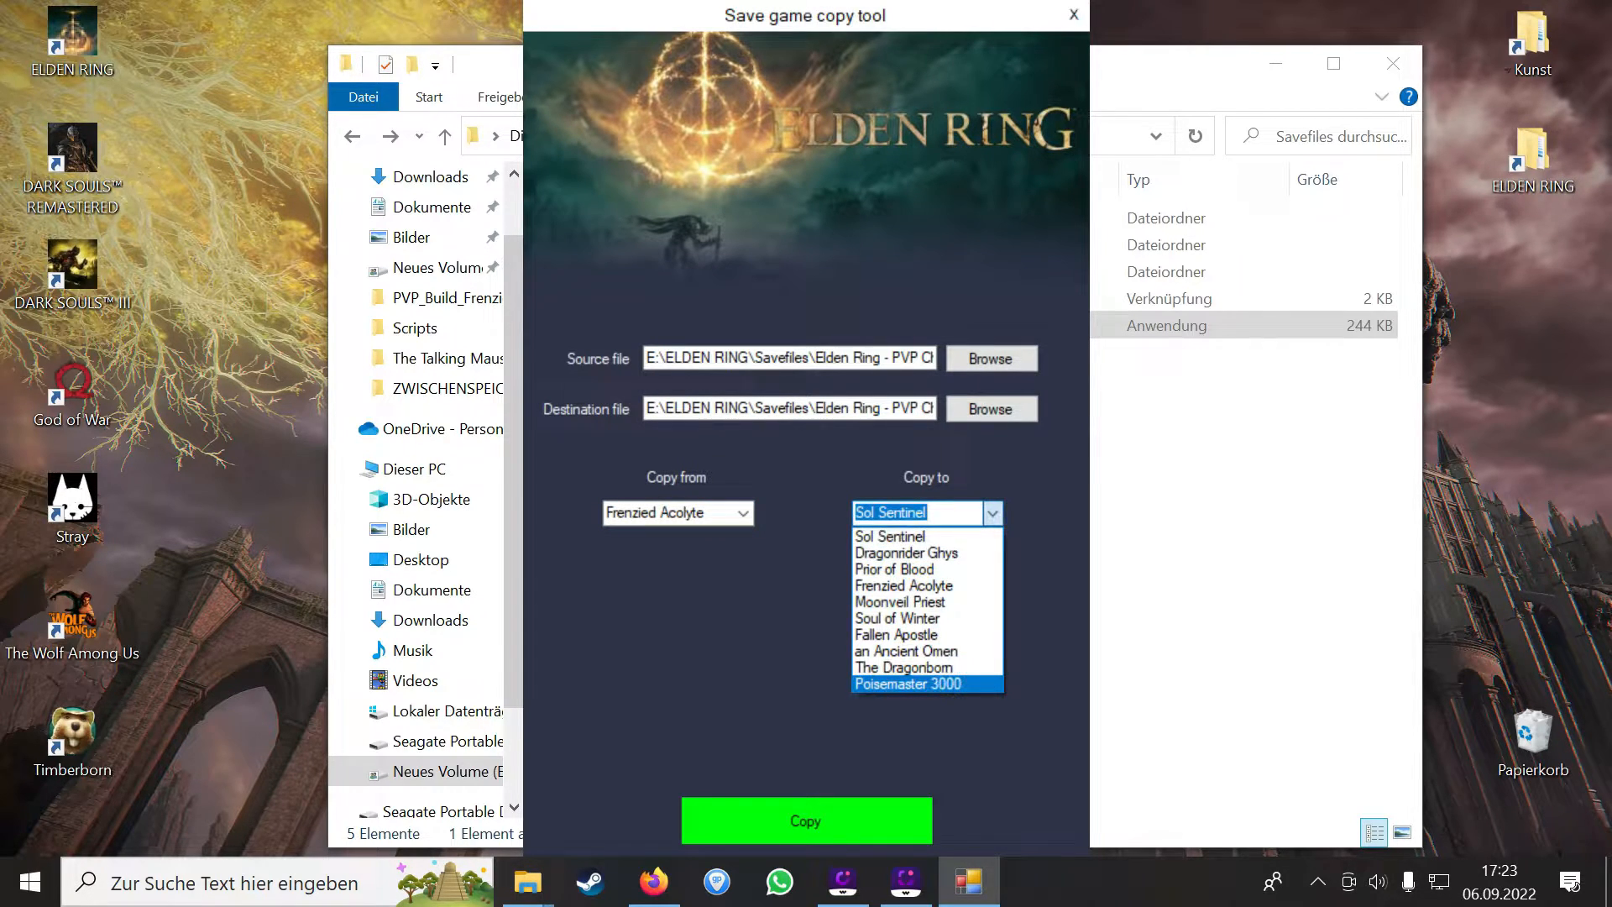
click(907, 666)
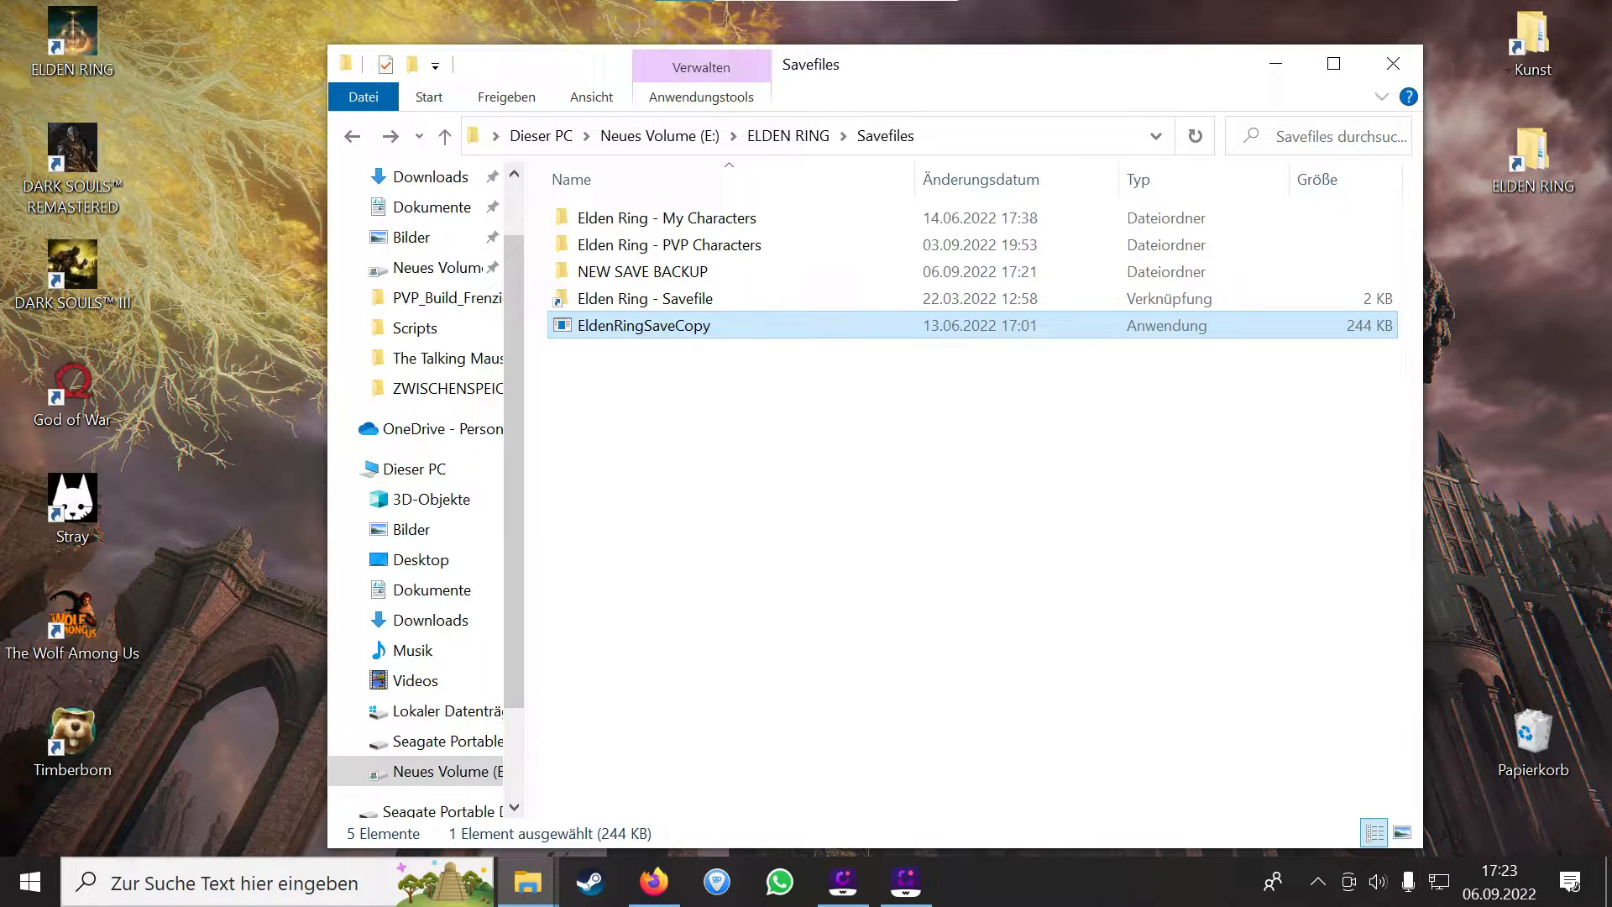
- Delete ER0000.sl2.bak and steam_autocloud.vdf from the live save folder, leaving only ER0000.sl2
click(644, 299)
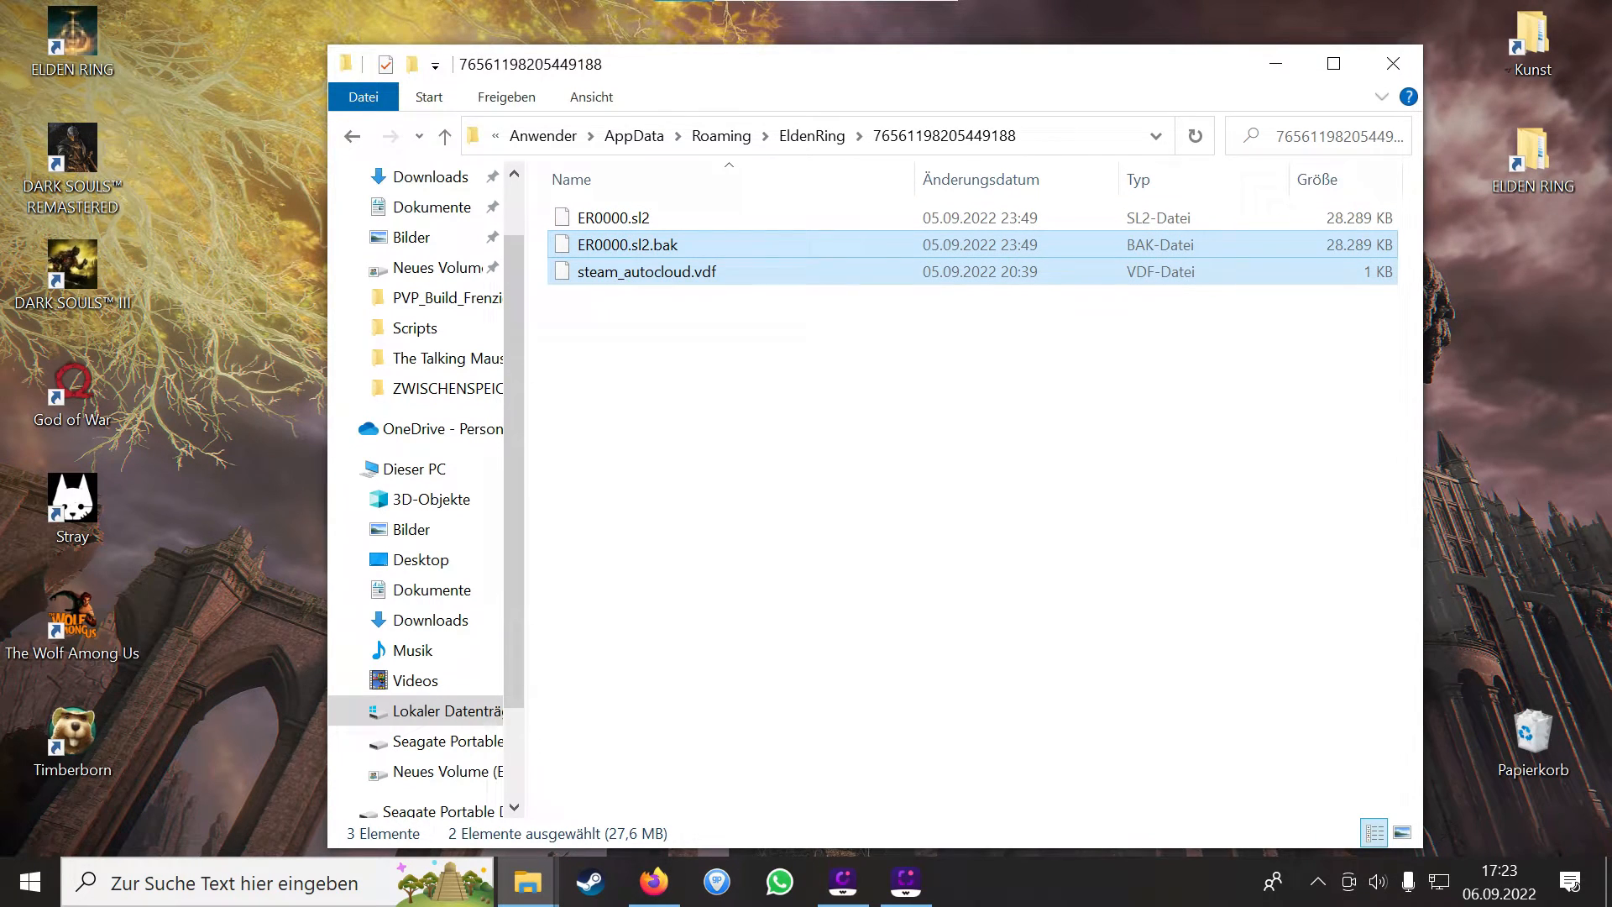
key(Delete)
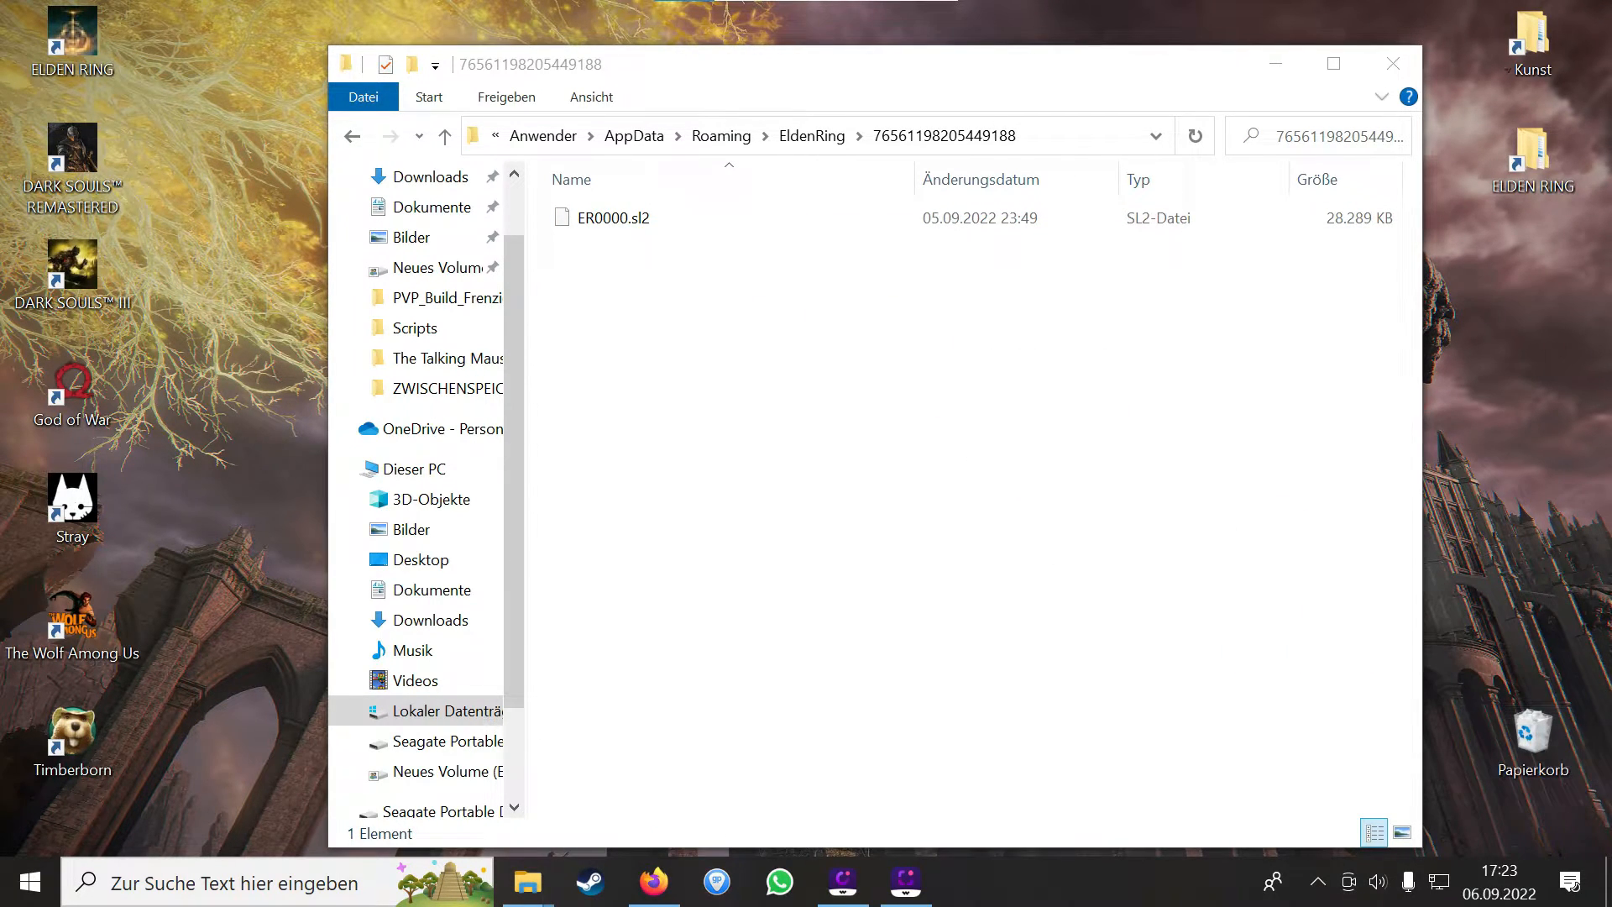
click(615, 217)
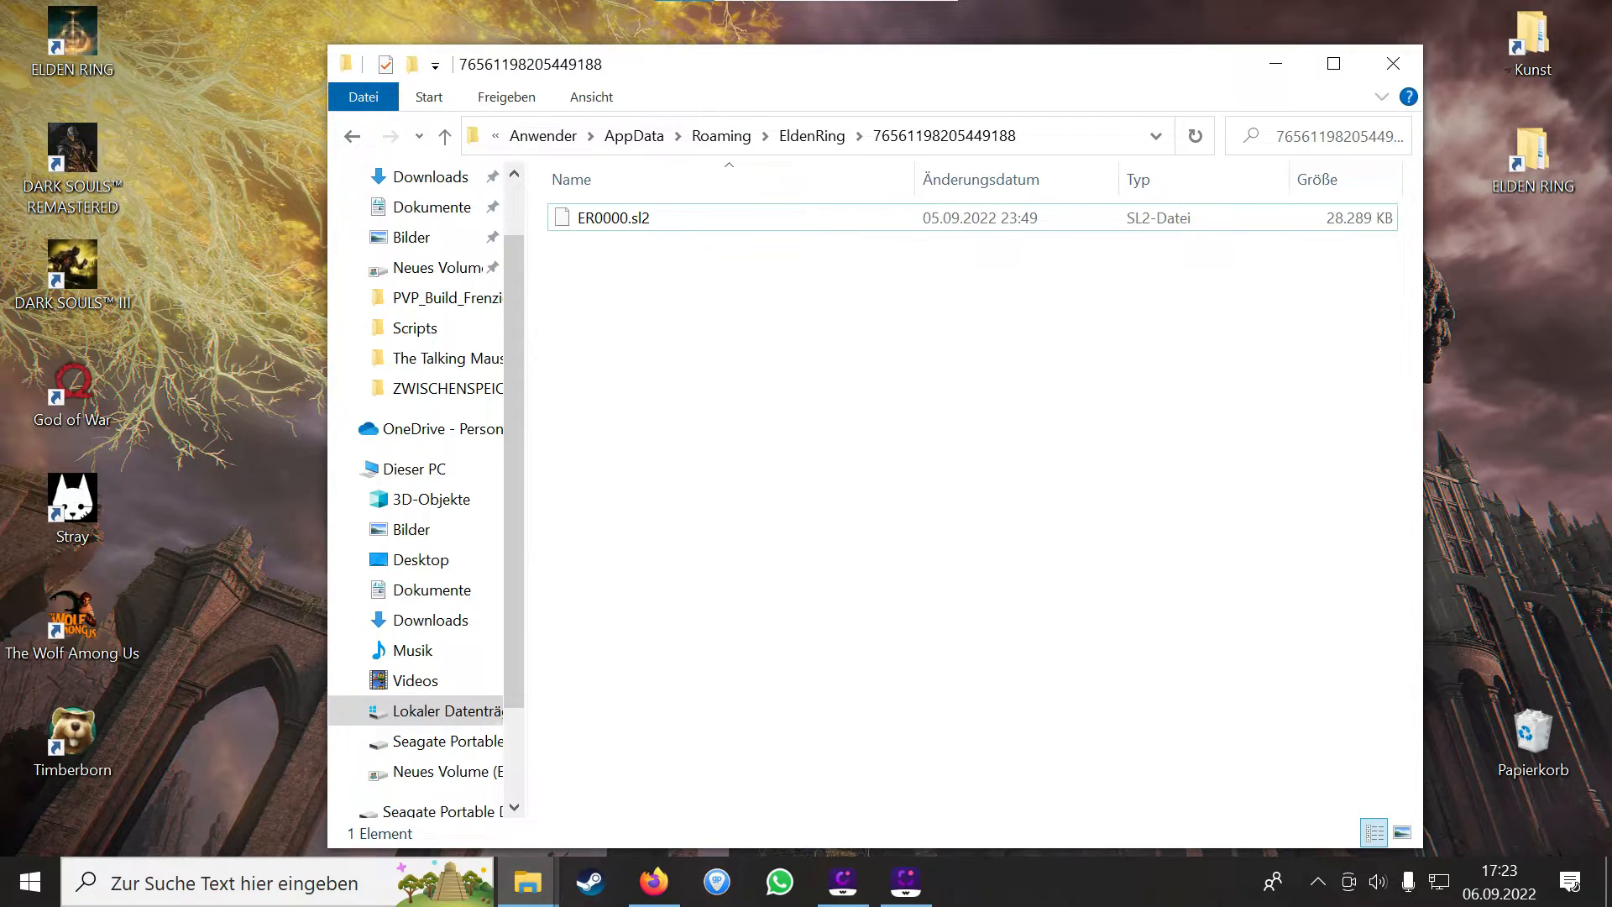
click(654, 881)
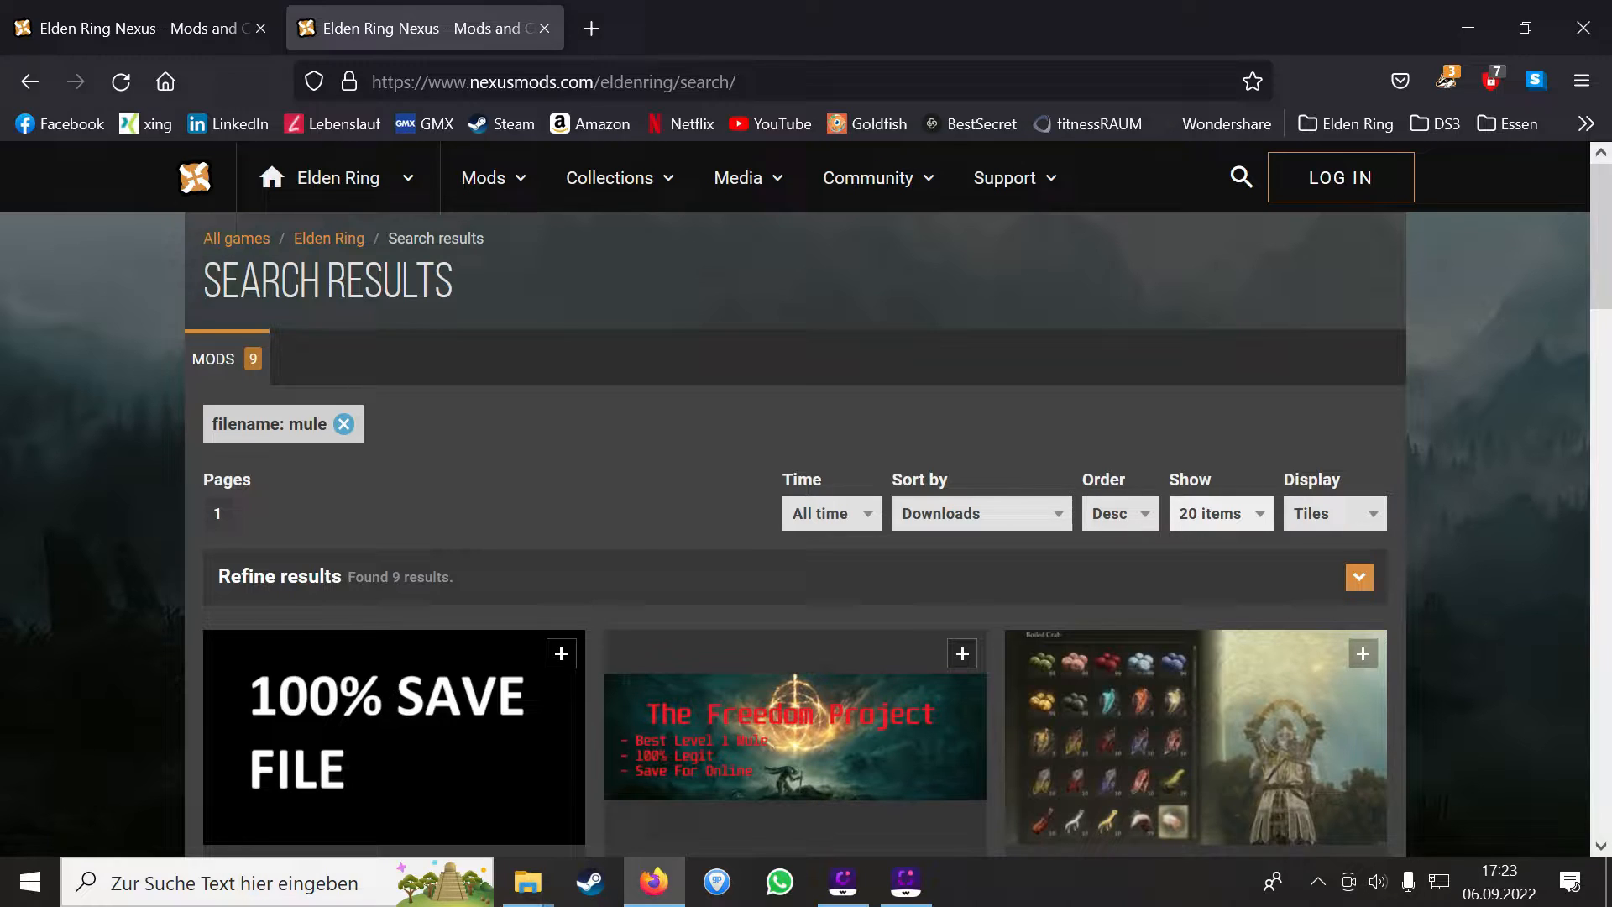
scroll(down, 3)
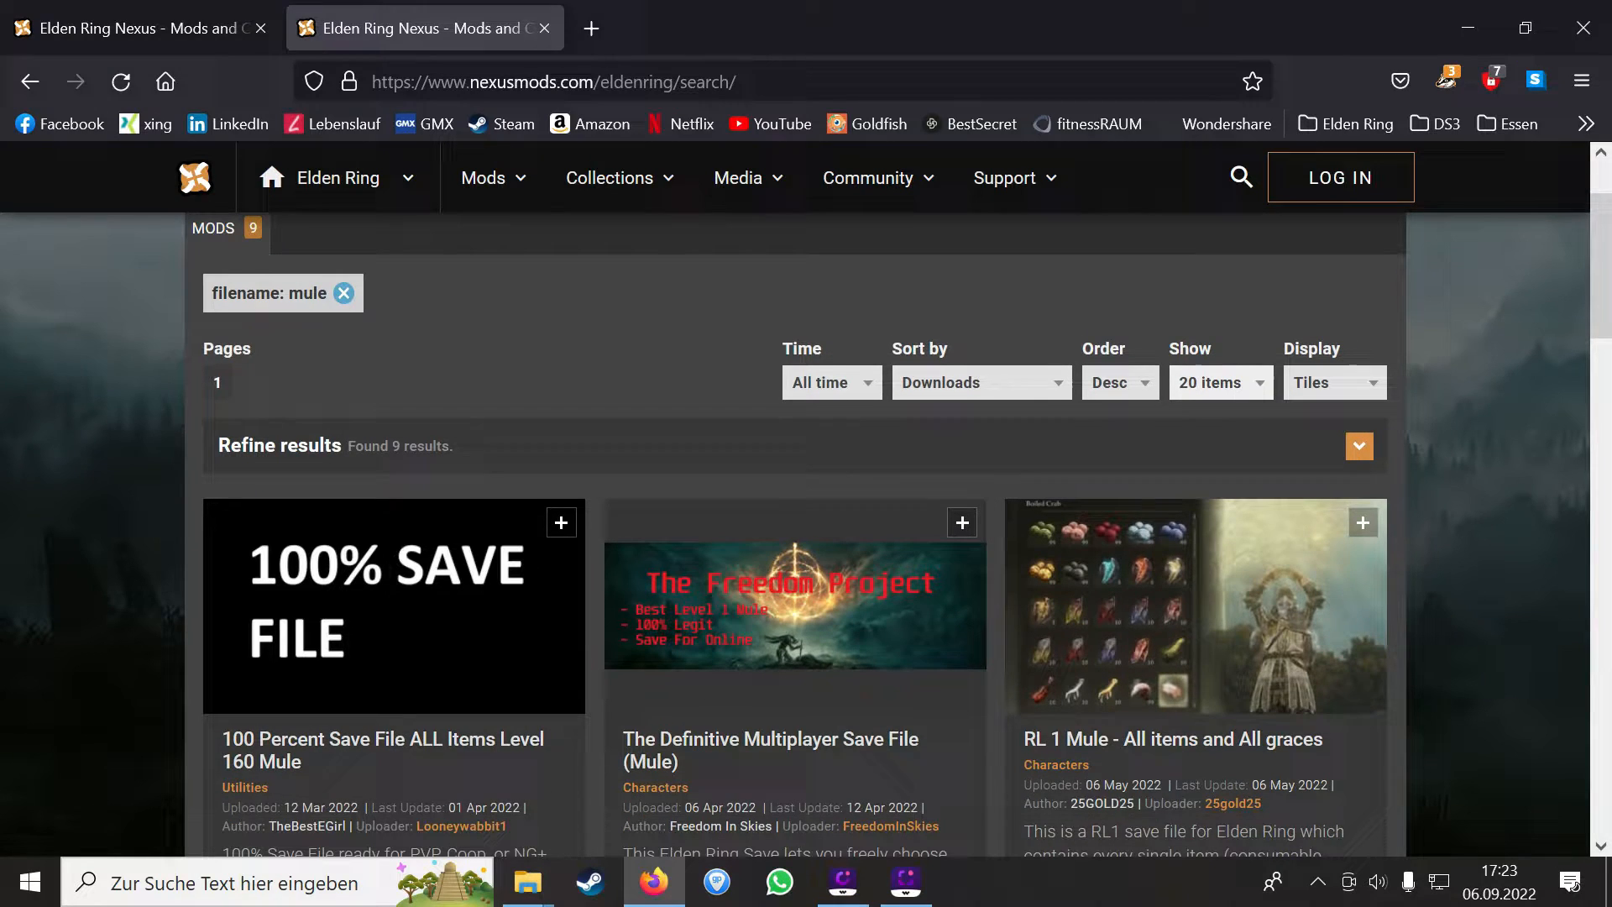
scroll(down, 3)
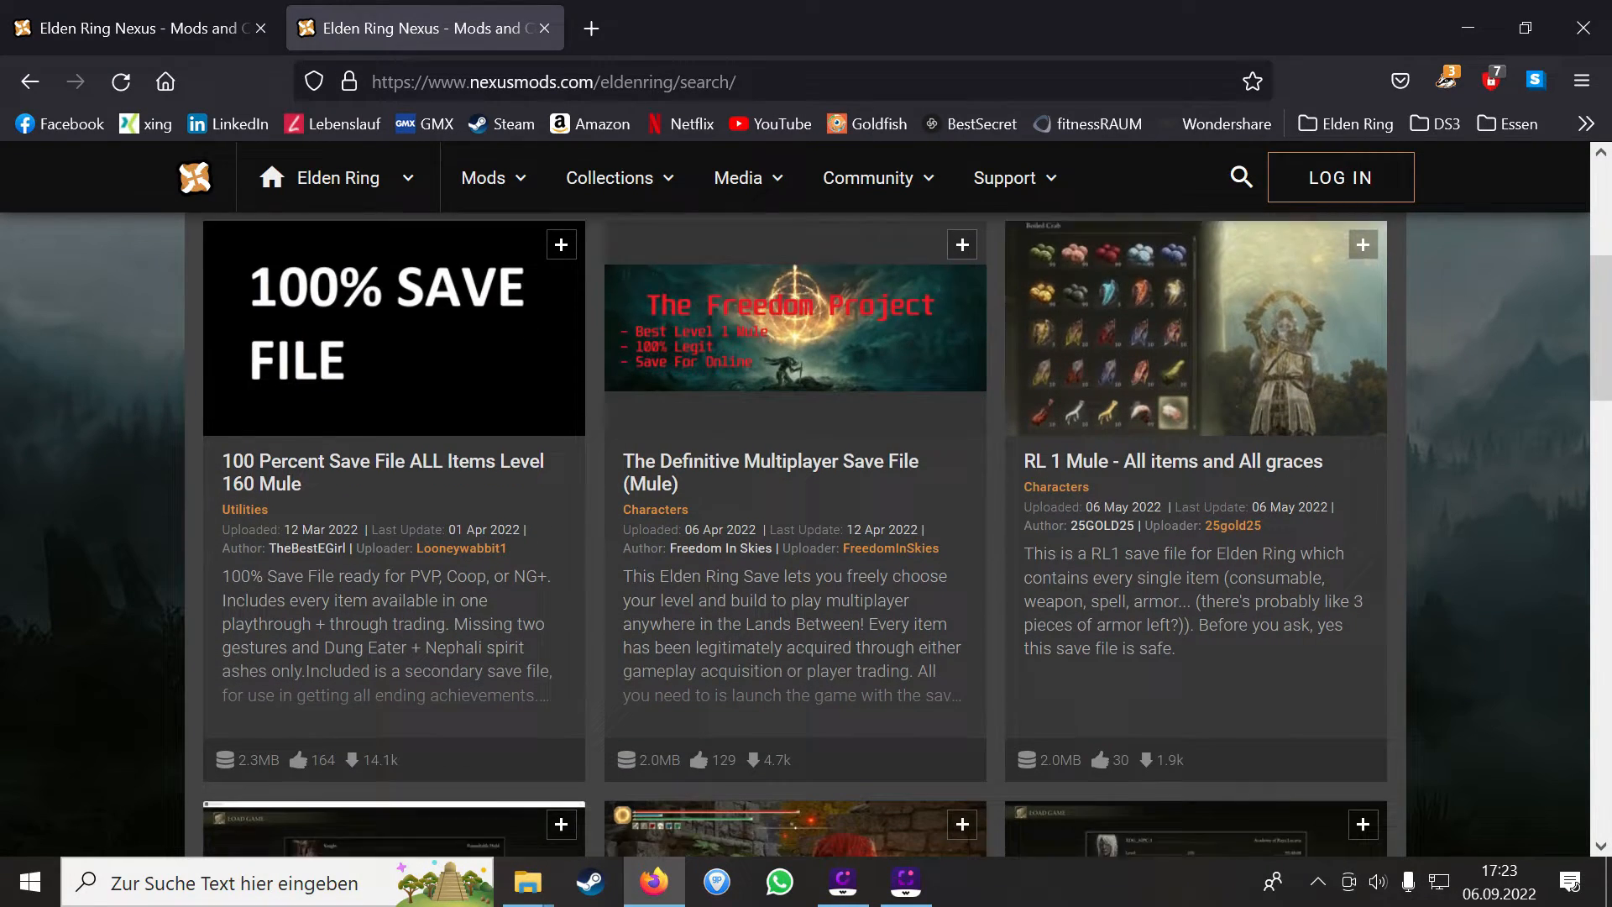
scroll(down, 3)
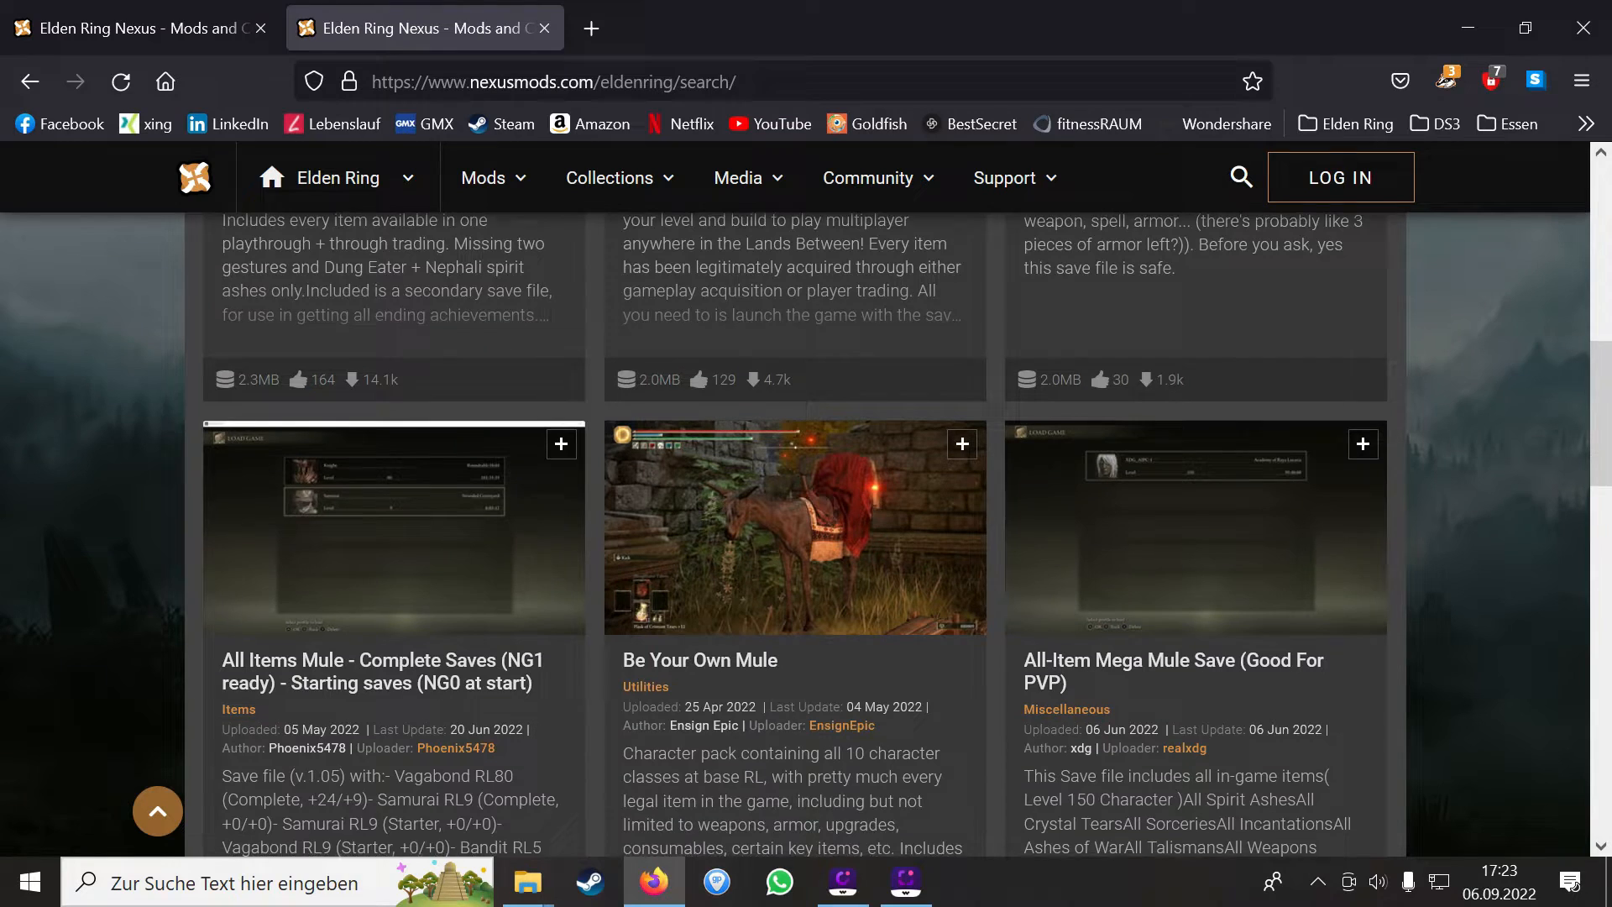
scroll(down, 3)
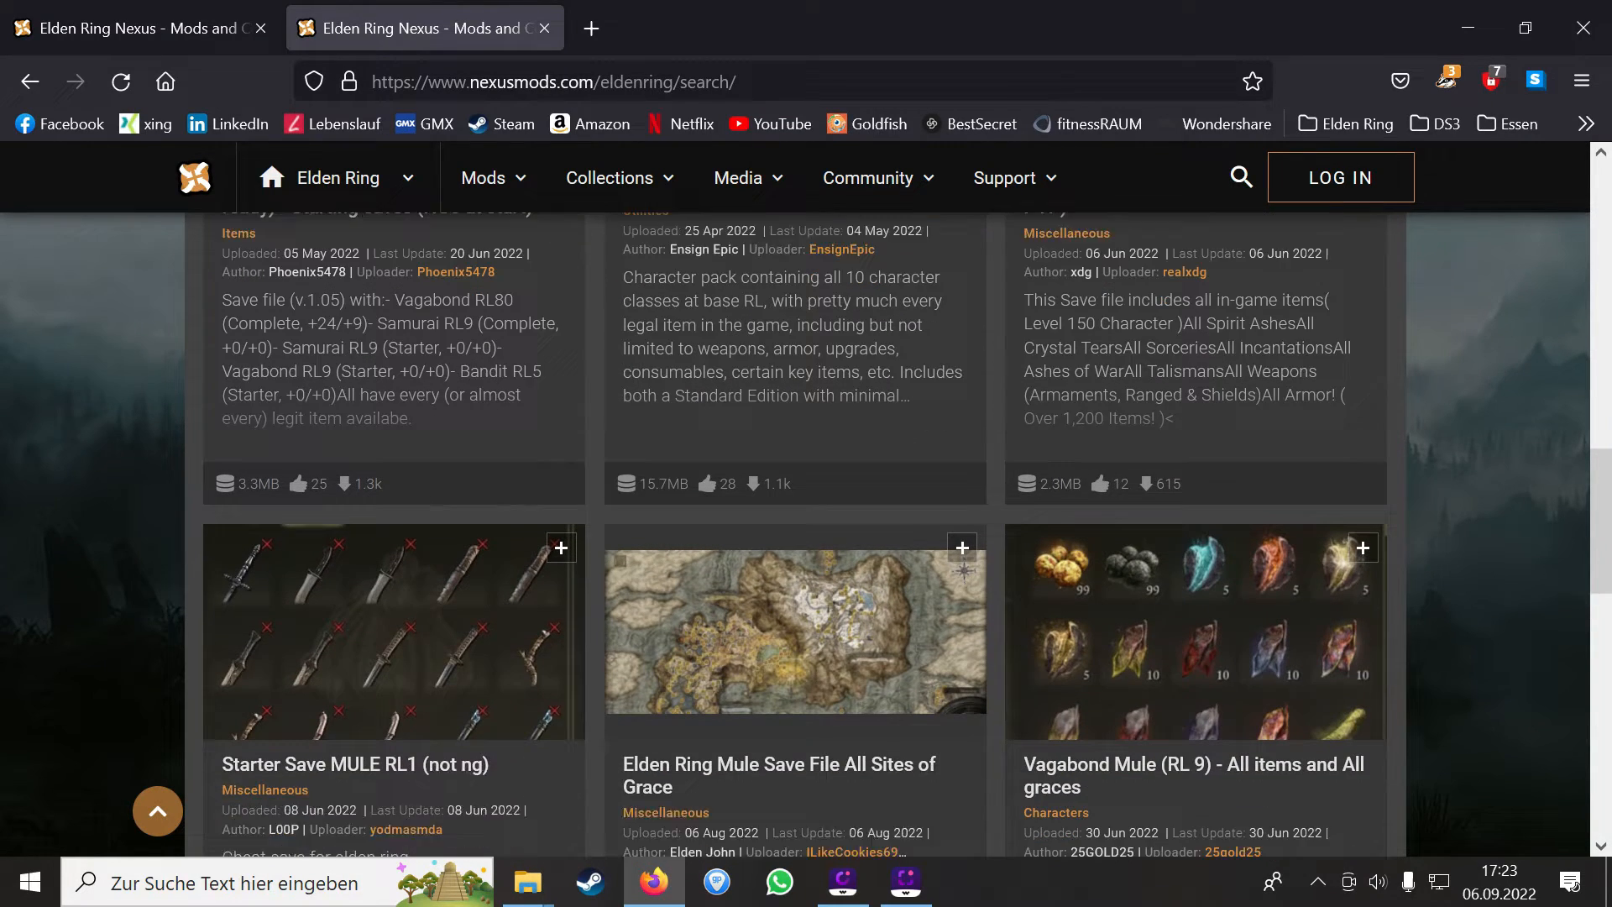
scroll(down, 3)
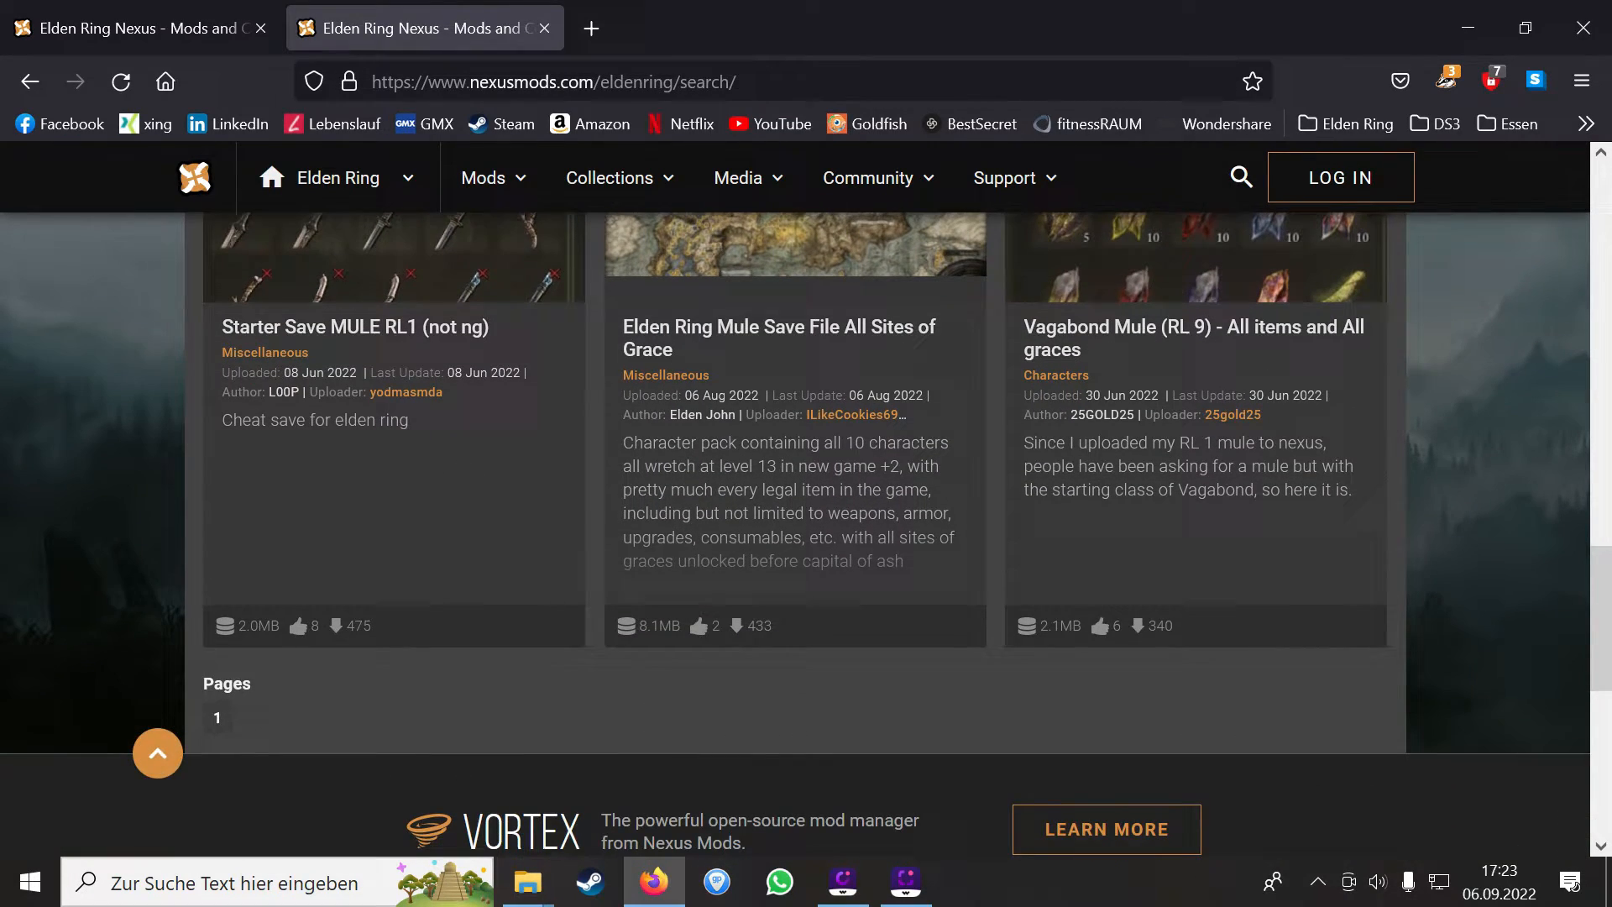
scroll(up, 3)
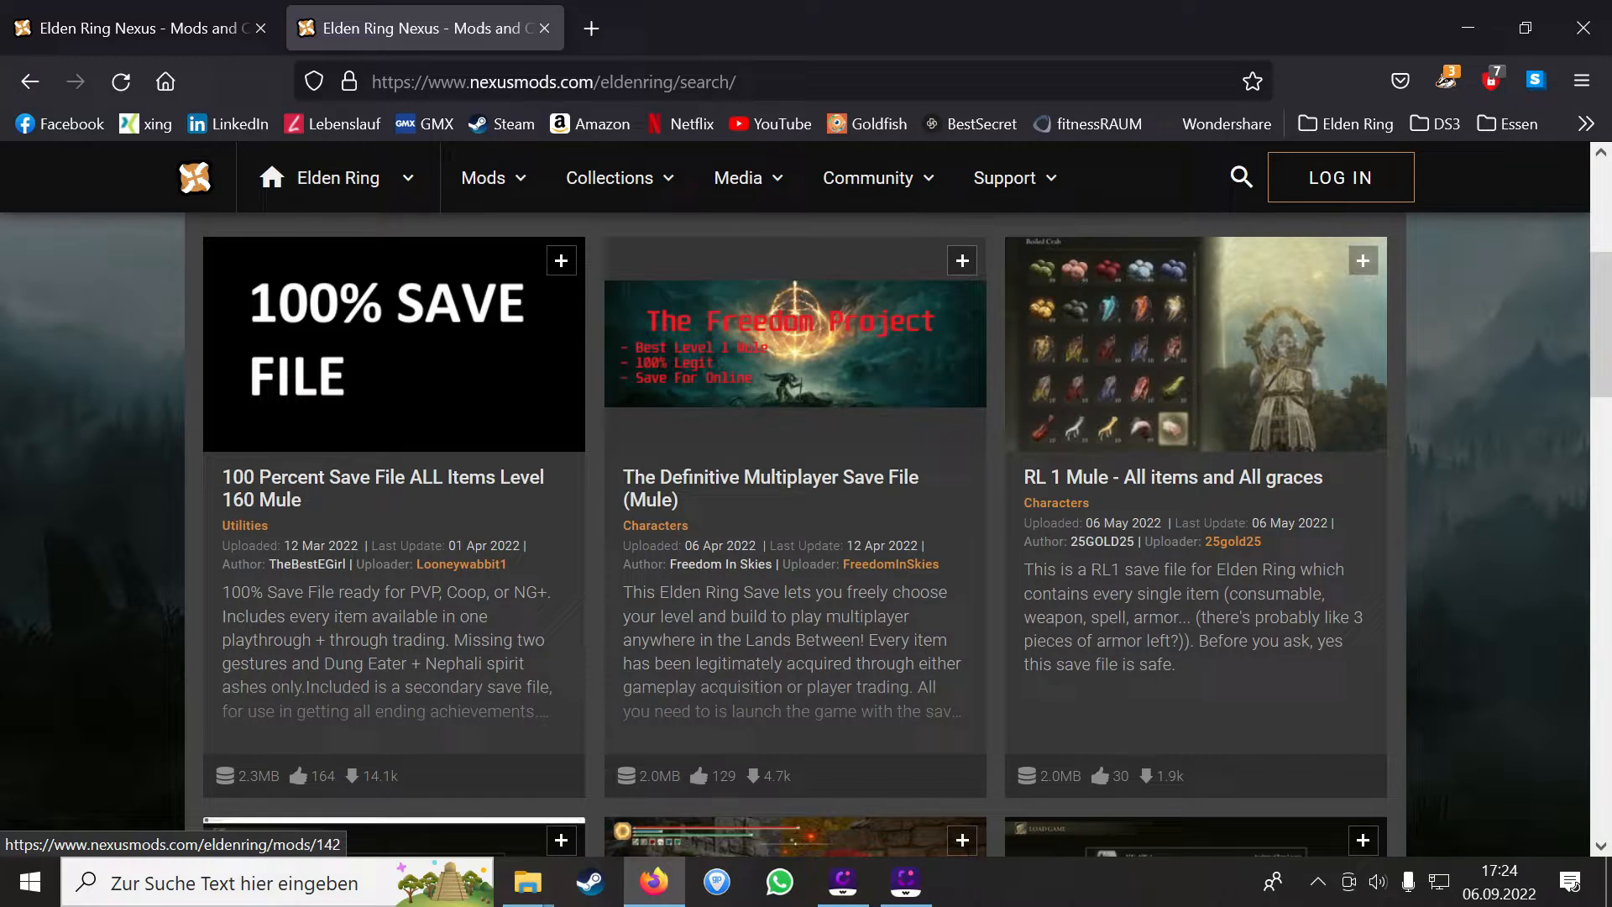
click(771, 487)
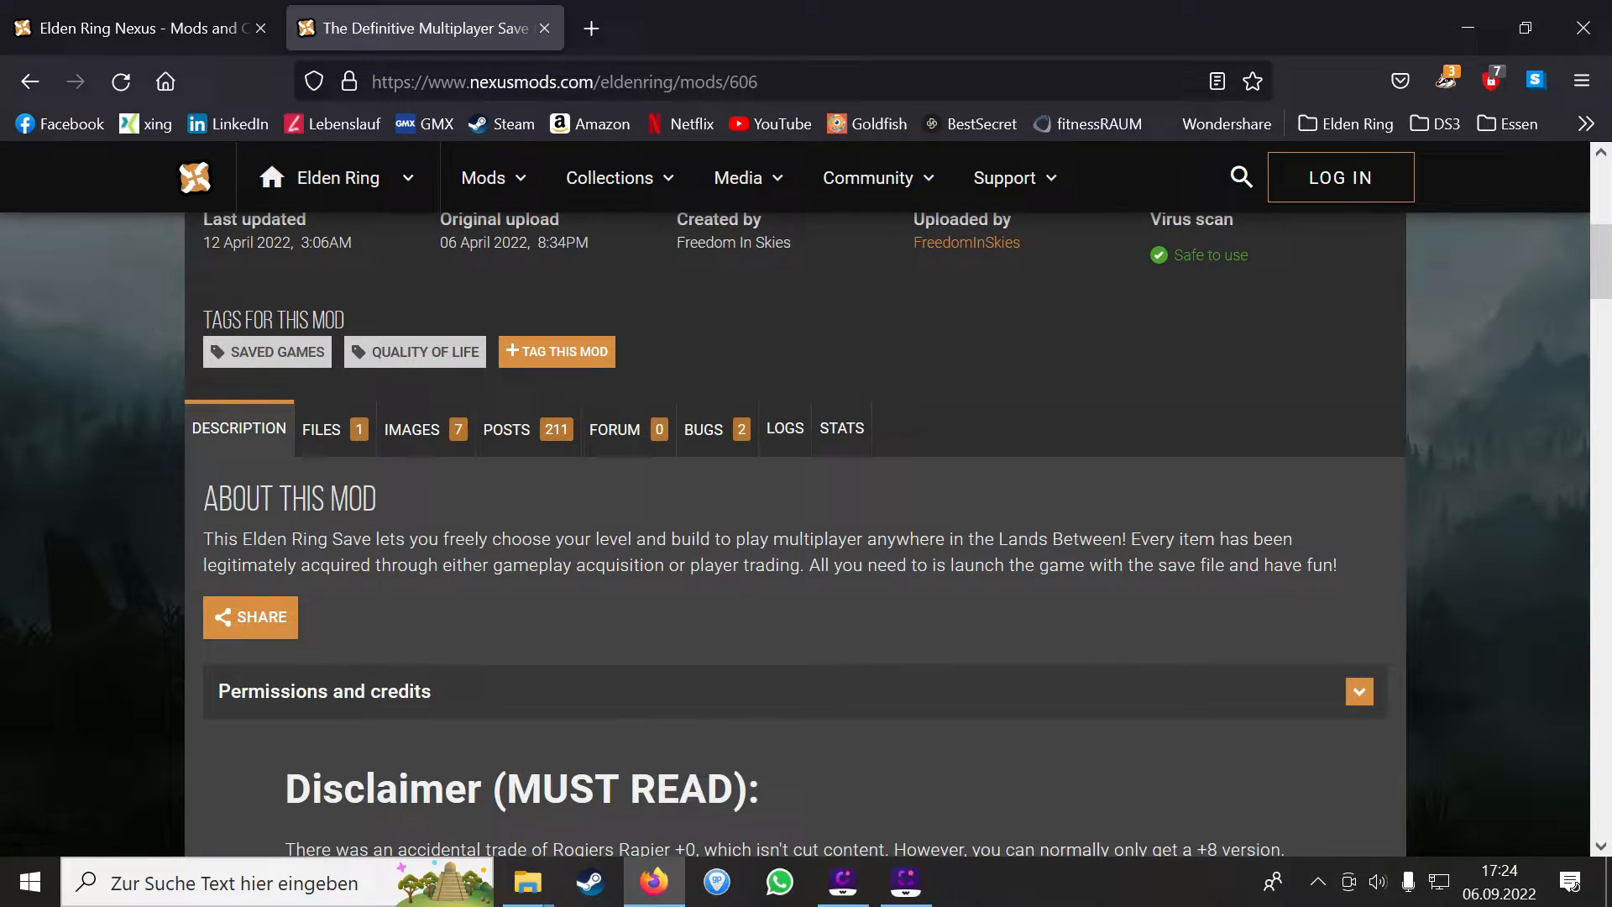
scroll(down, 3)
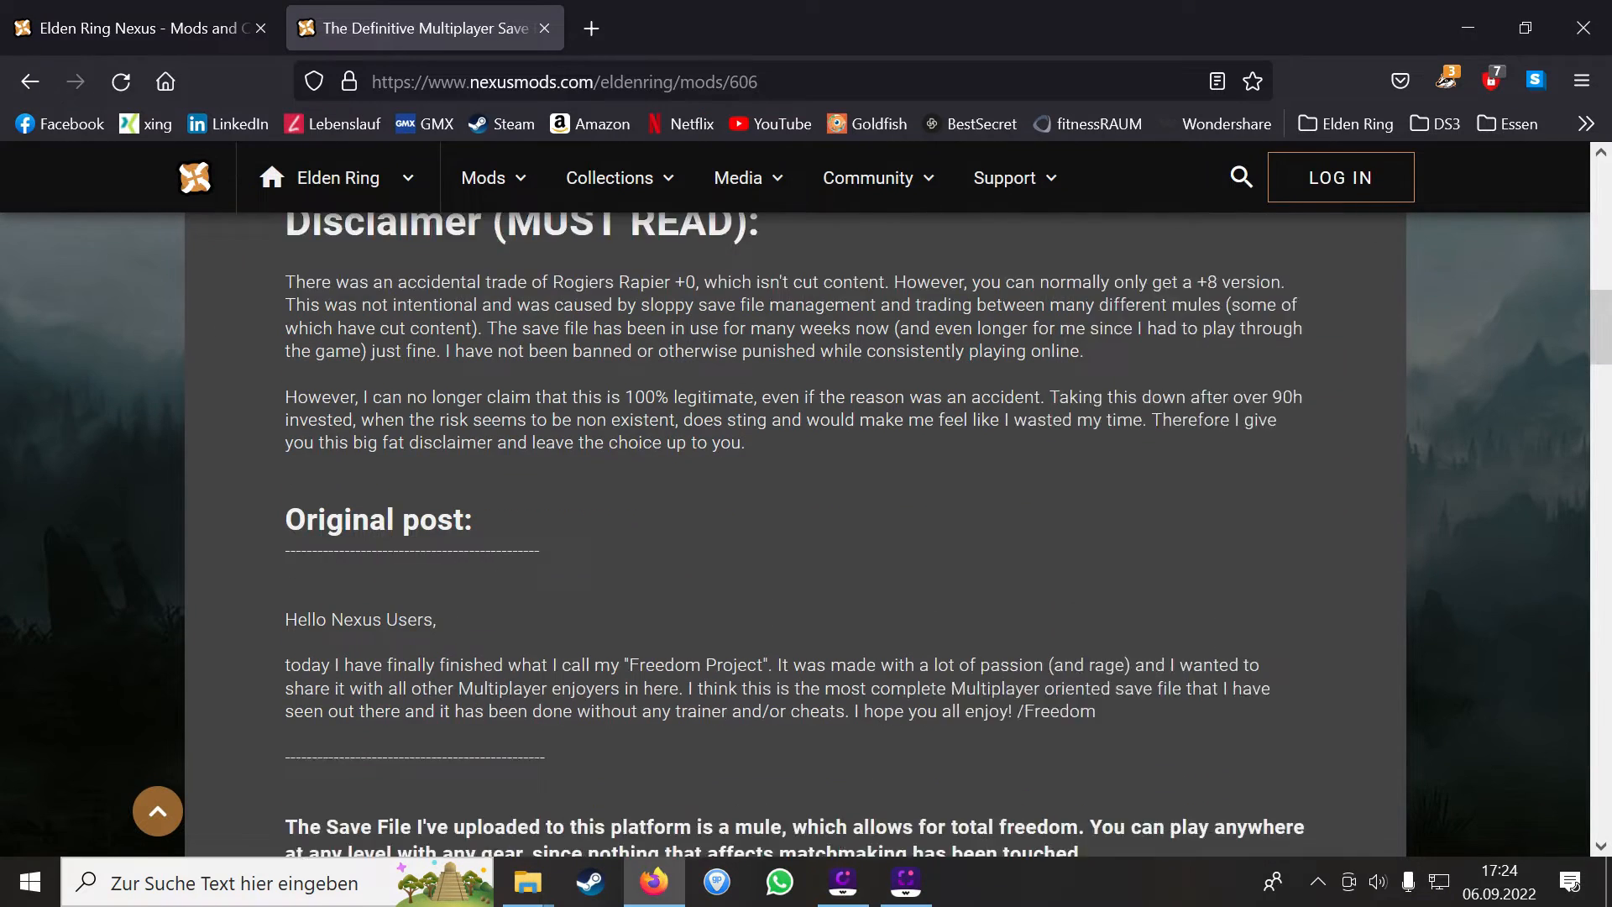
scroll(down, 3)
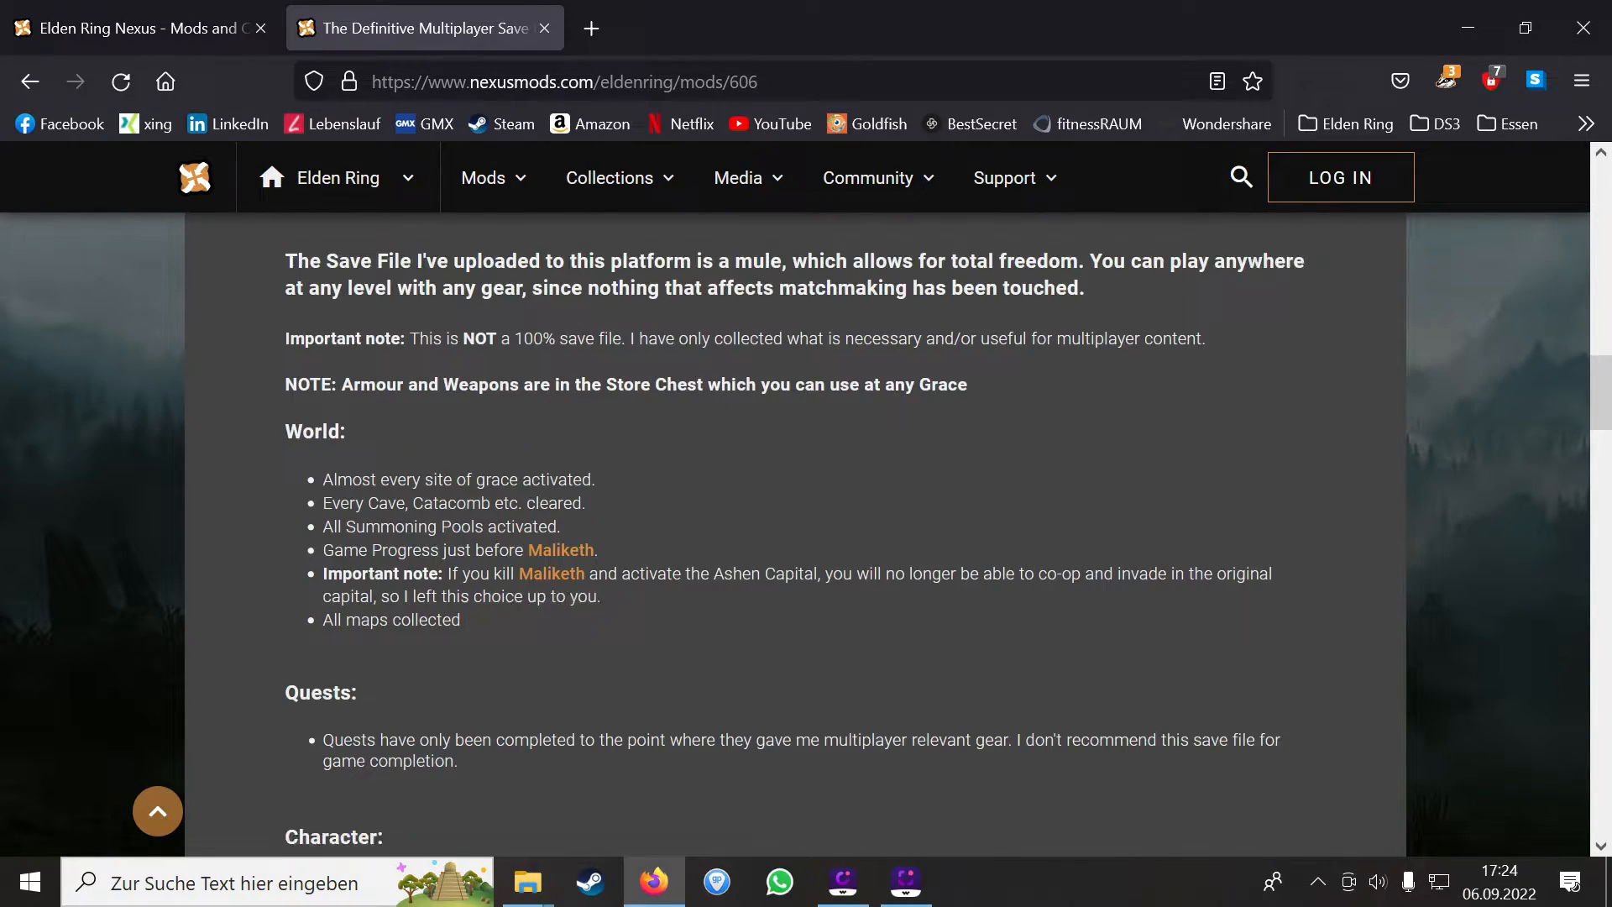
scroll(down, 3)
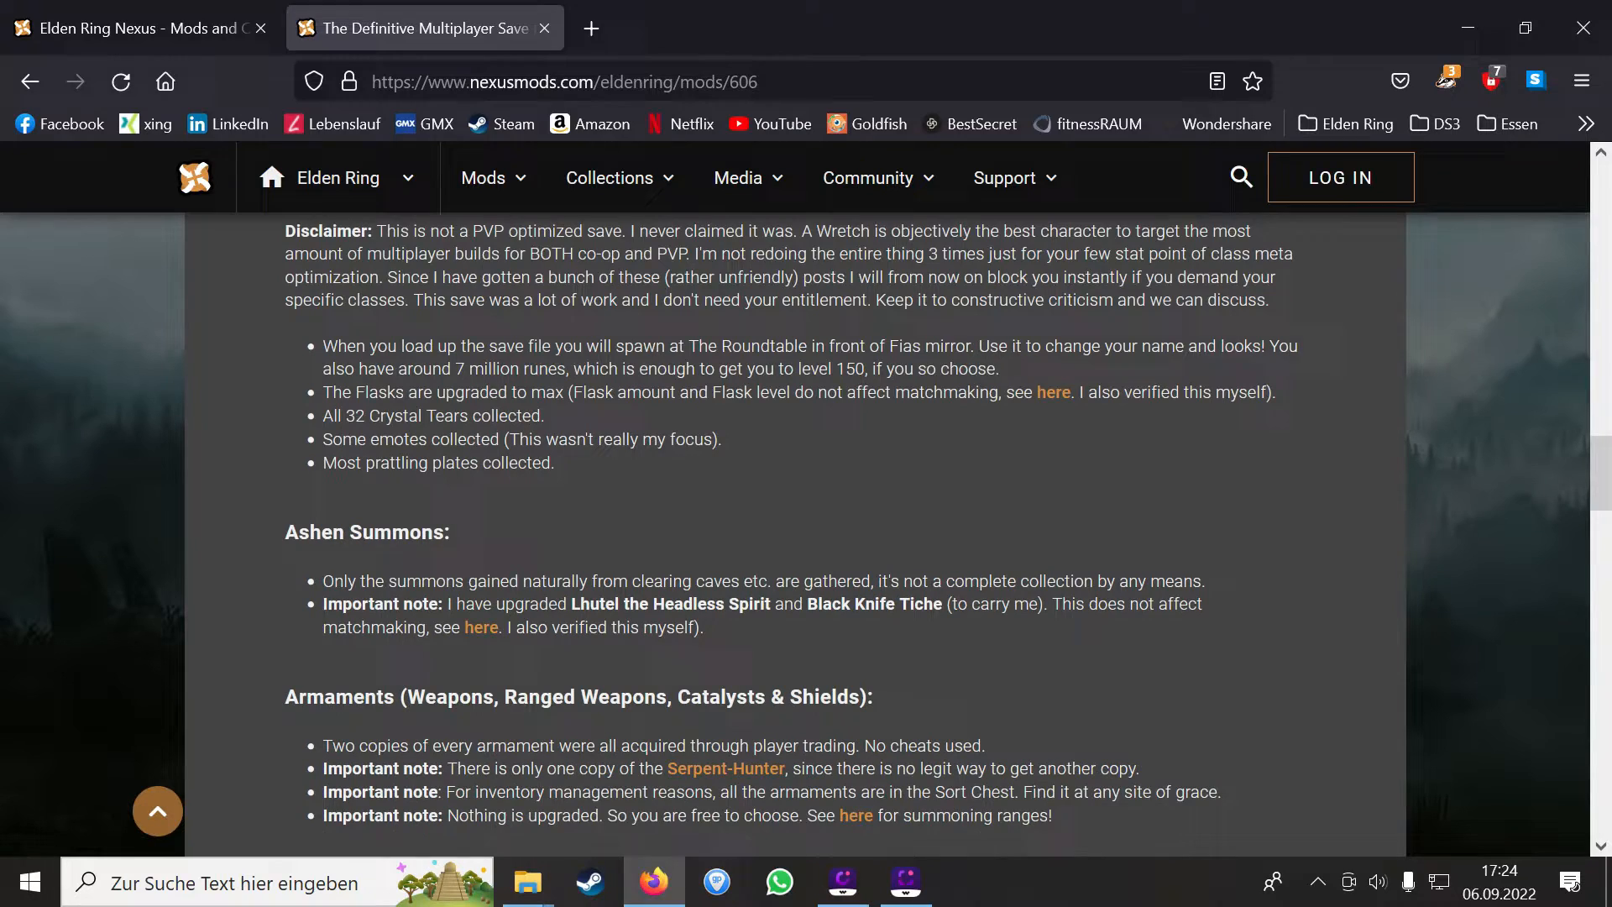
scroll(down, 3)
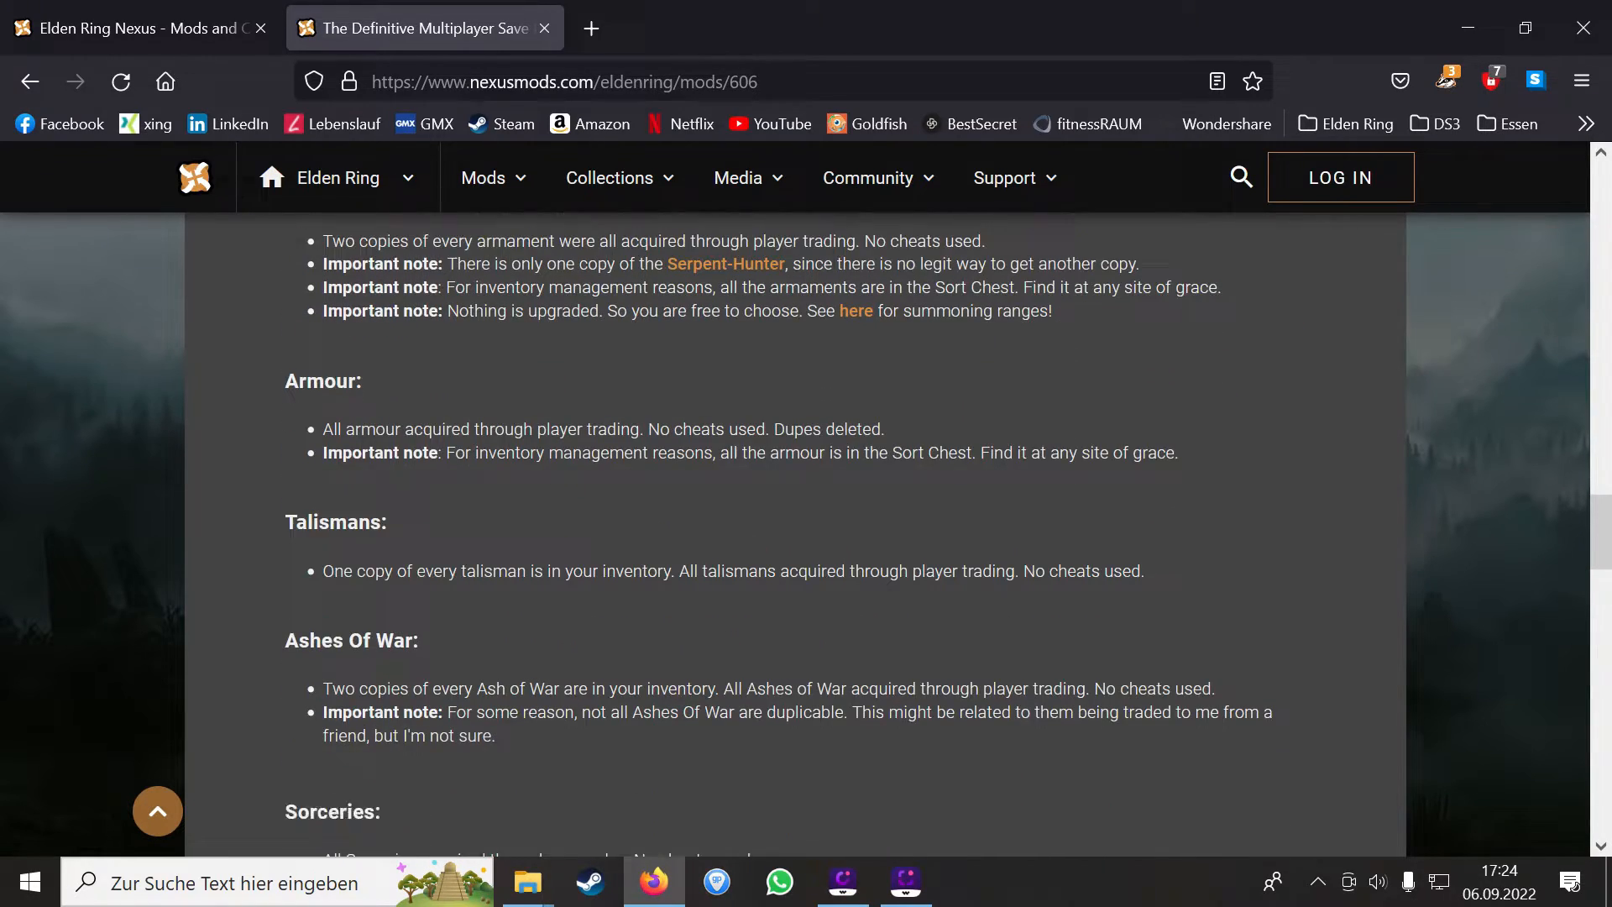
scroll(down, 3)
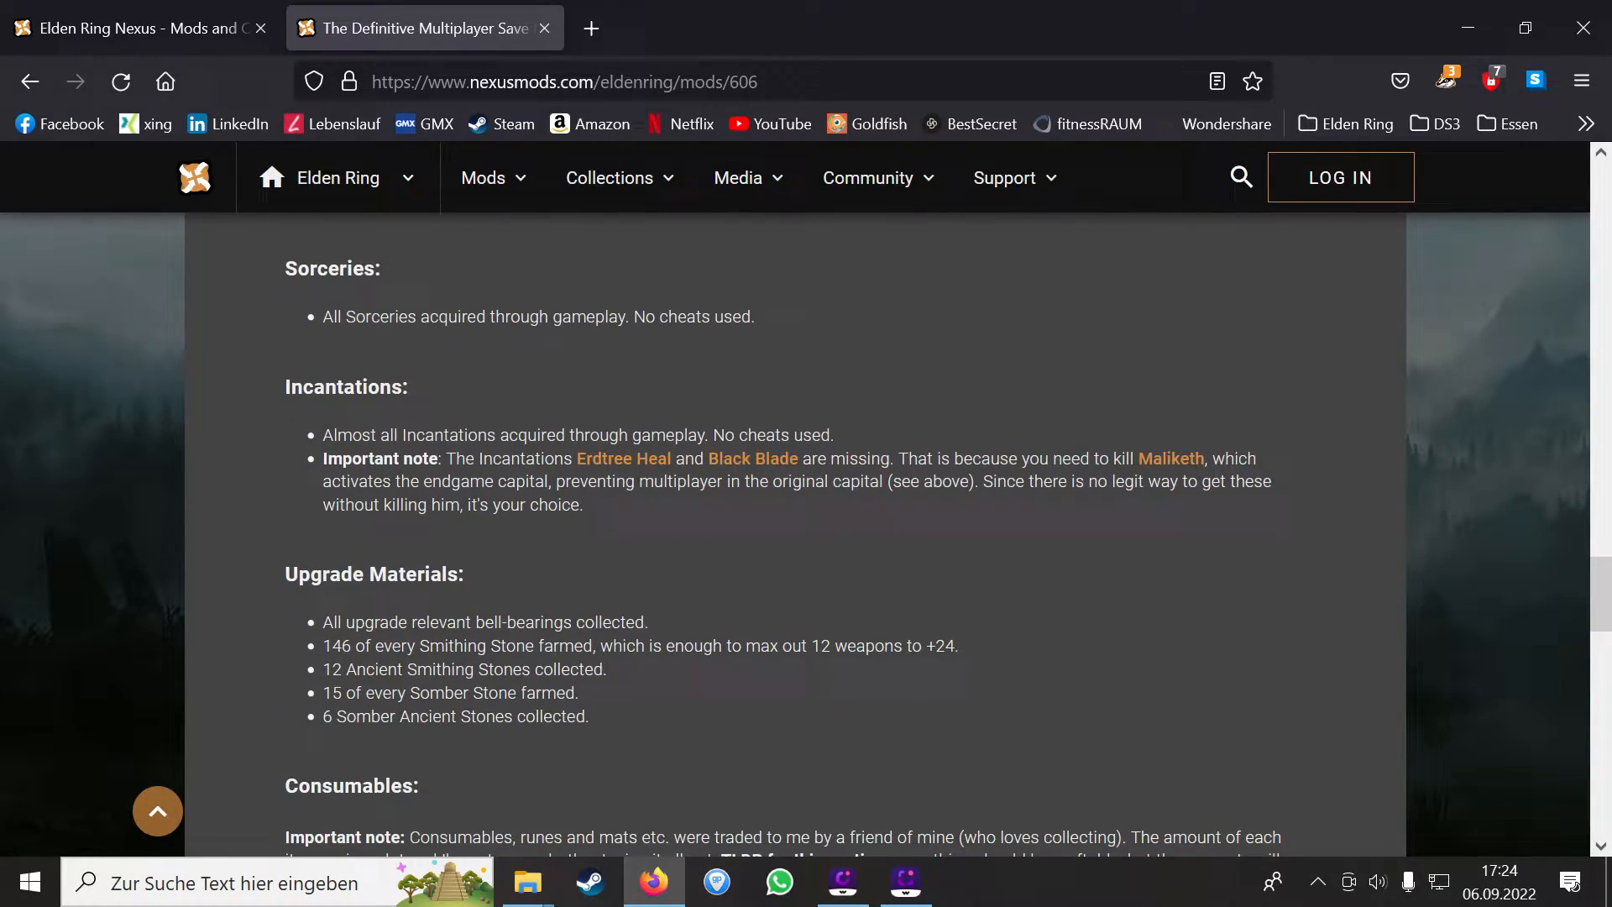
scroll(down, 3)
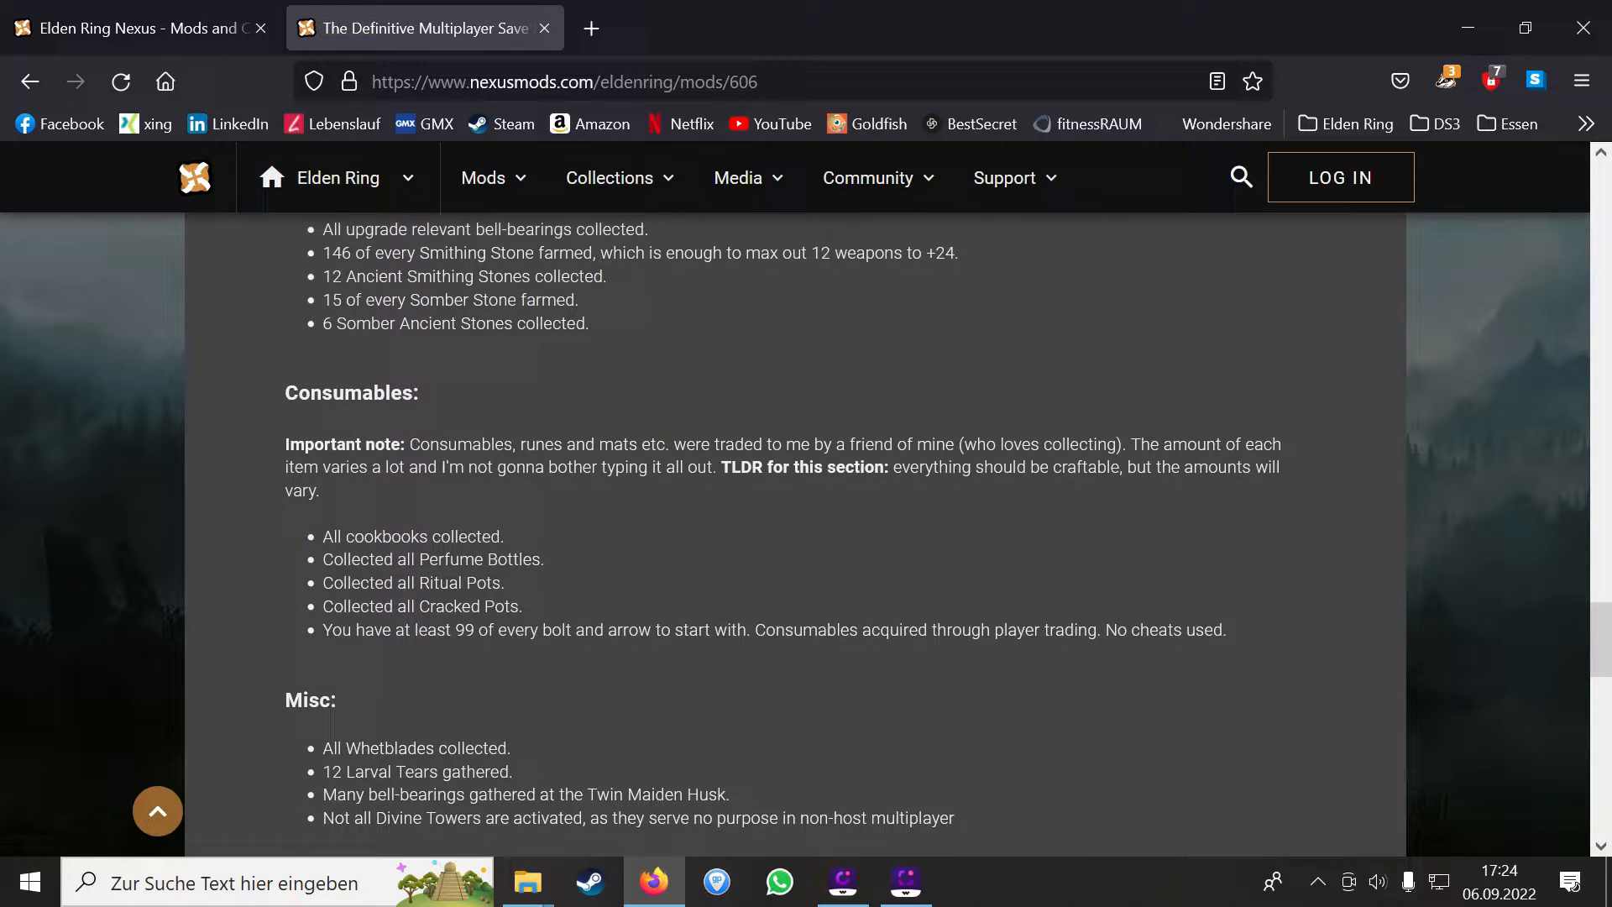
scroll(down, 3)
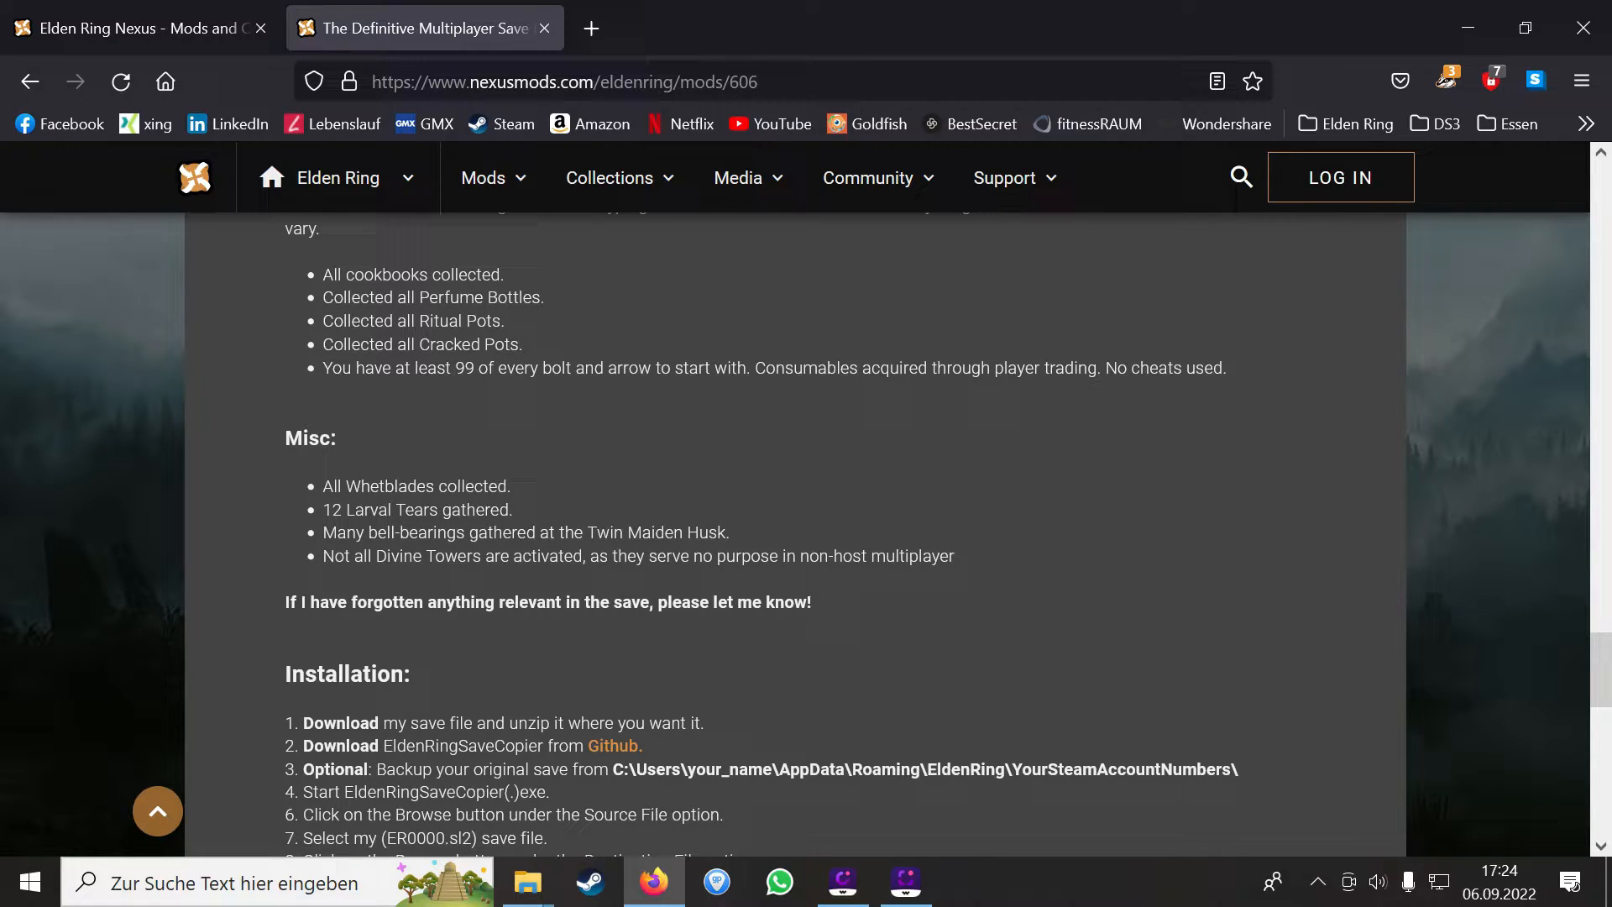
mouse_move(145, 123)
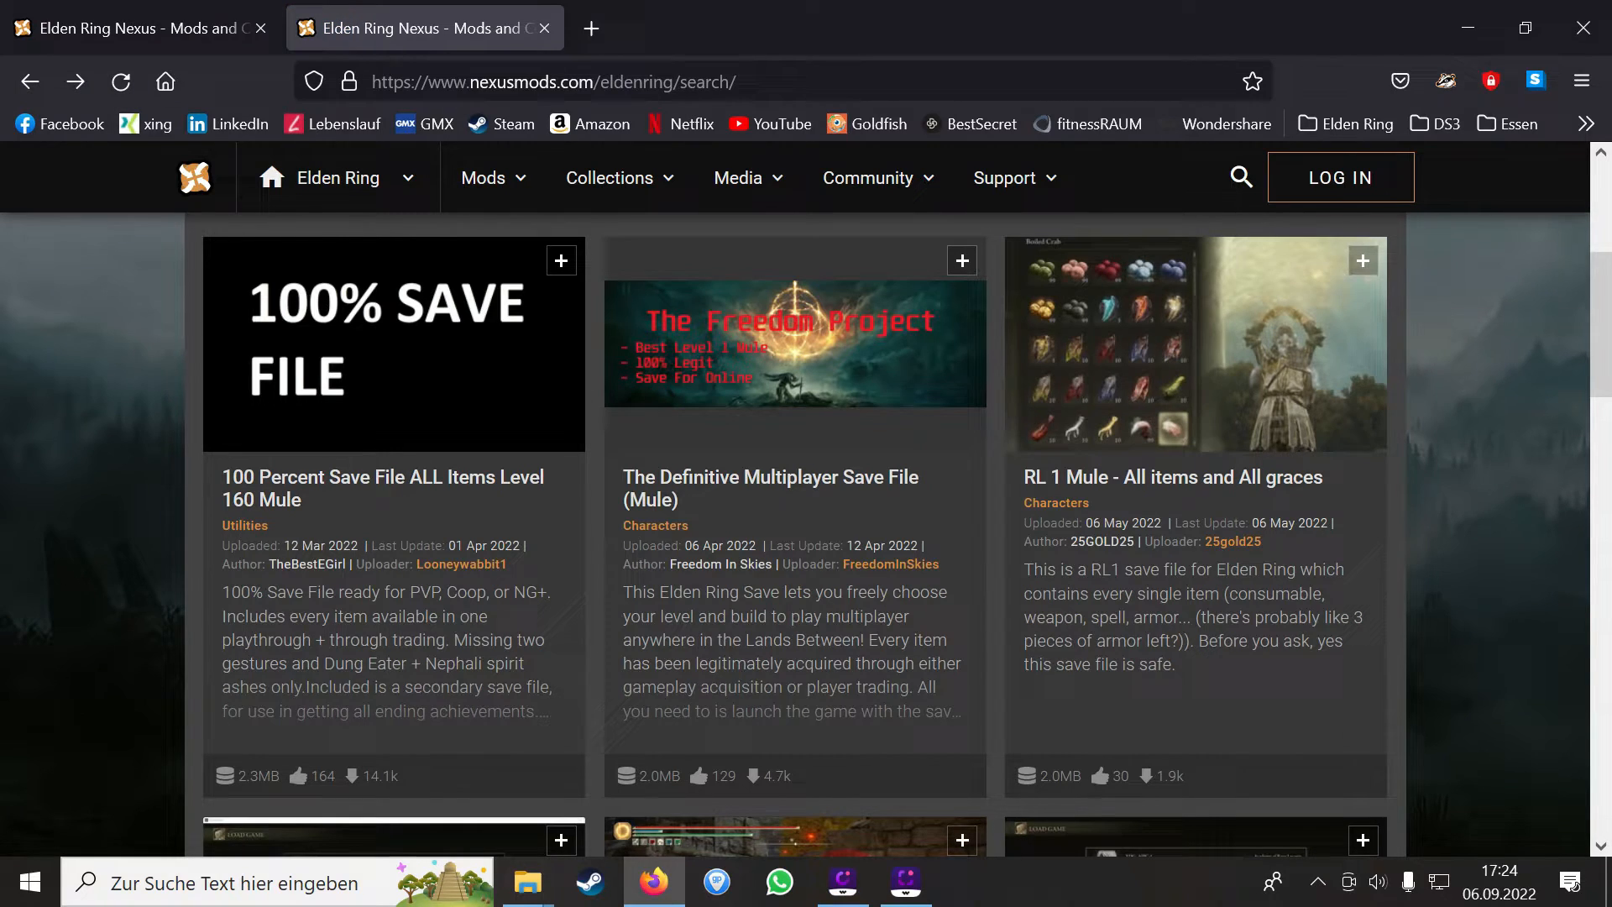
- Skim the RL 1 Mule - All items and All graces page
click(1171, 475)
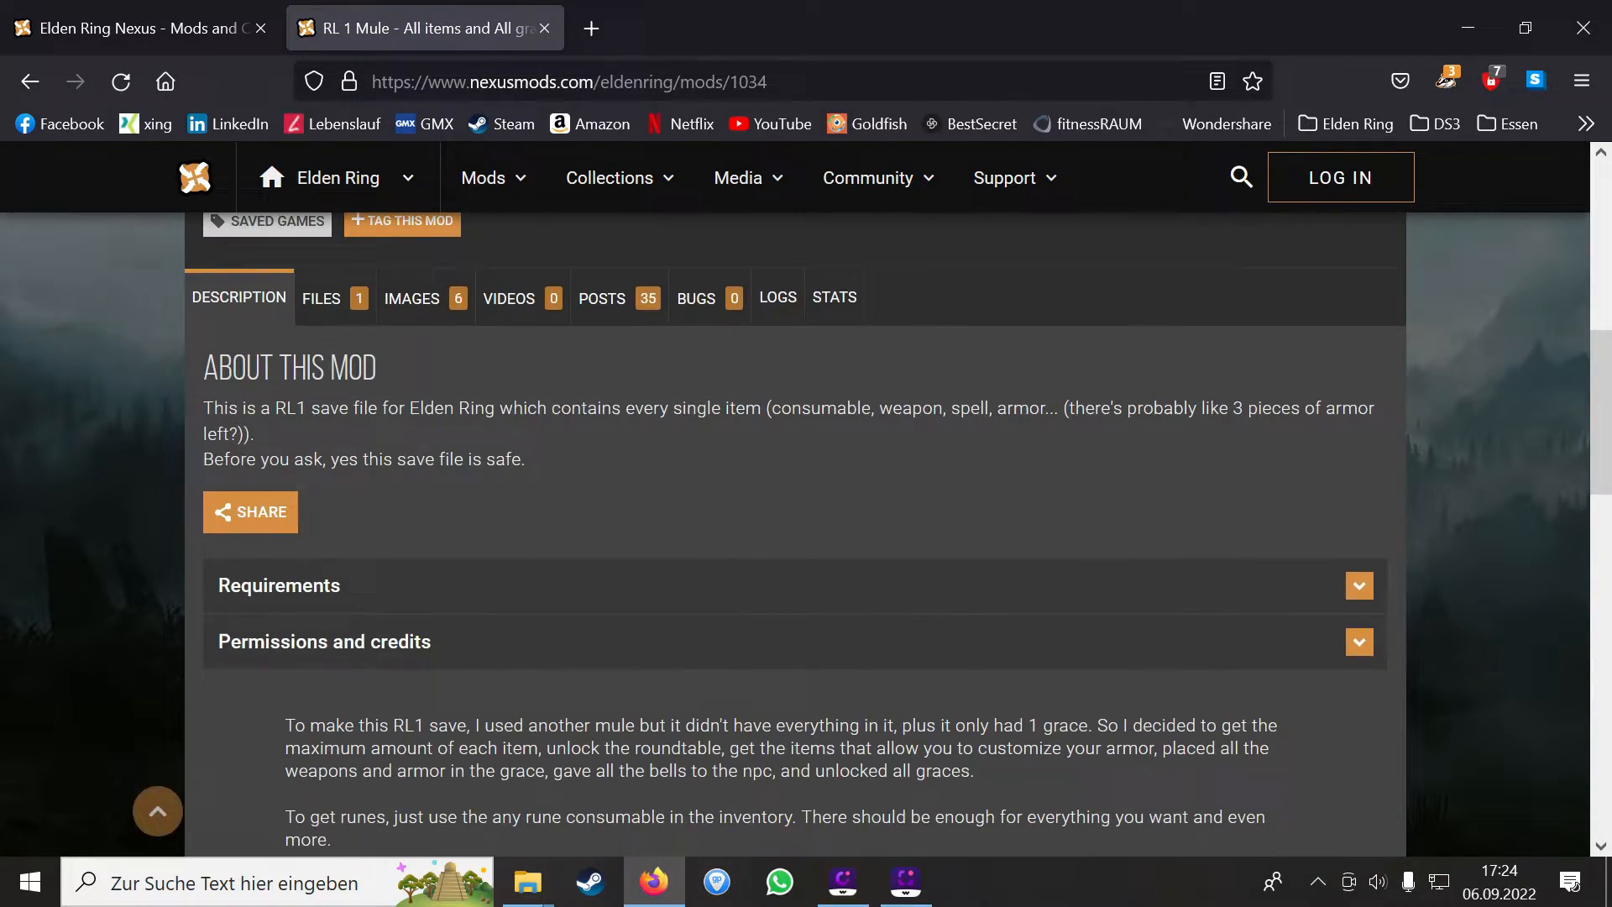
scroll(down, 3)
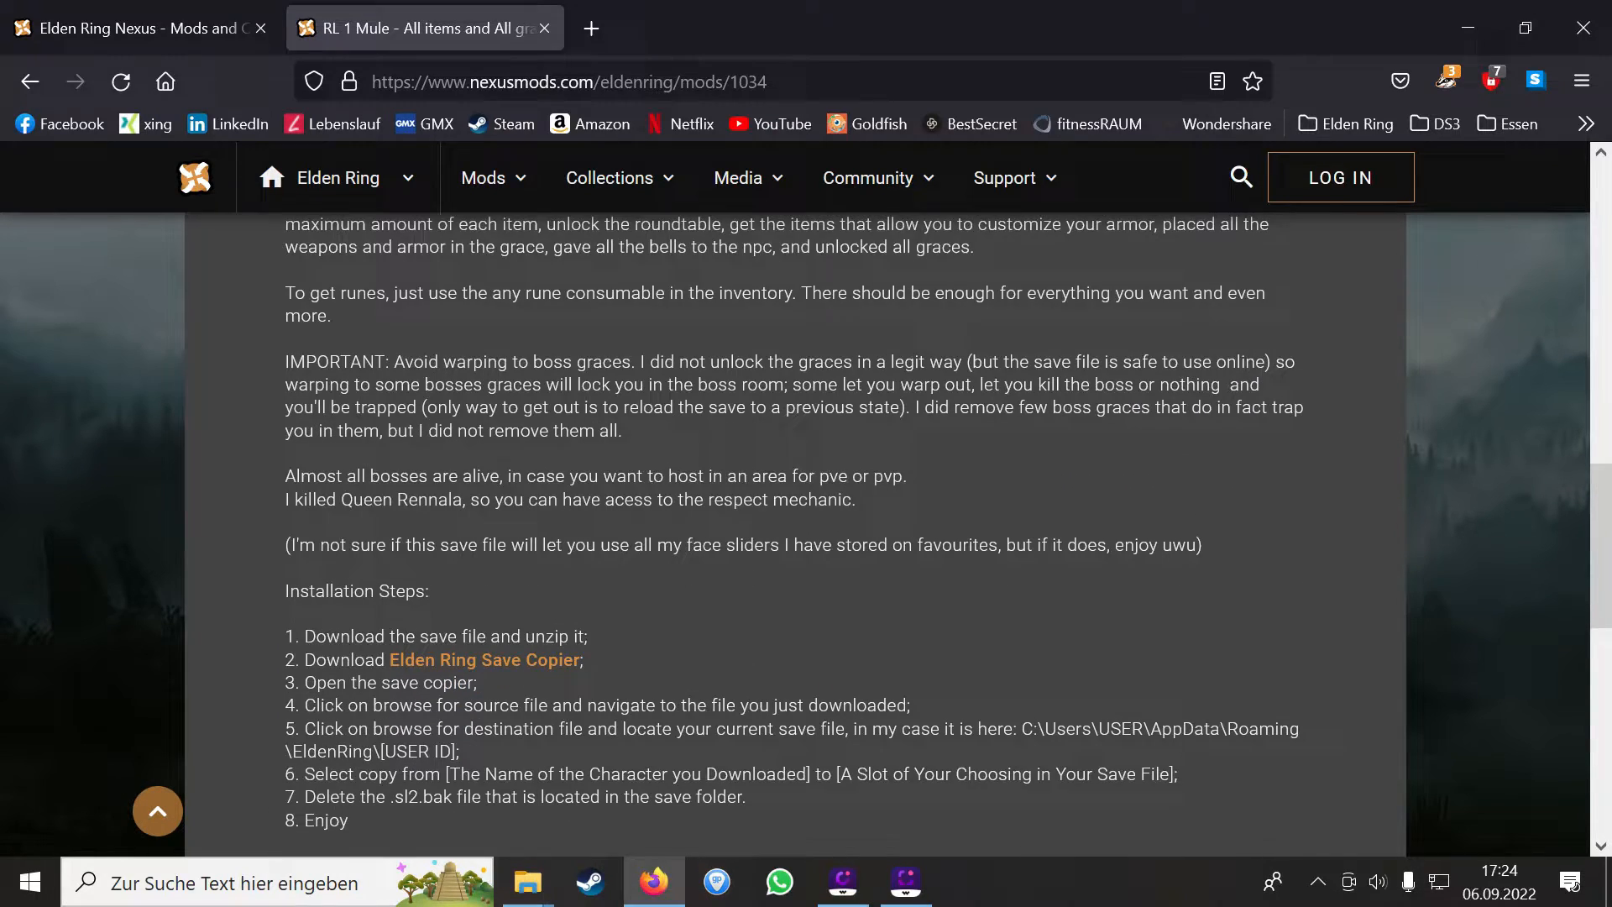
scroll(down, 3)
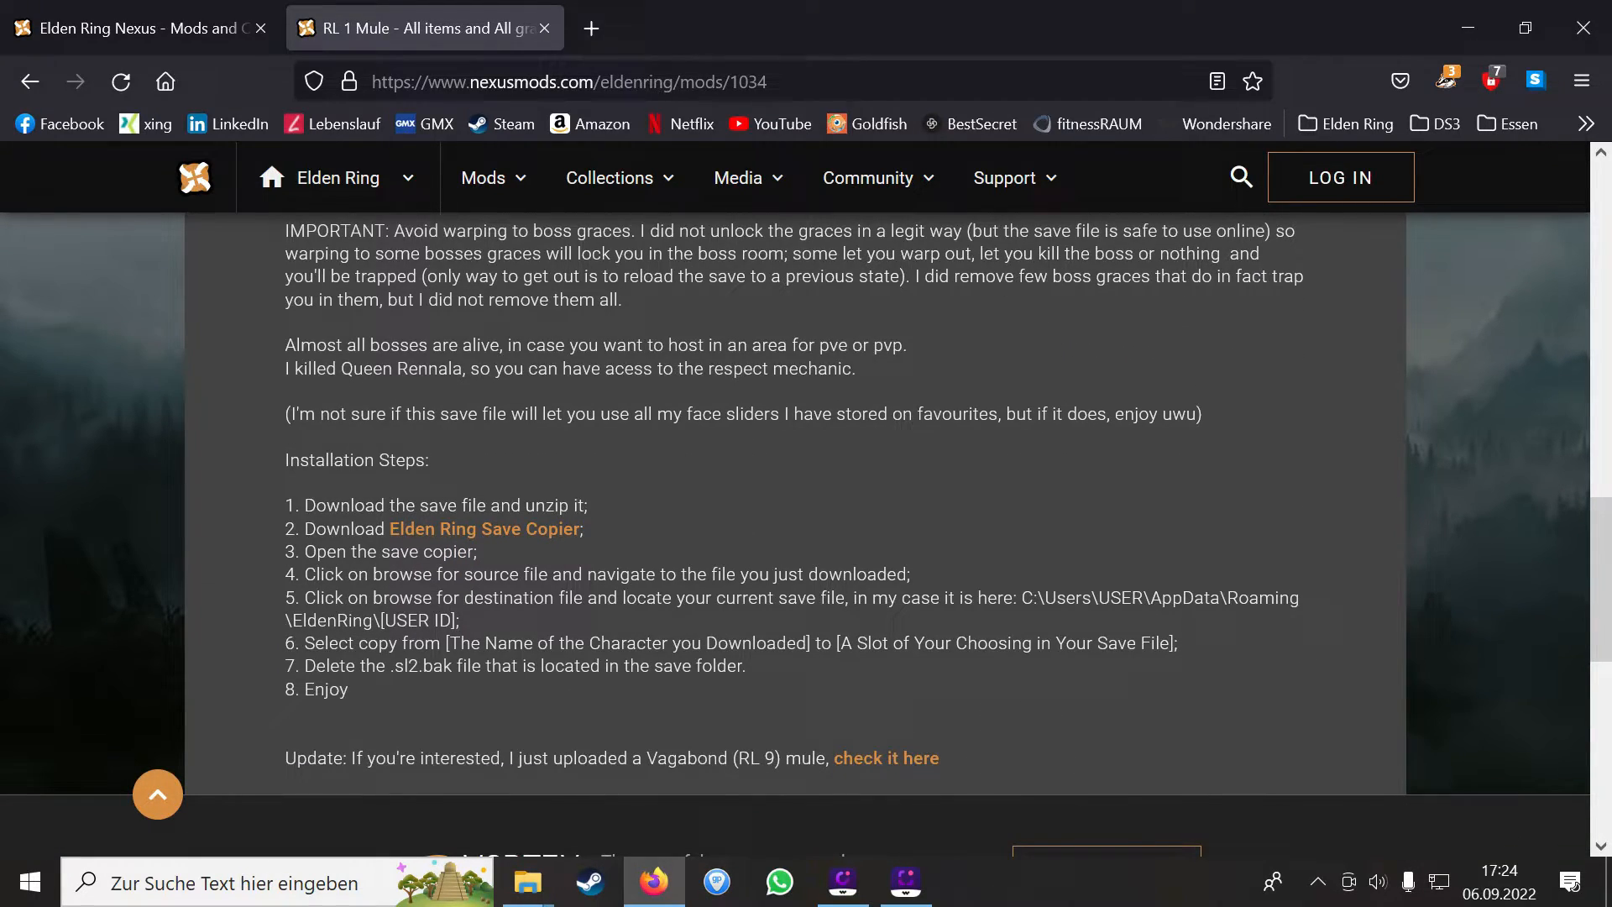
scroll(up, 3)
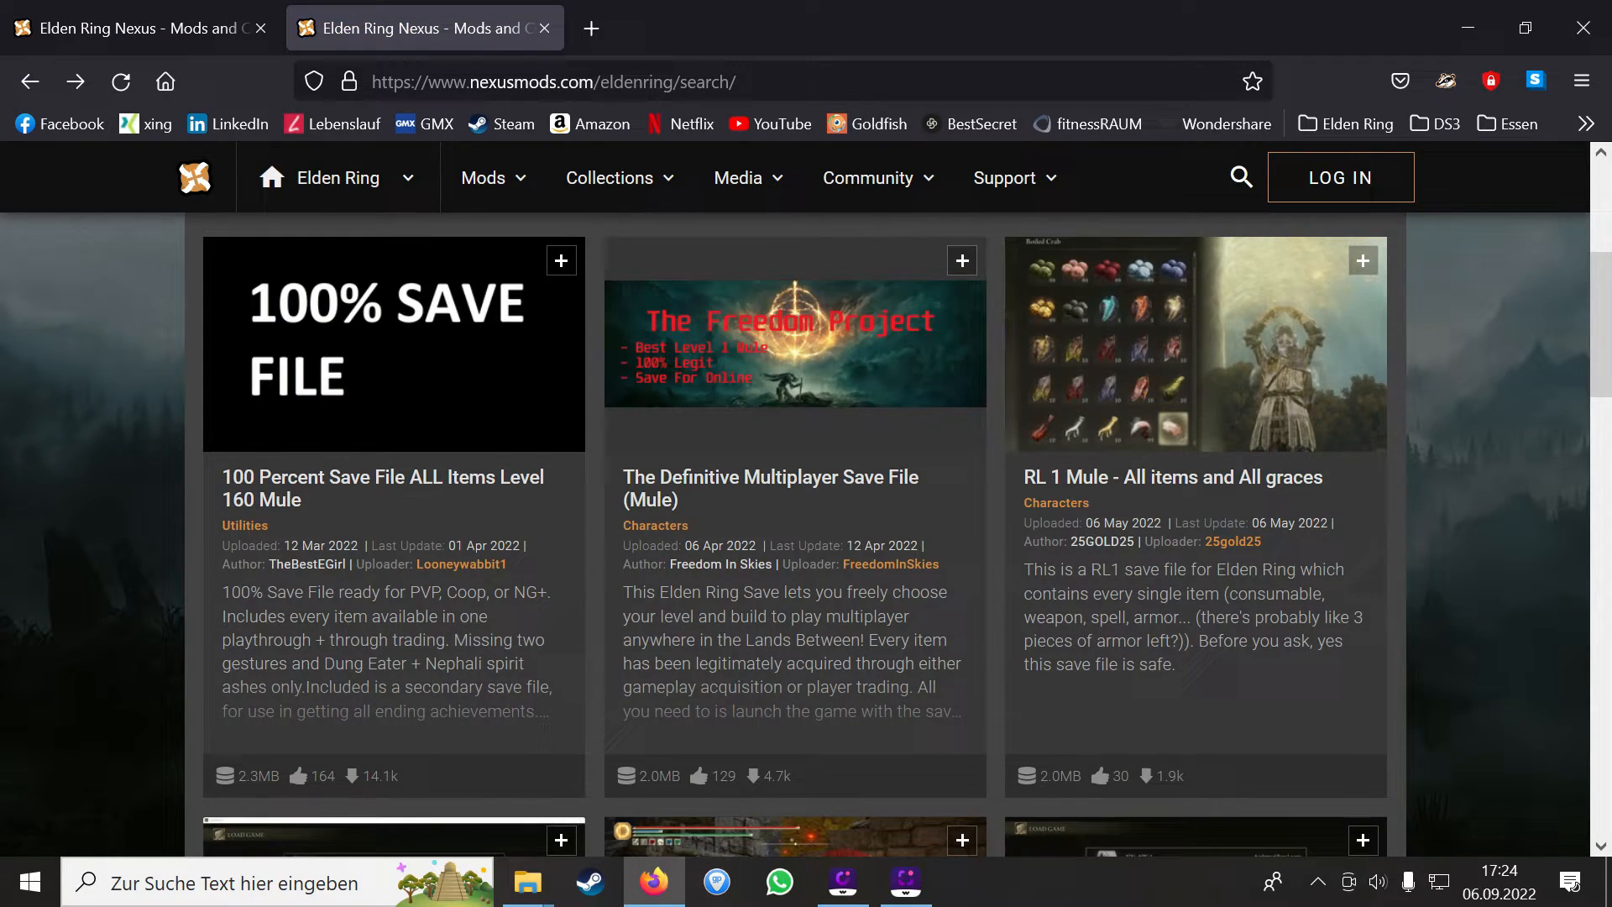
scroll(down, 3)
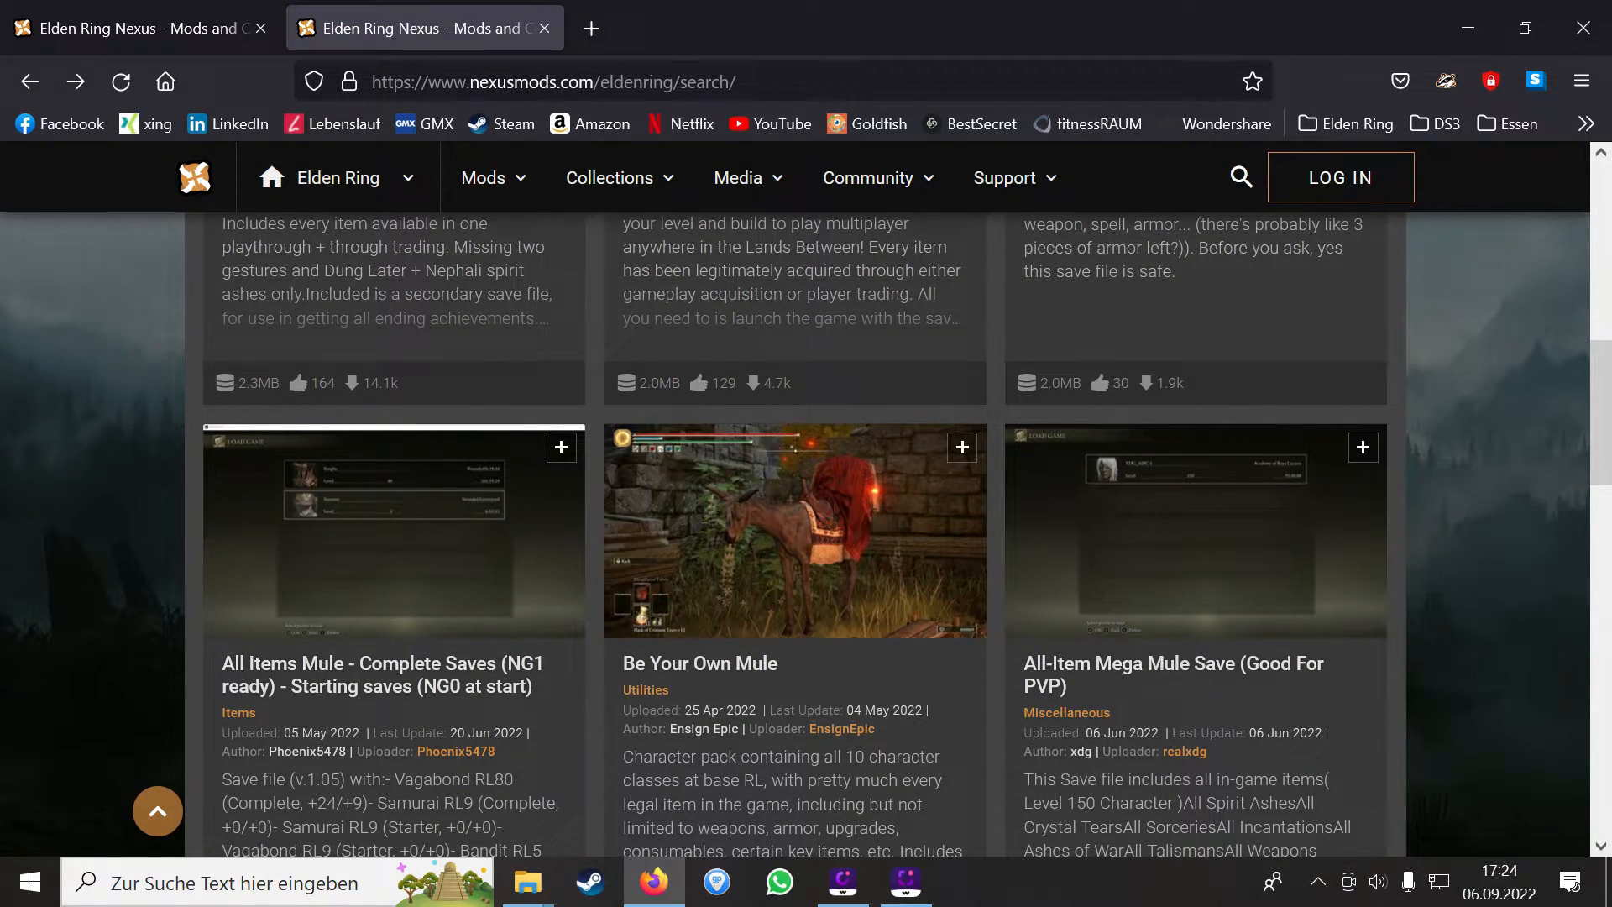
- Read the All Items Mule - Complete Saves description down to the Credits section
click(381, 673)
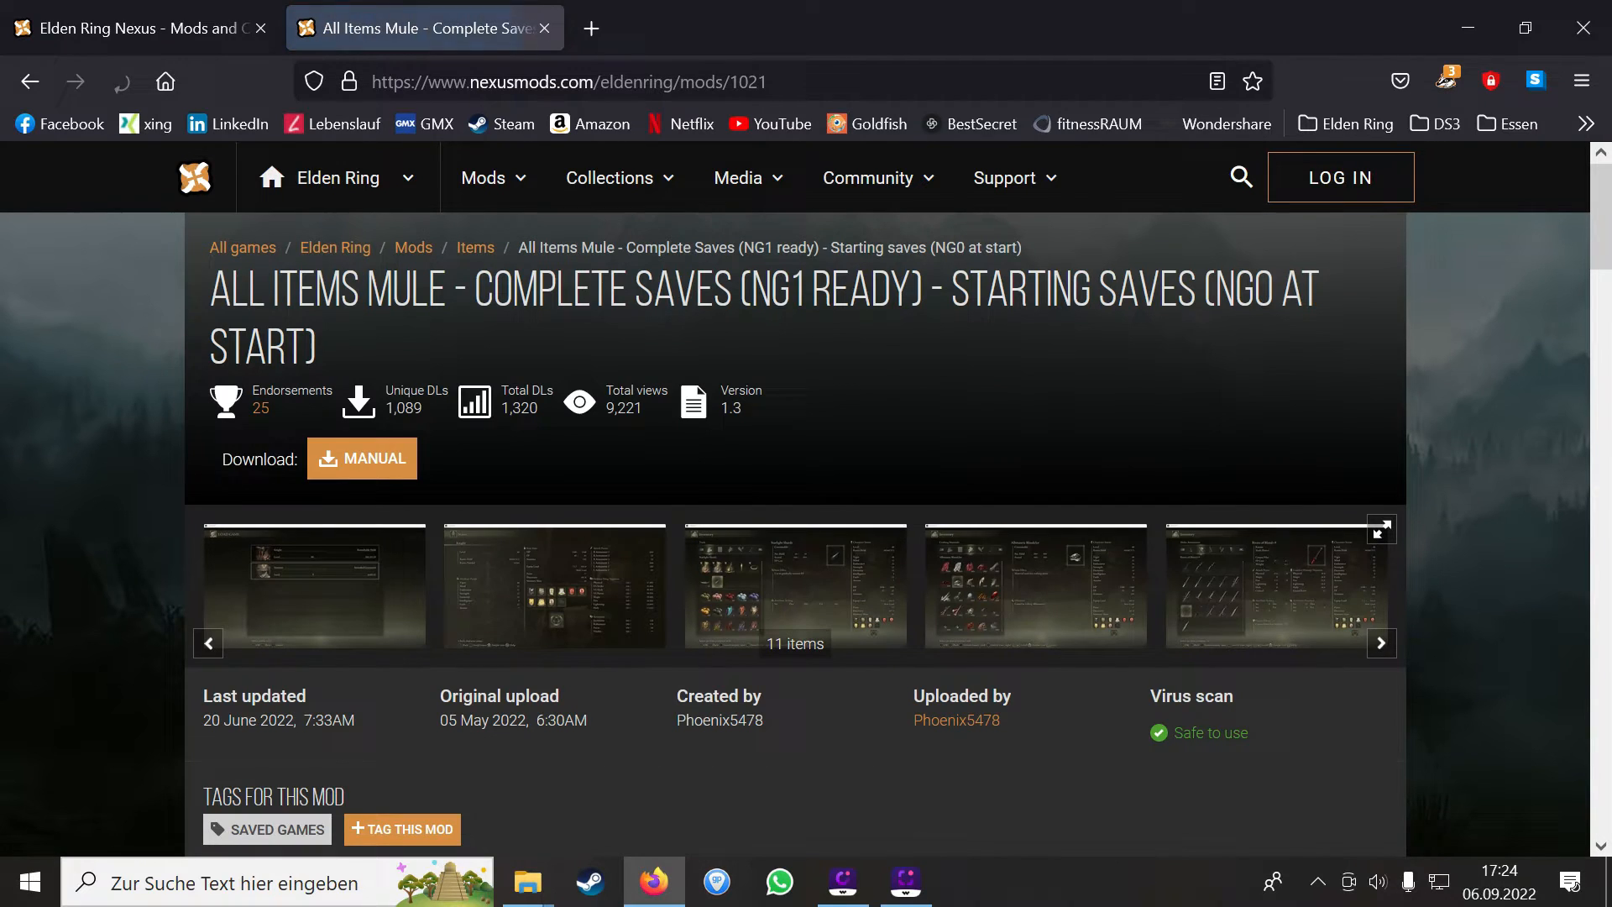
scroll(down, 3)
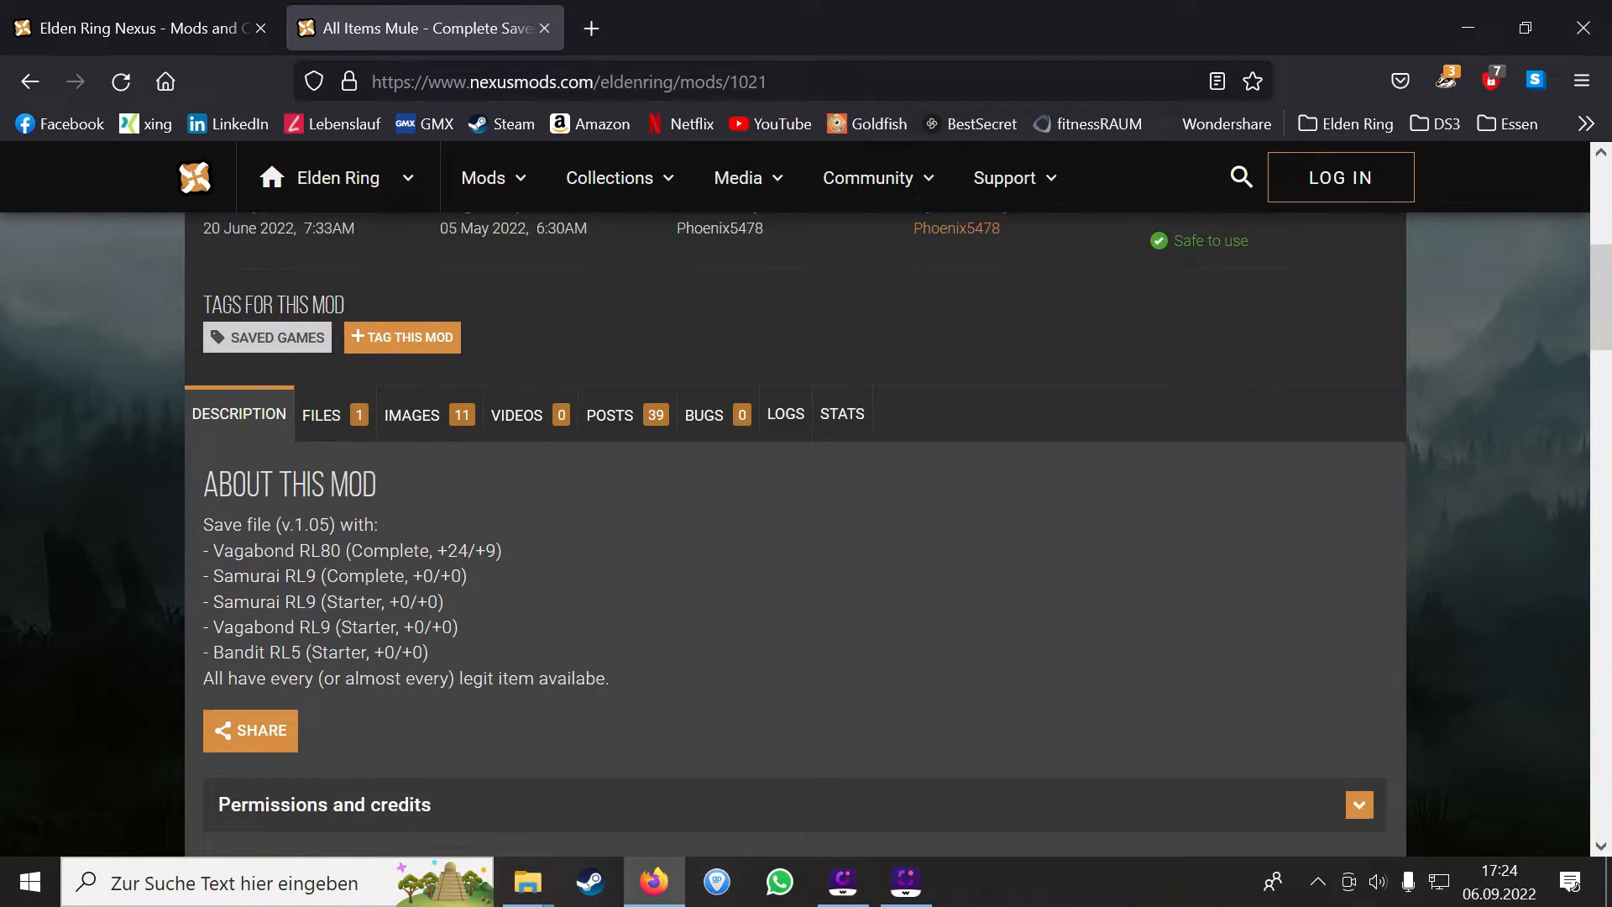
scroll(down, 3)
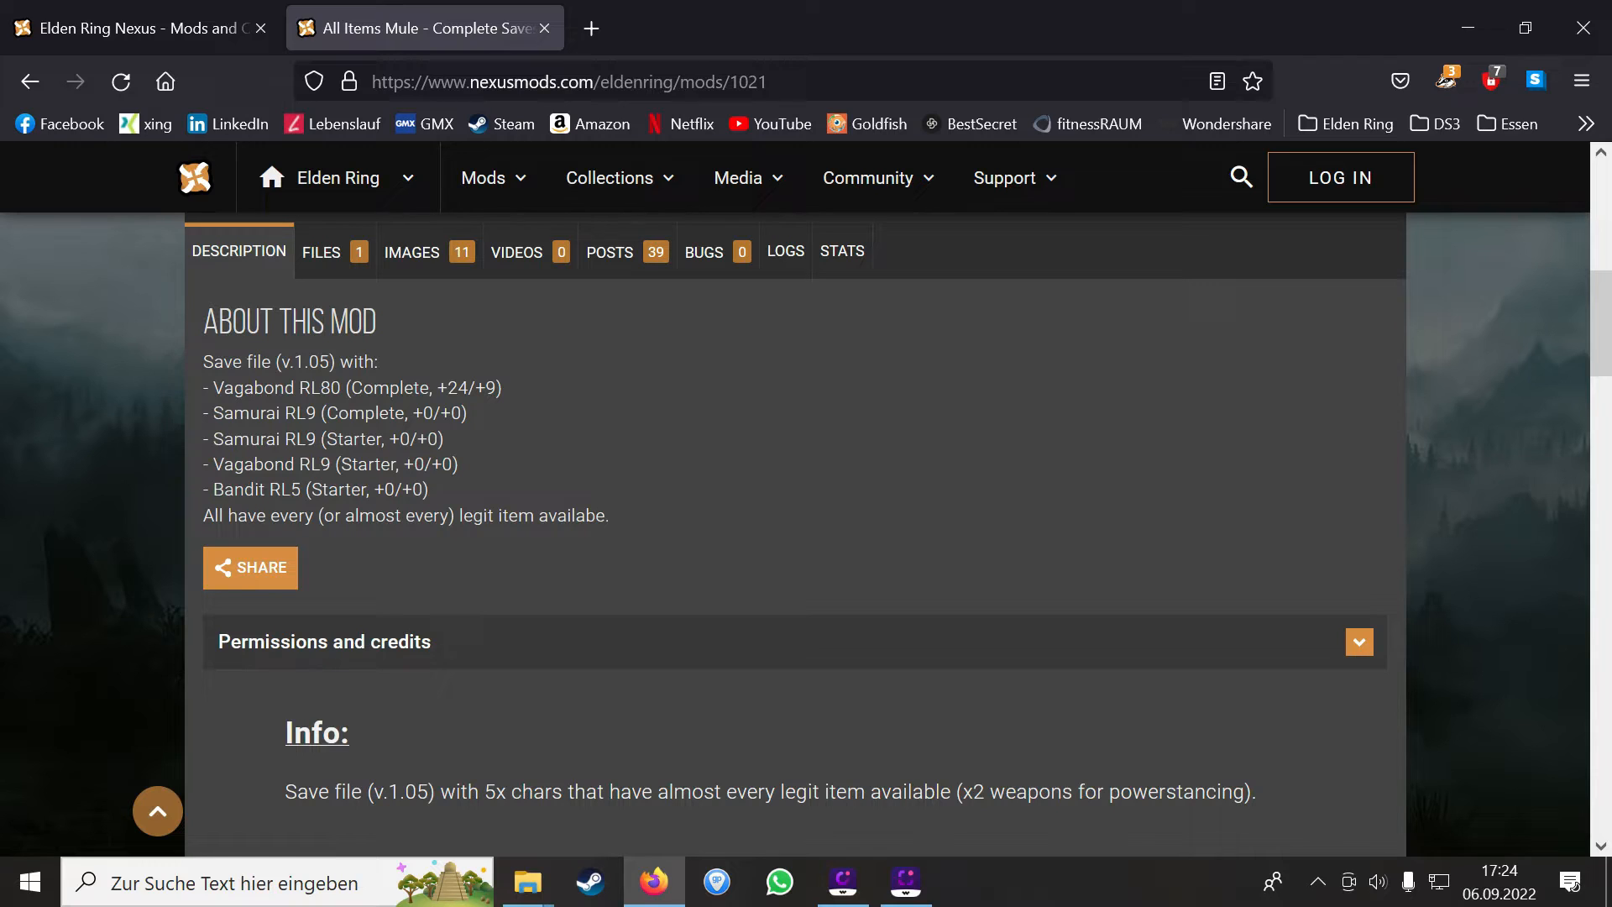
scroll(down, 3)
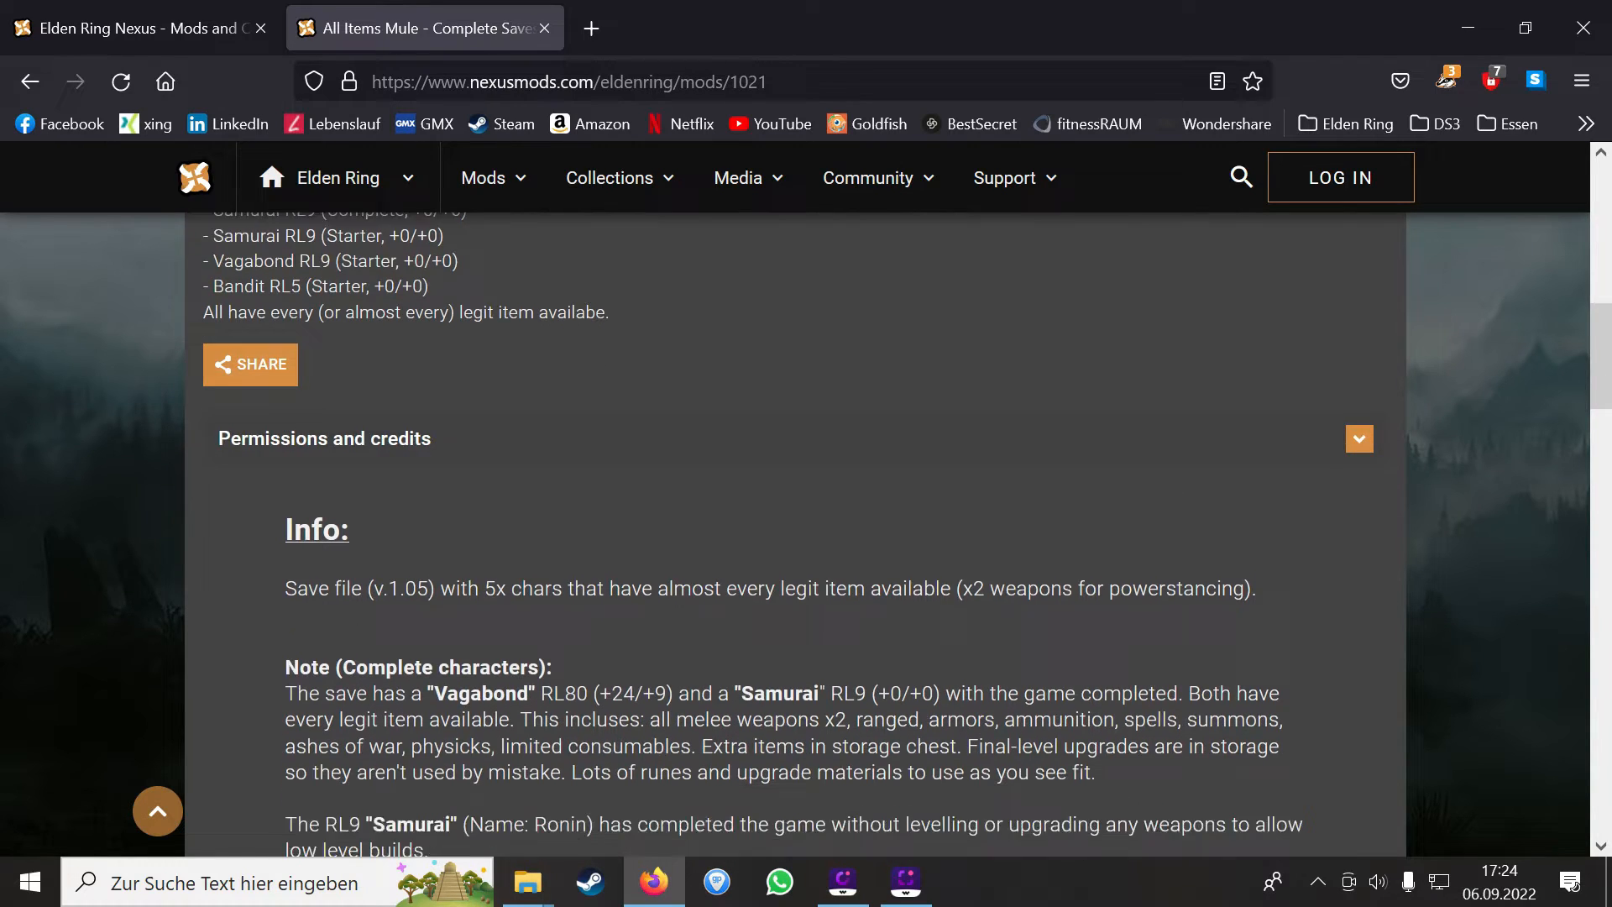
scroll(down, 3)
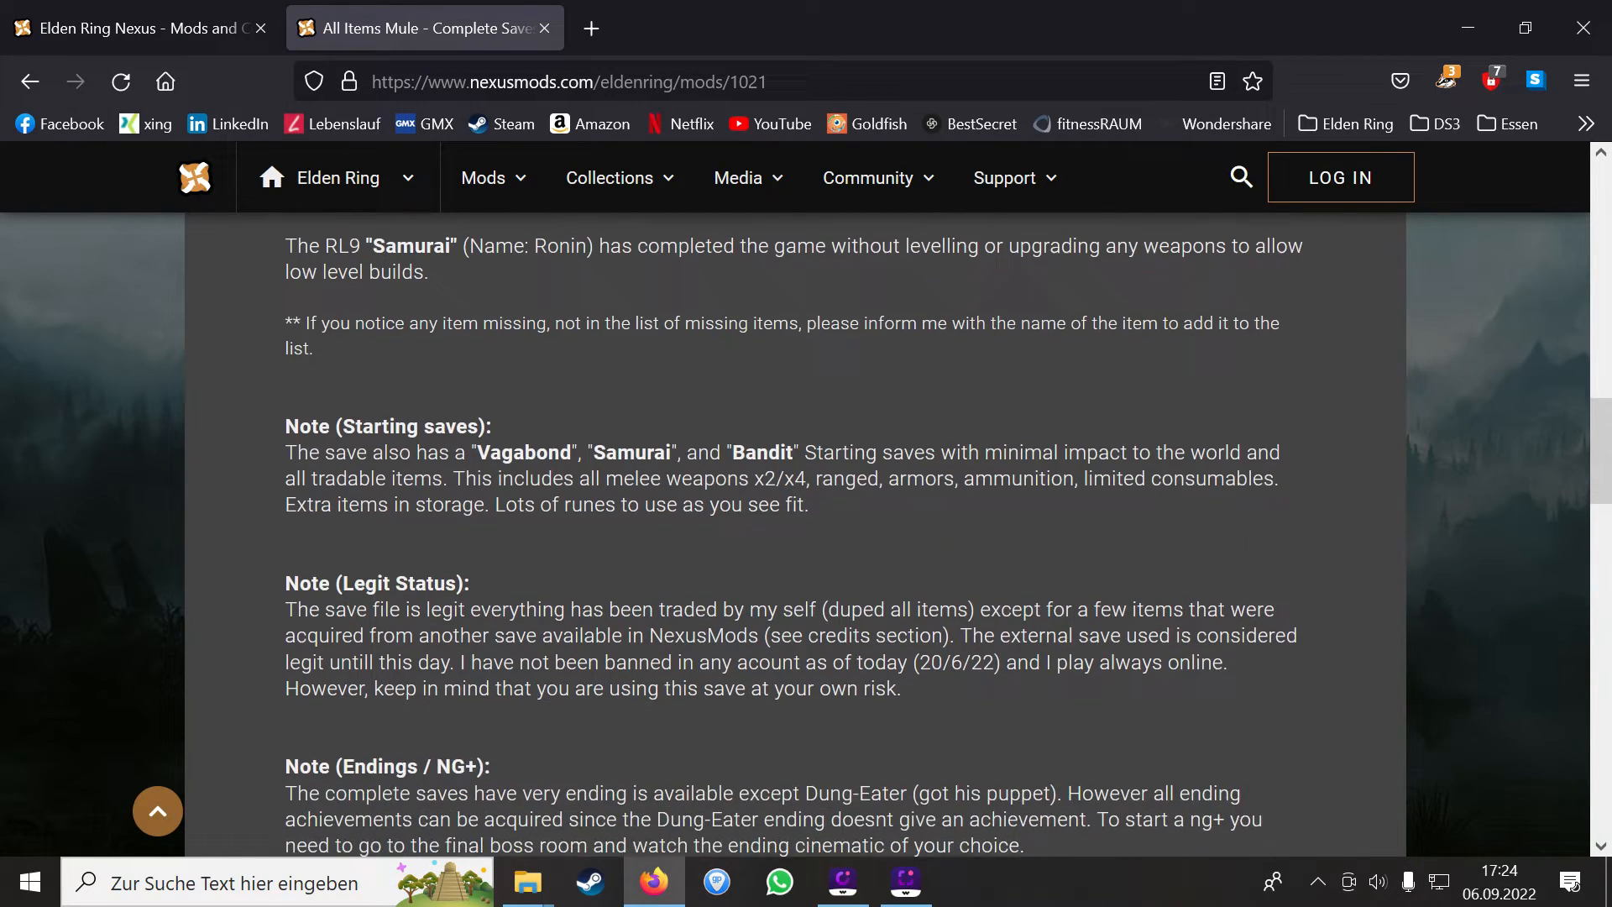
scroll(down, 3)
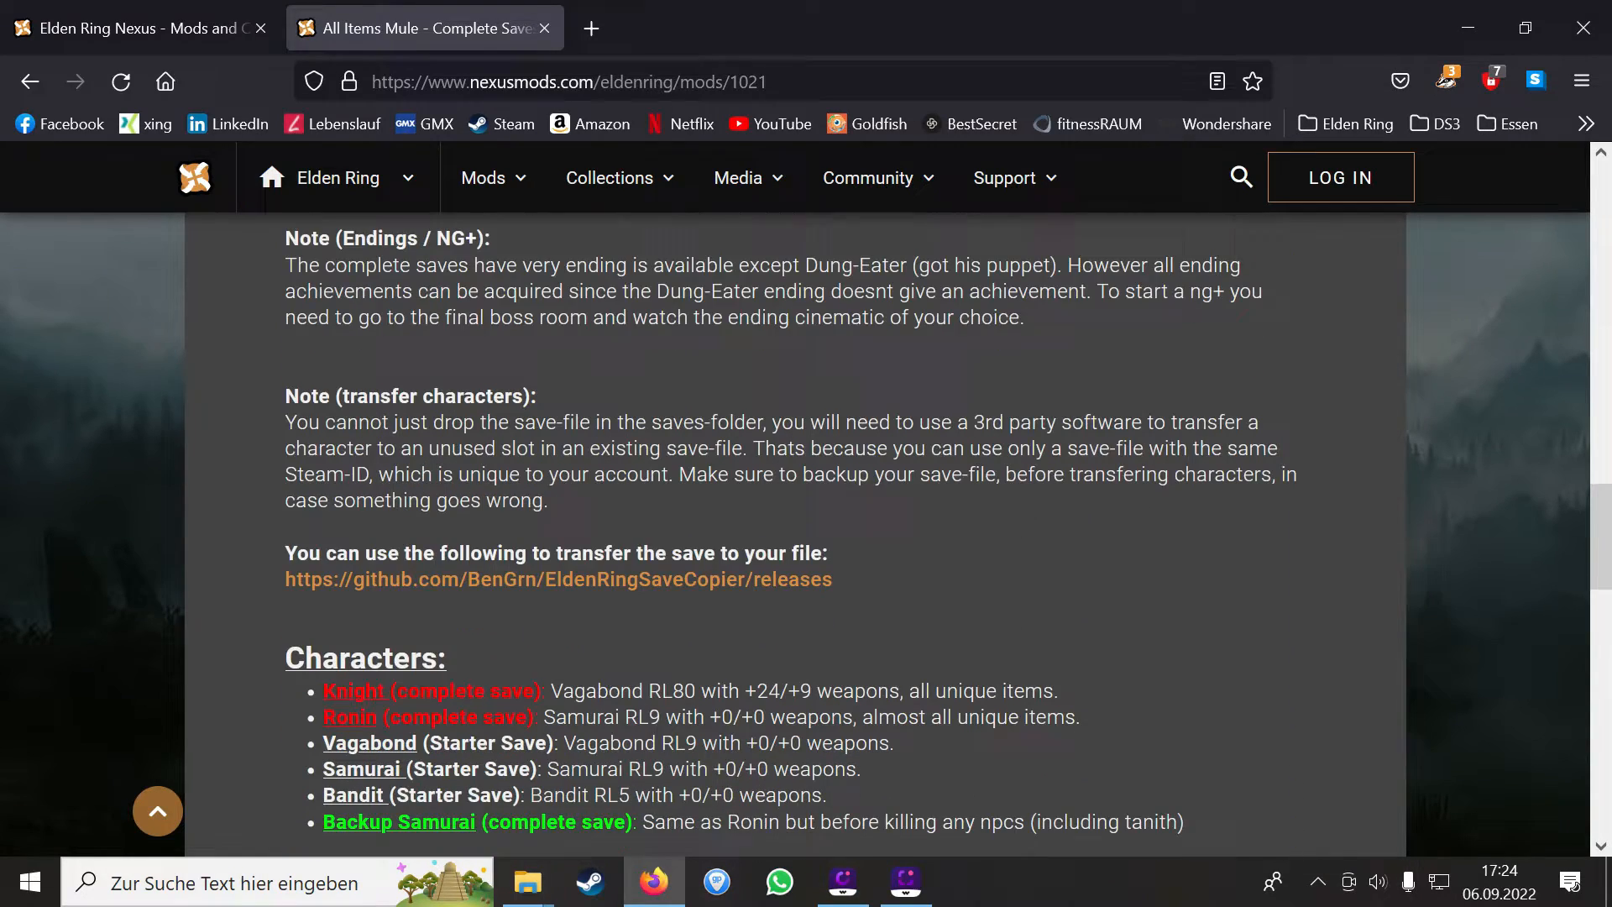
scroll(down, 3)
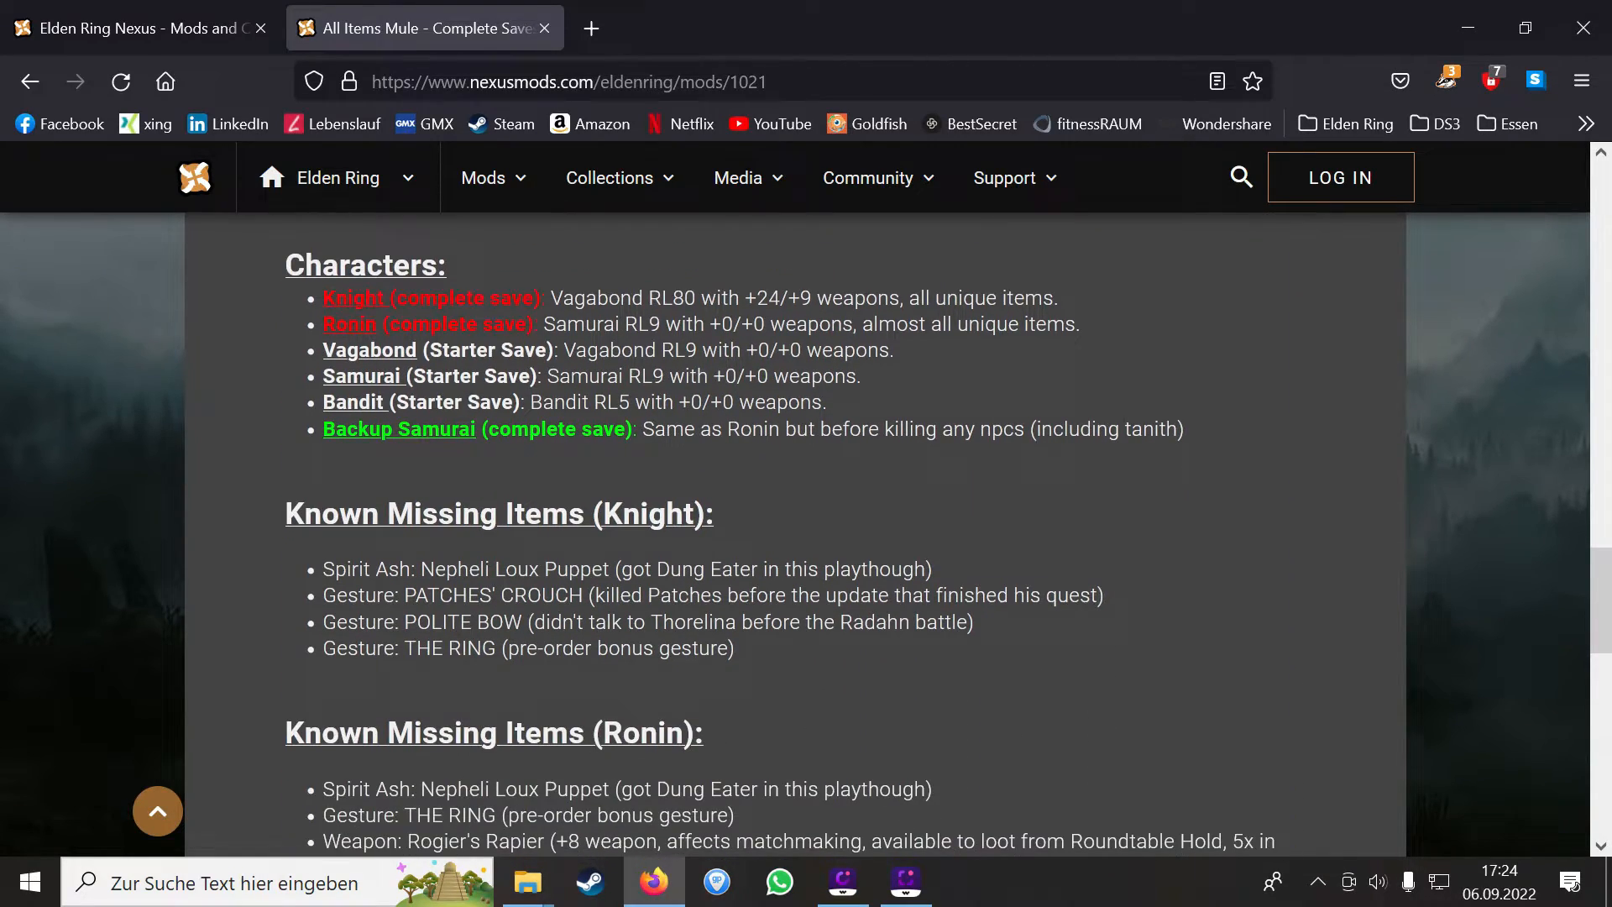
scroll(down, 3)
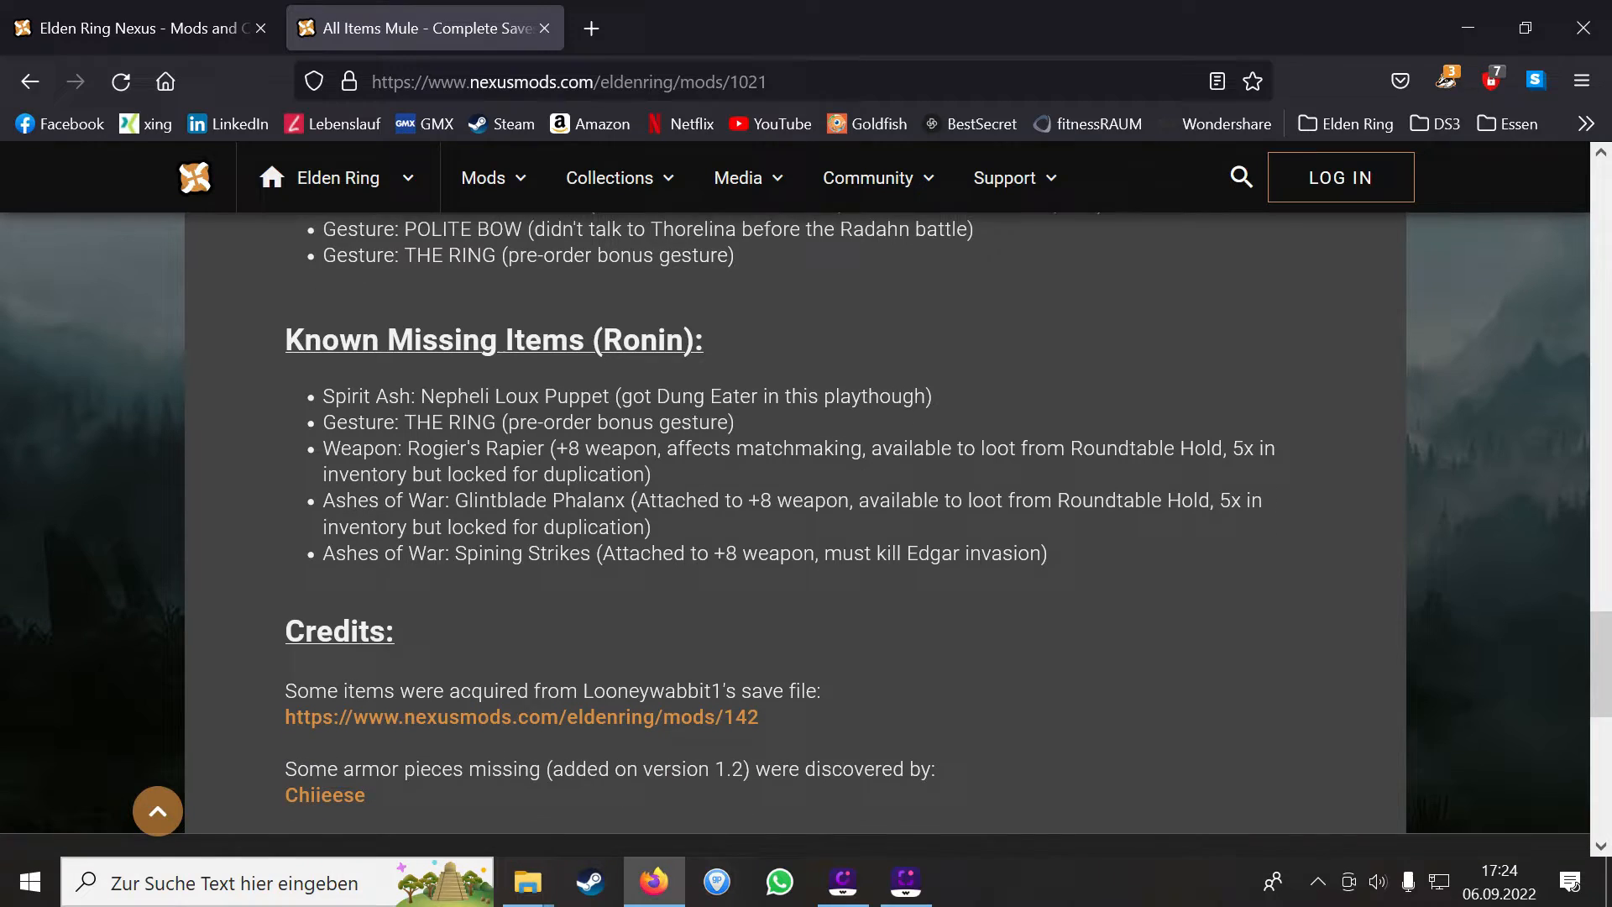
scroll(down, 3)
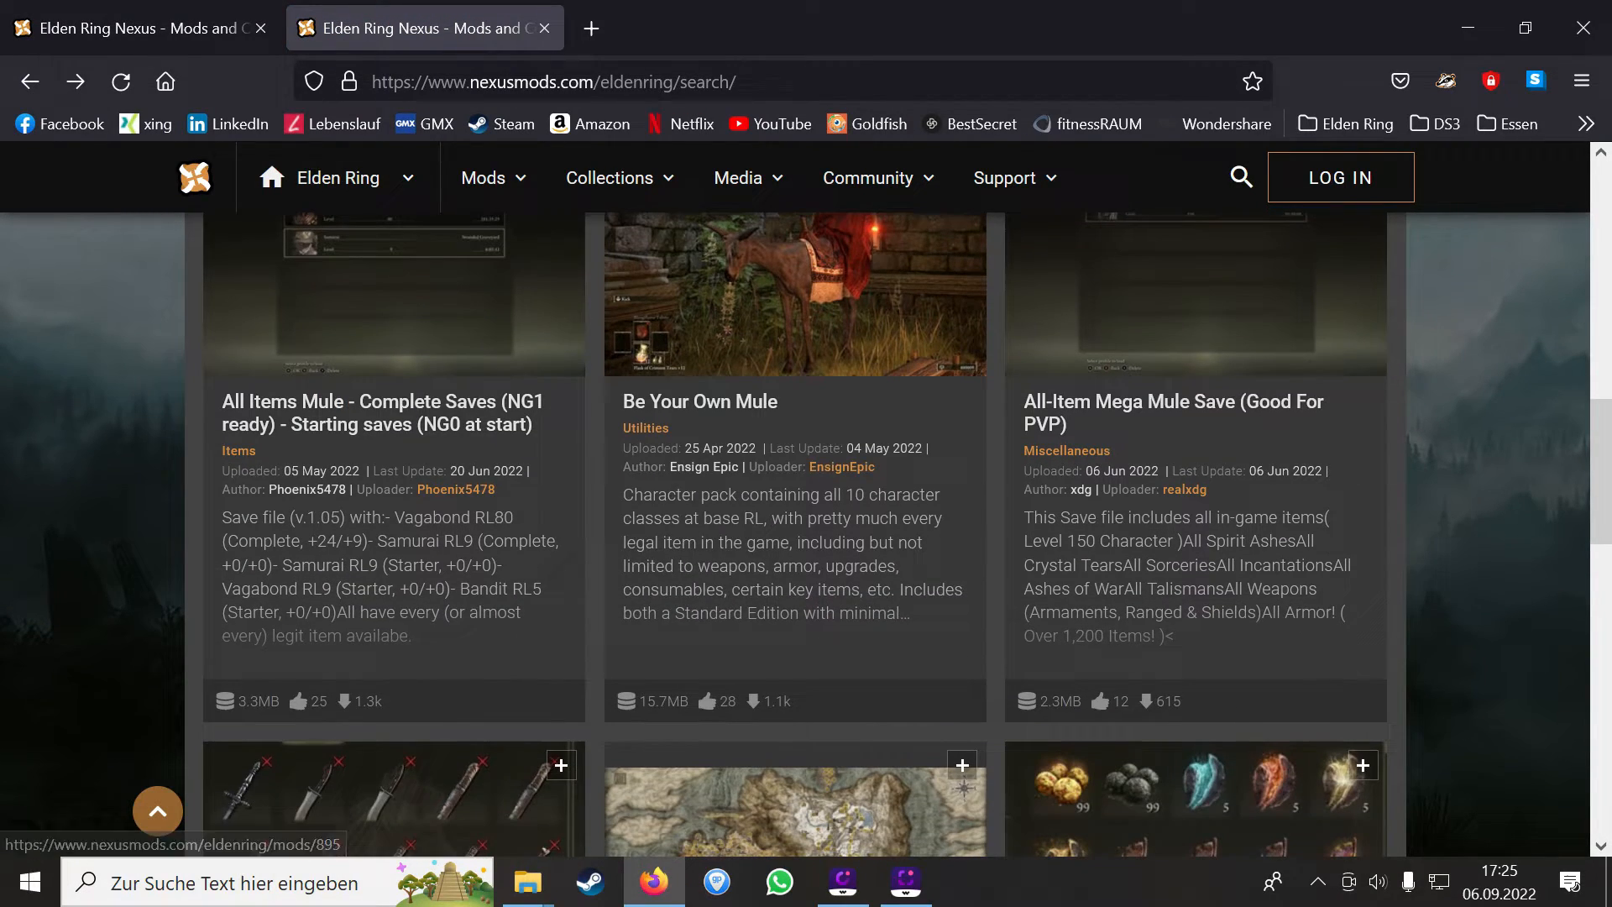
click(698, 401)
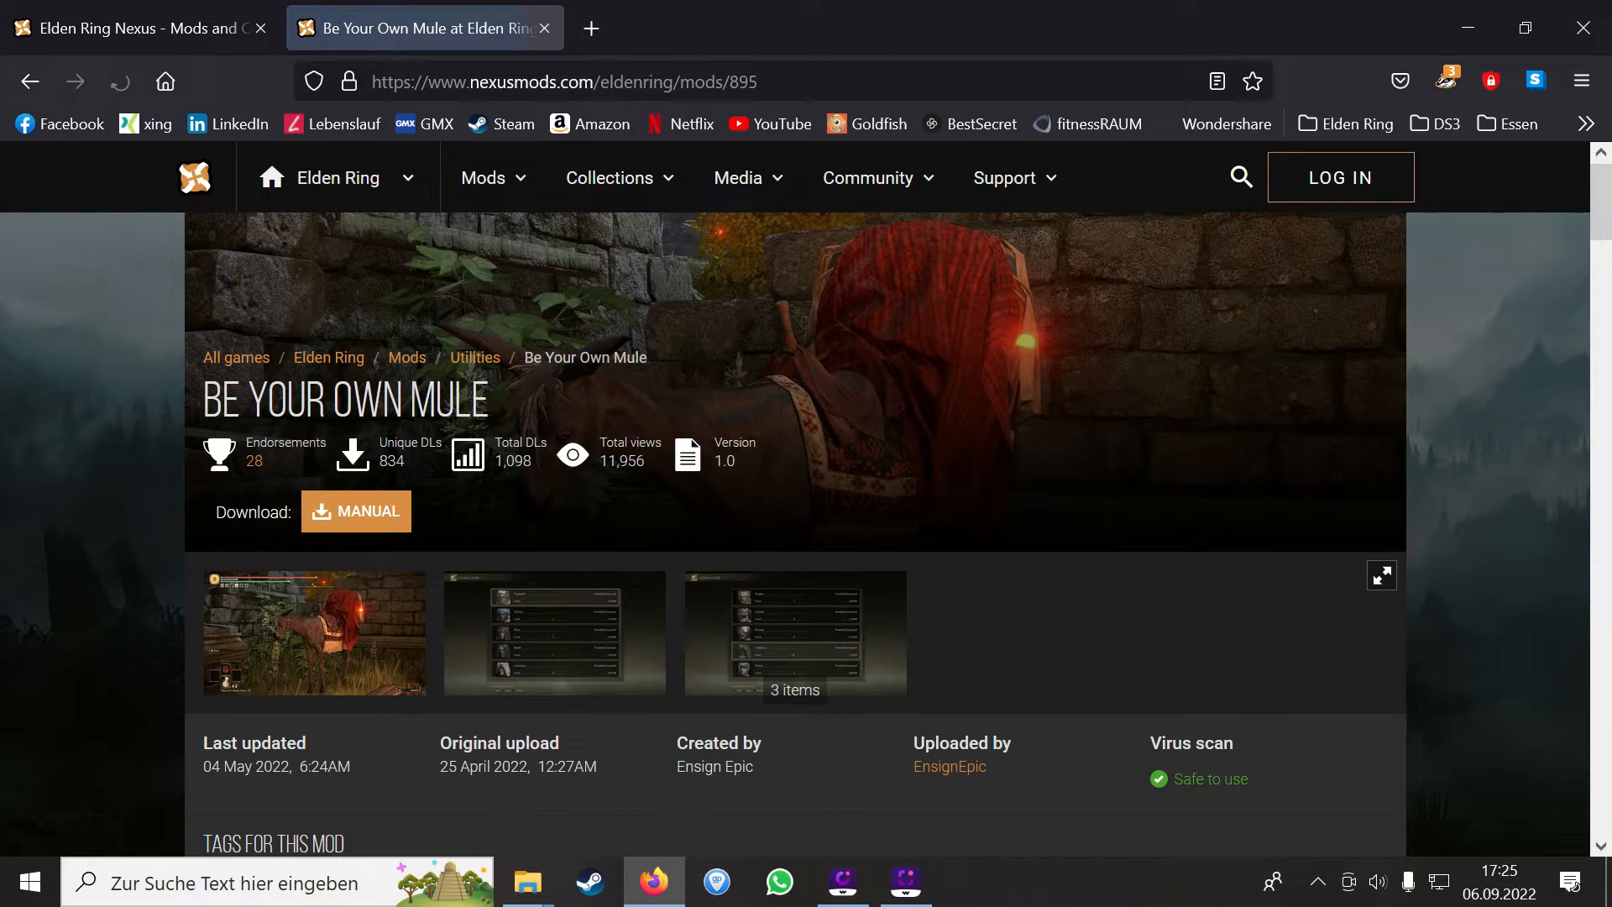
scroll(down, 3)
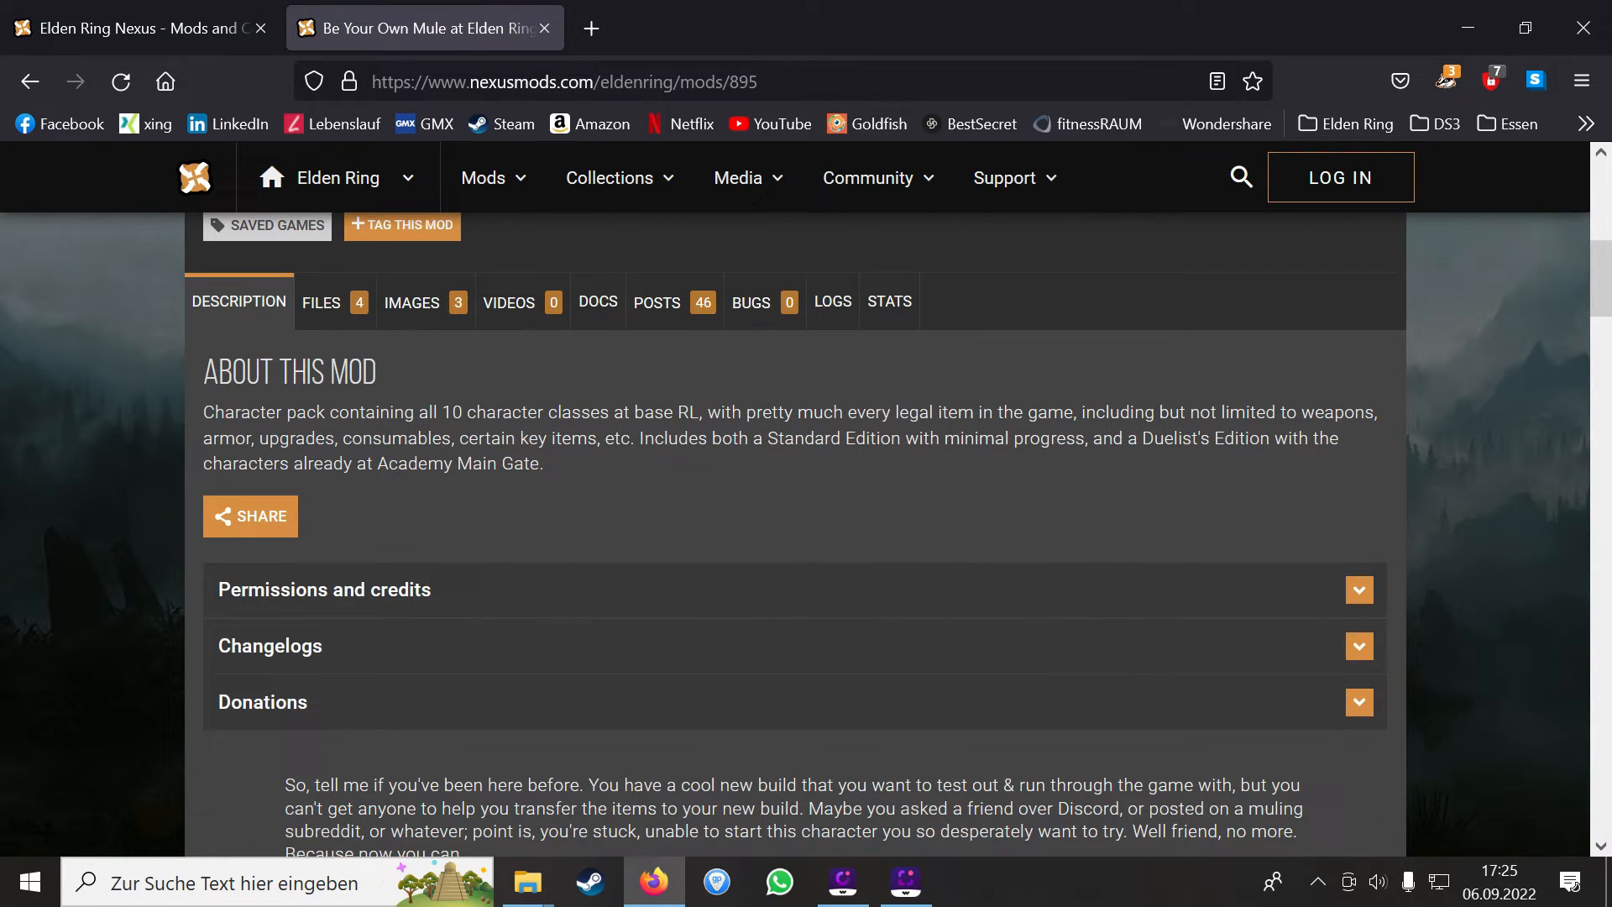
scroll(down, 3)
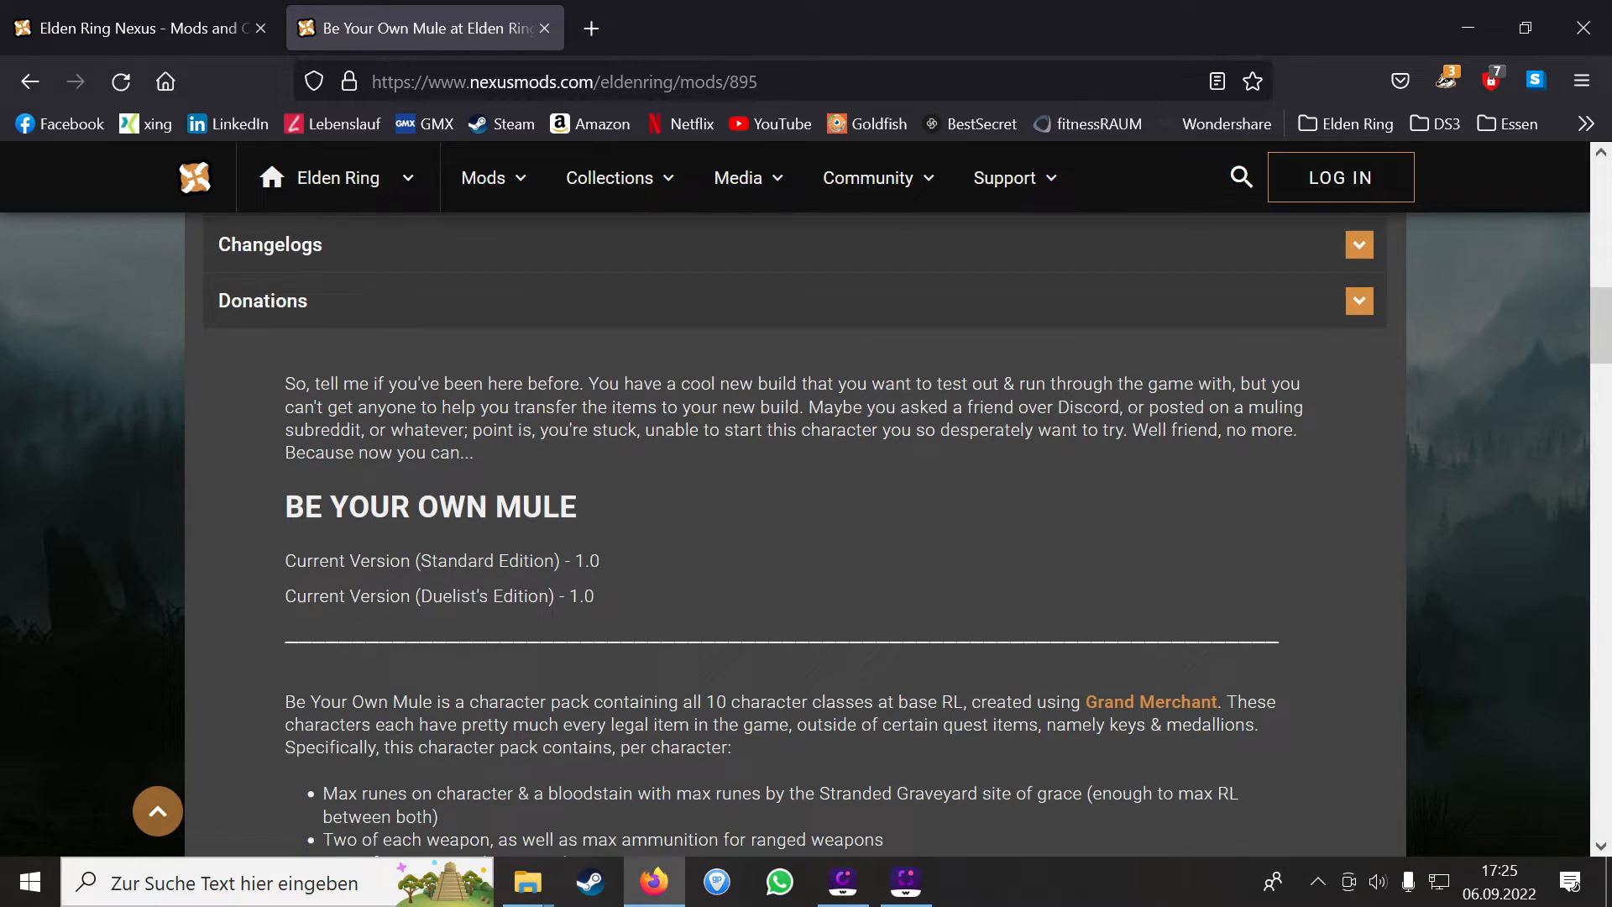
scroll(down, 3)
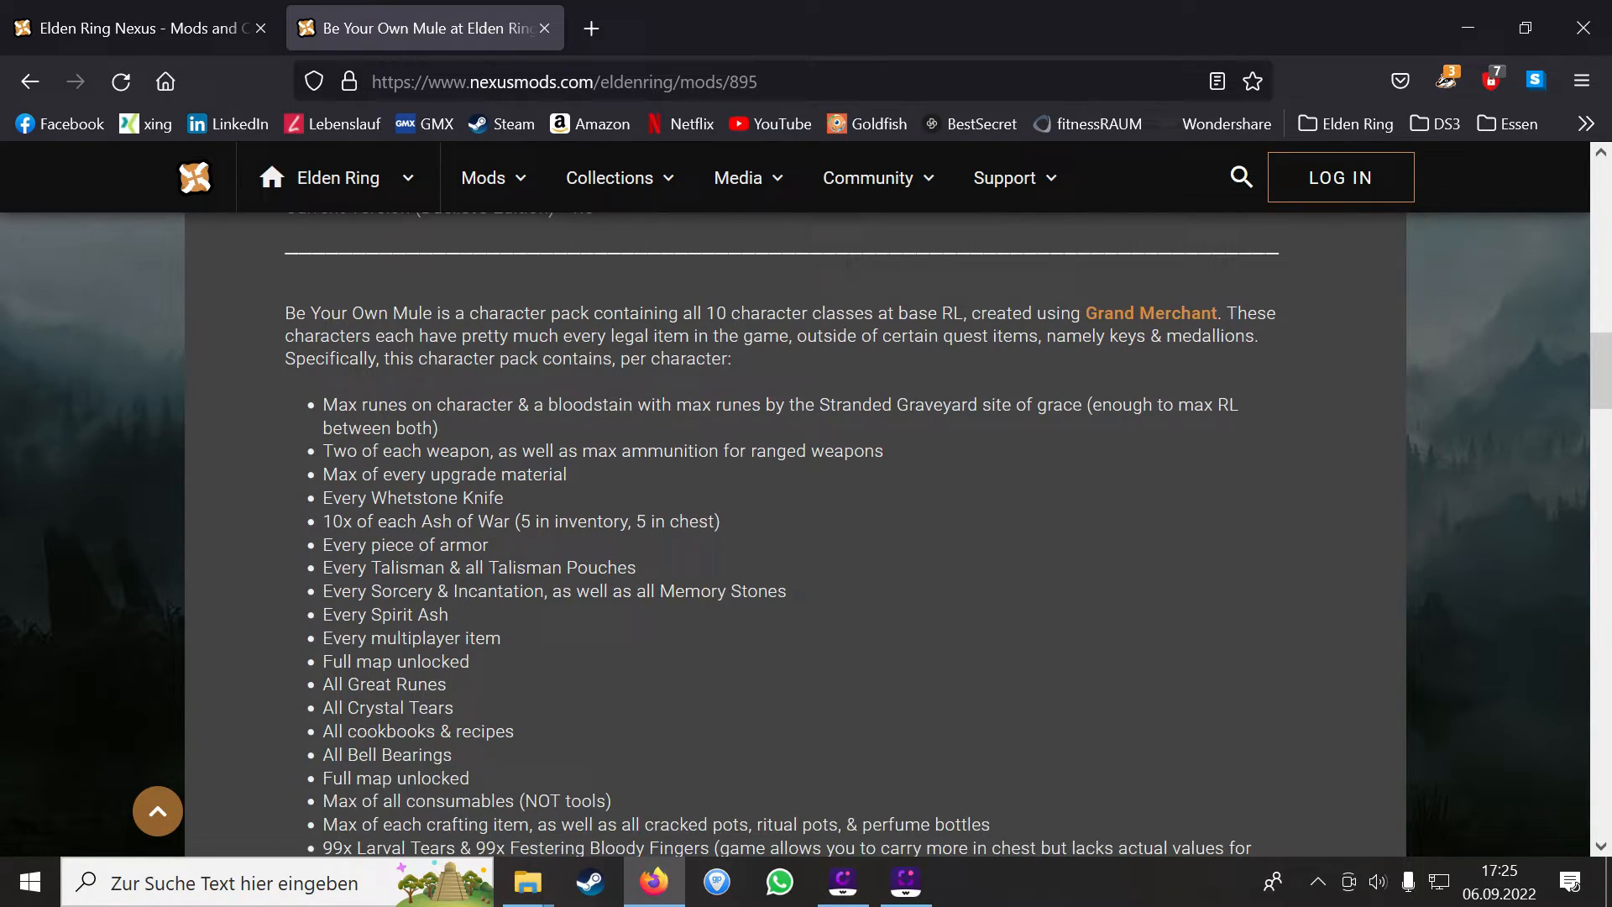
scroll(down, 3)
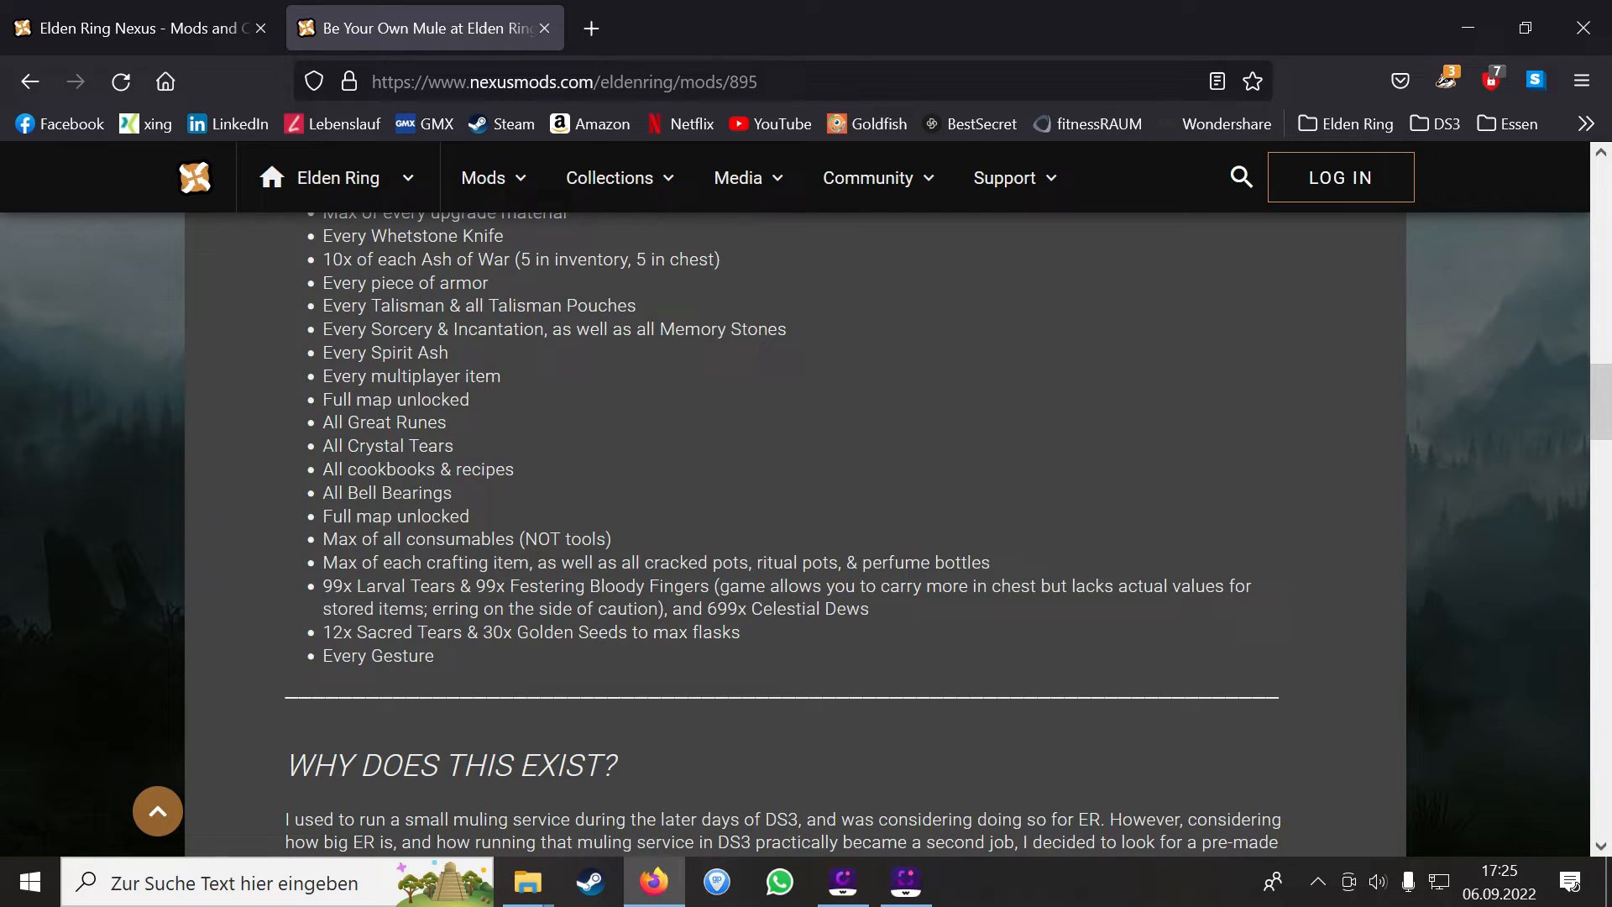
scroll(down, 3)
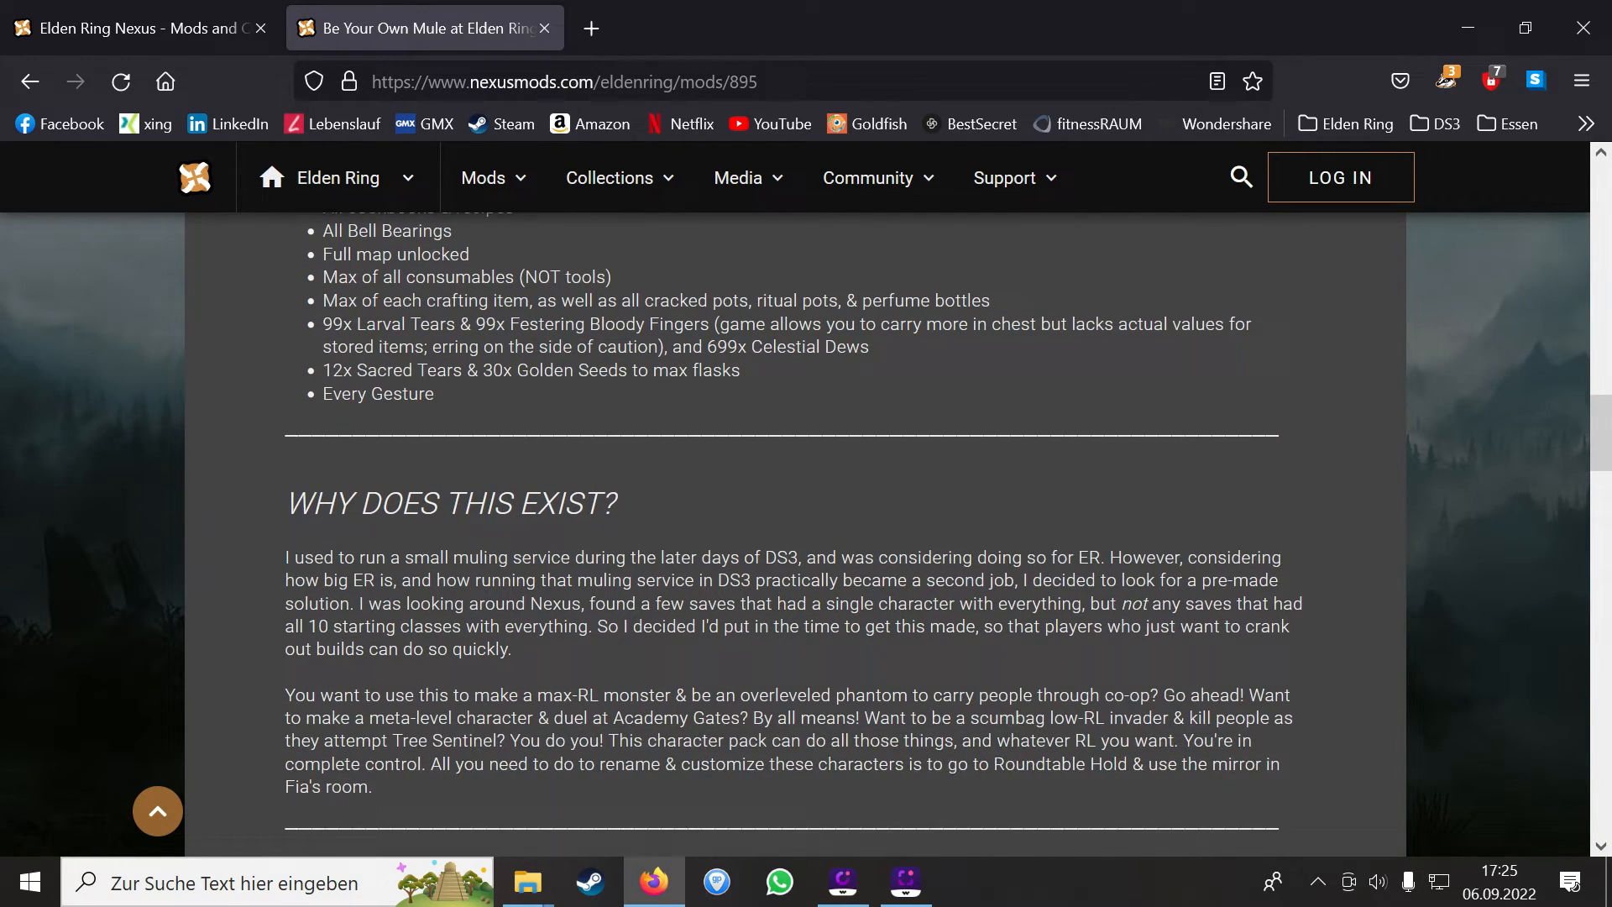
scroll(down, 3)
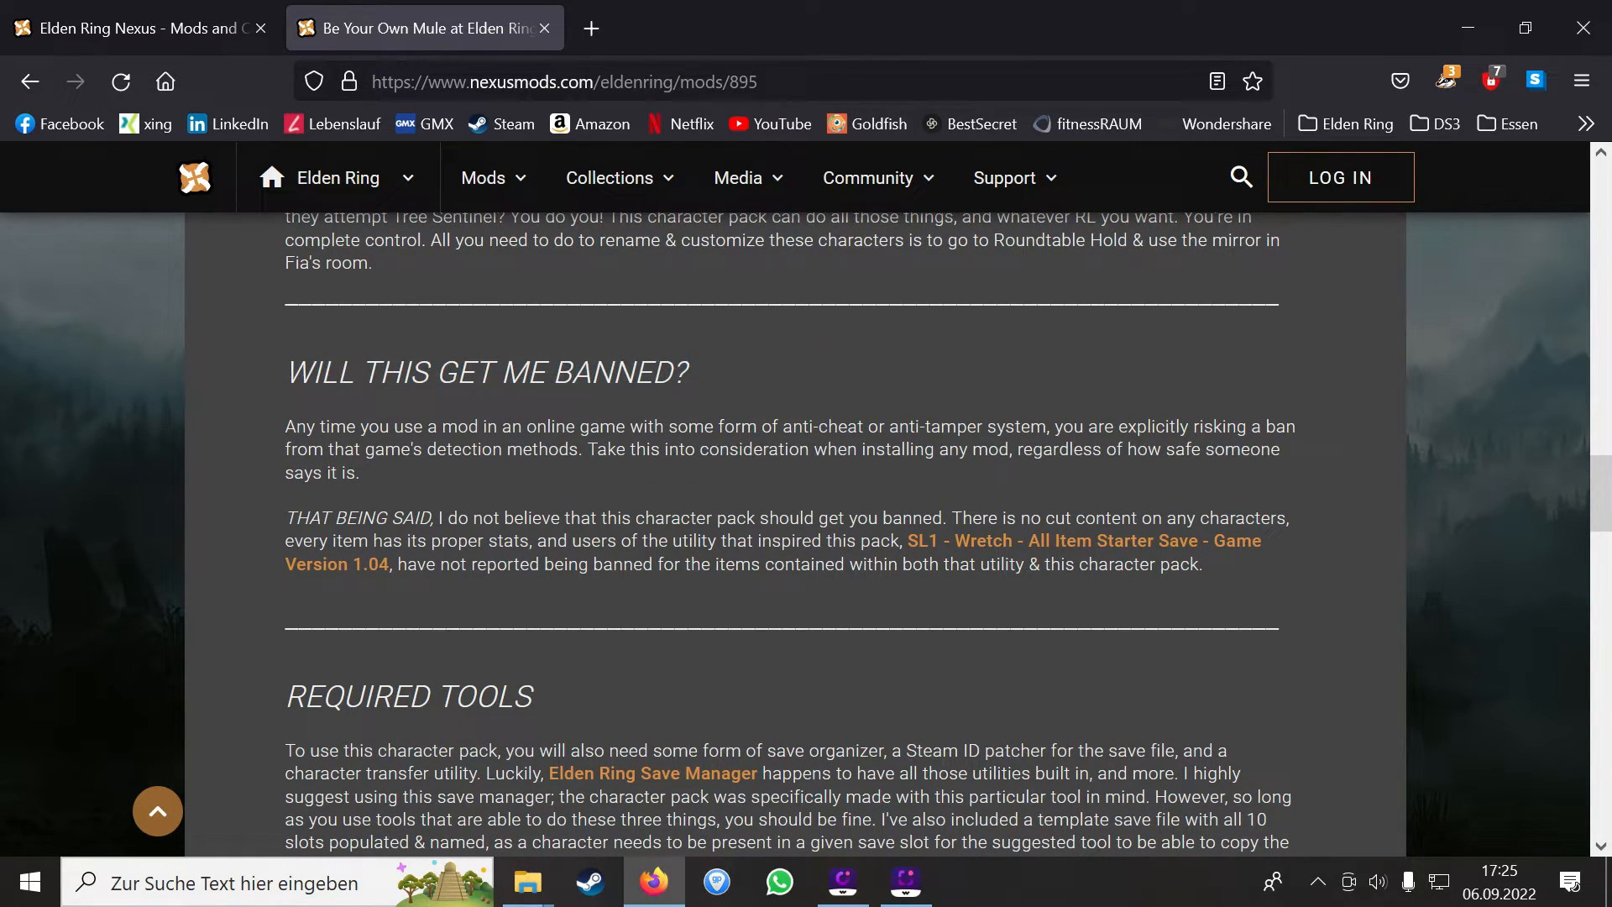
click(30, 80)
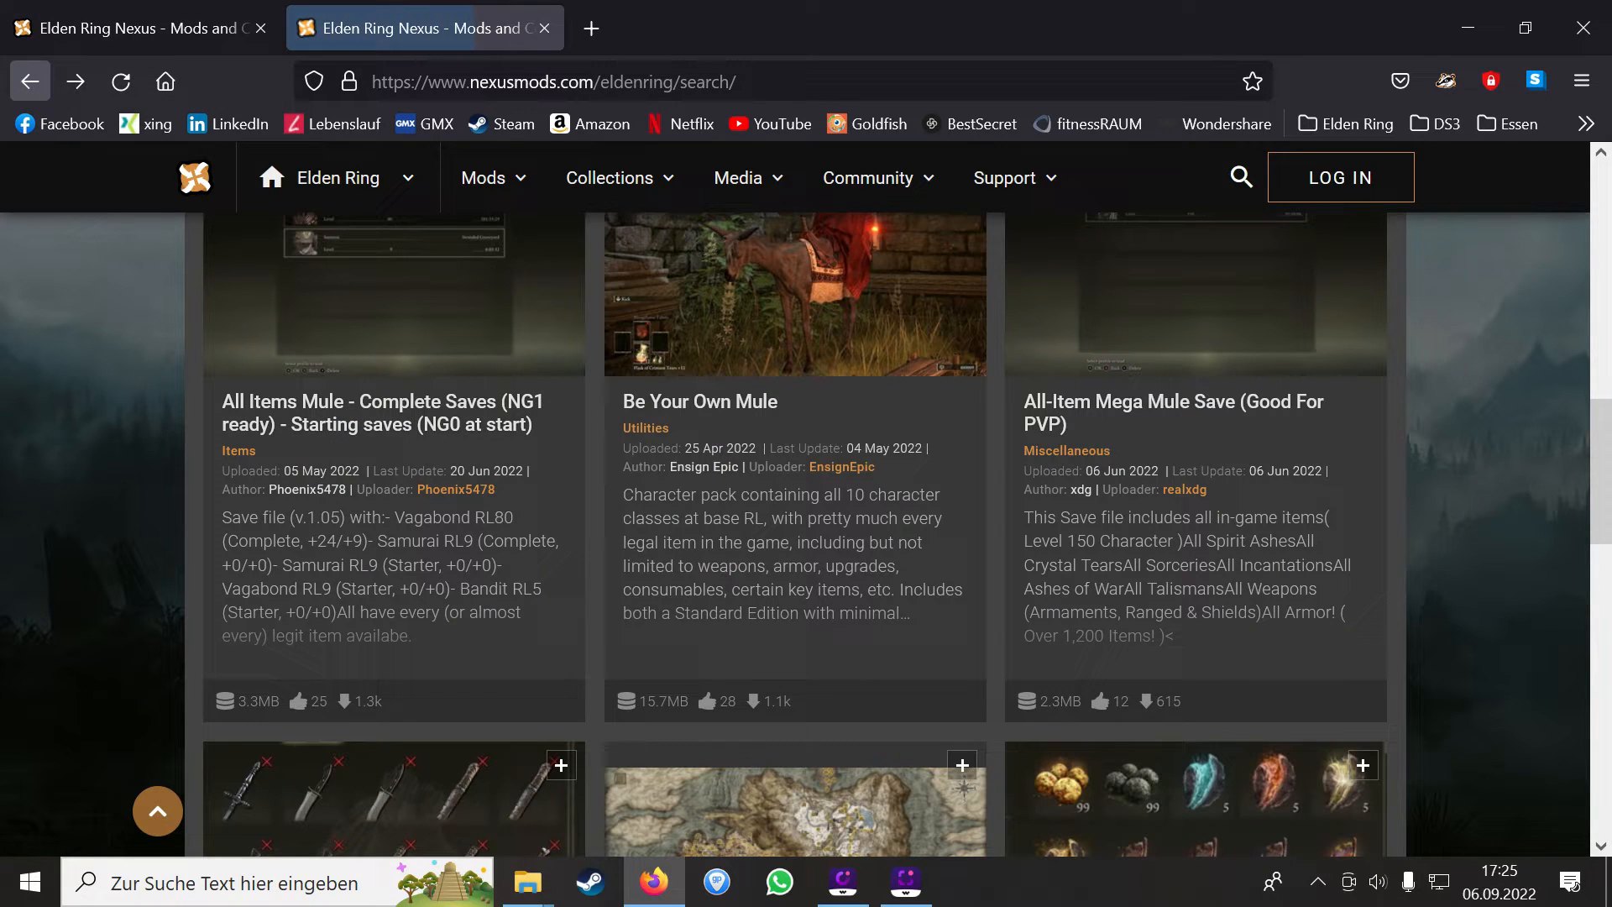
scroll(down, 3)
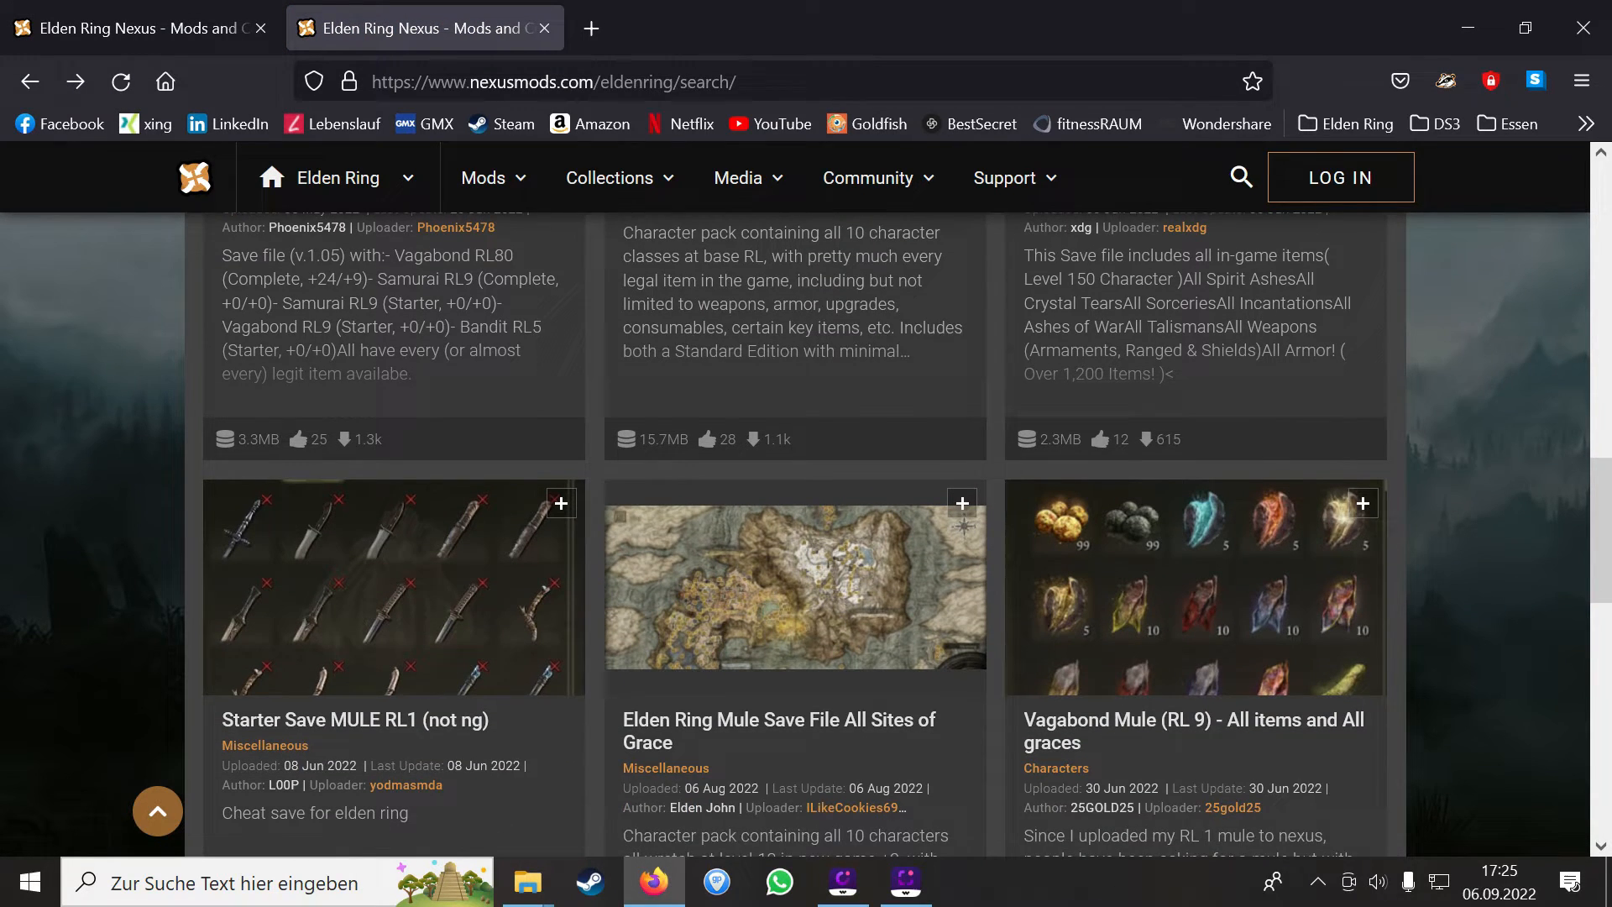
scroll(down, 3)
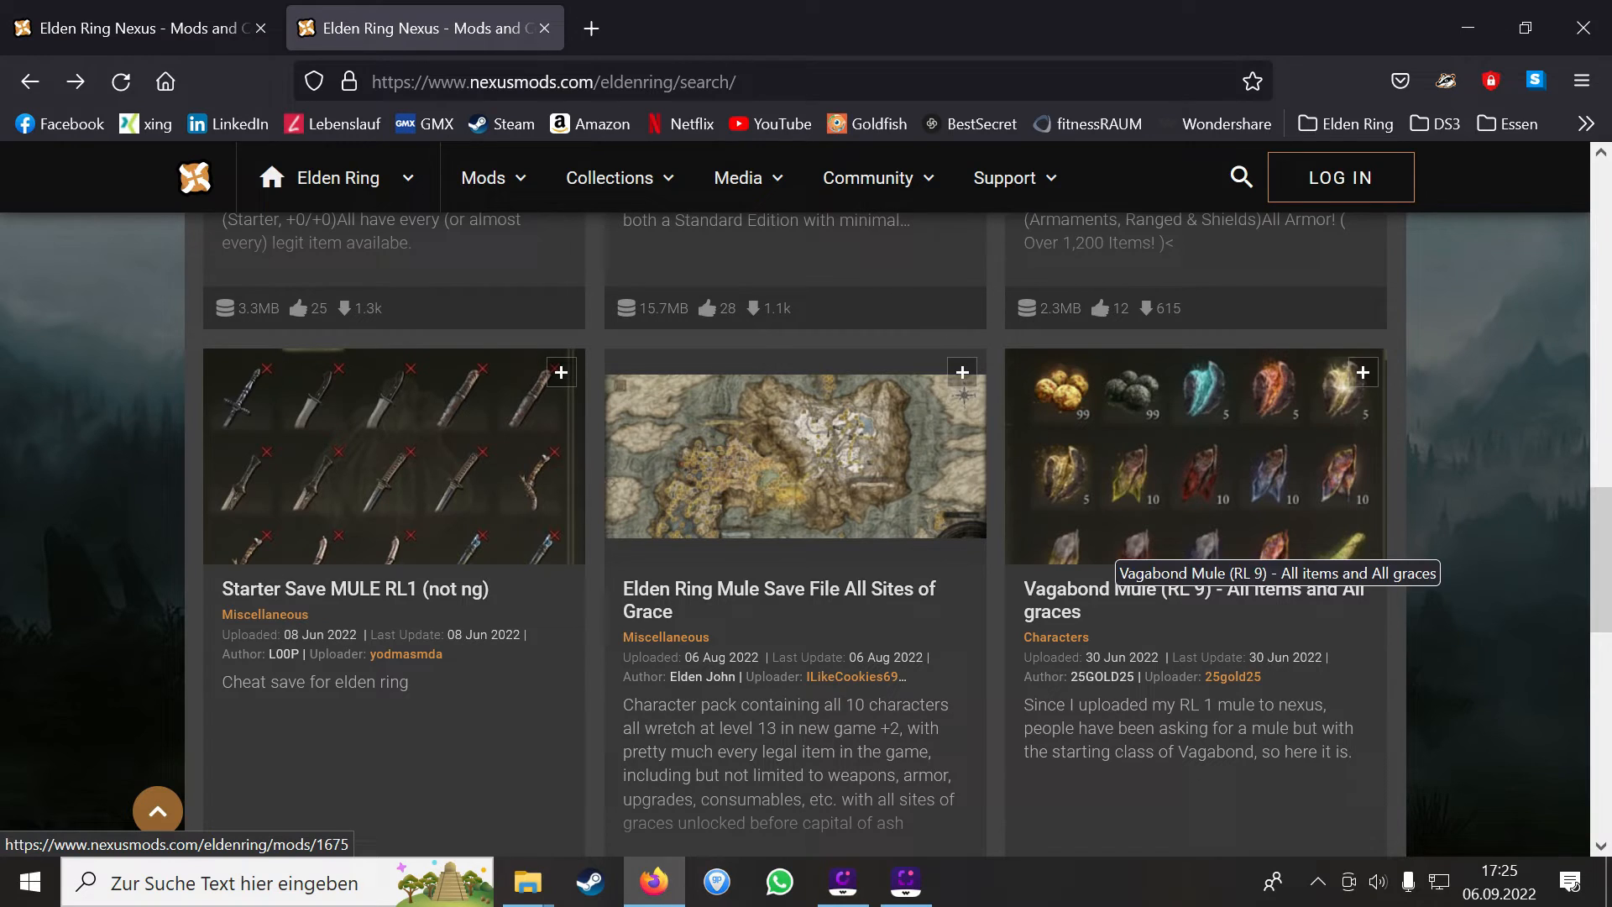
click(1192, 600)
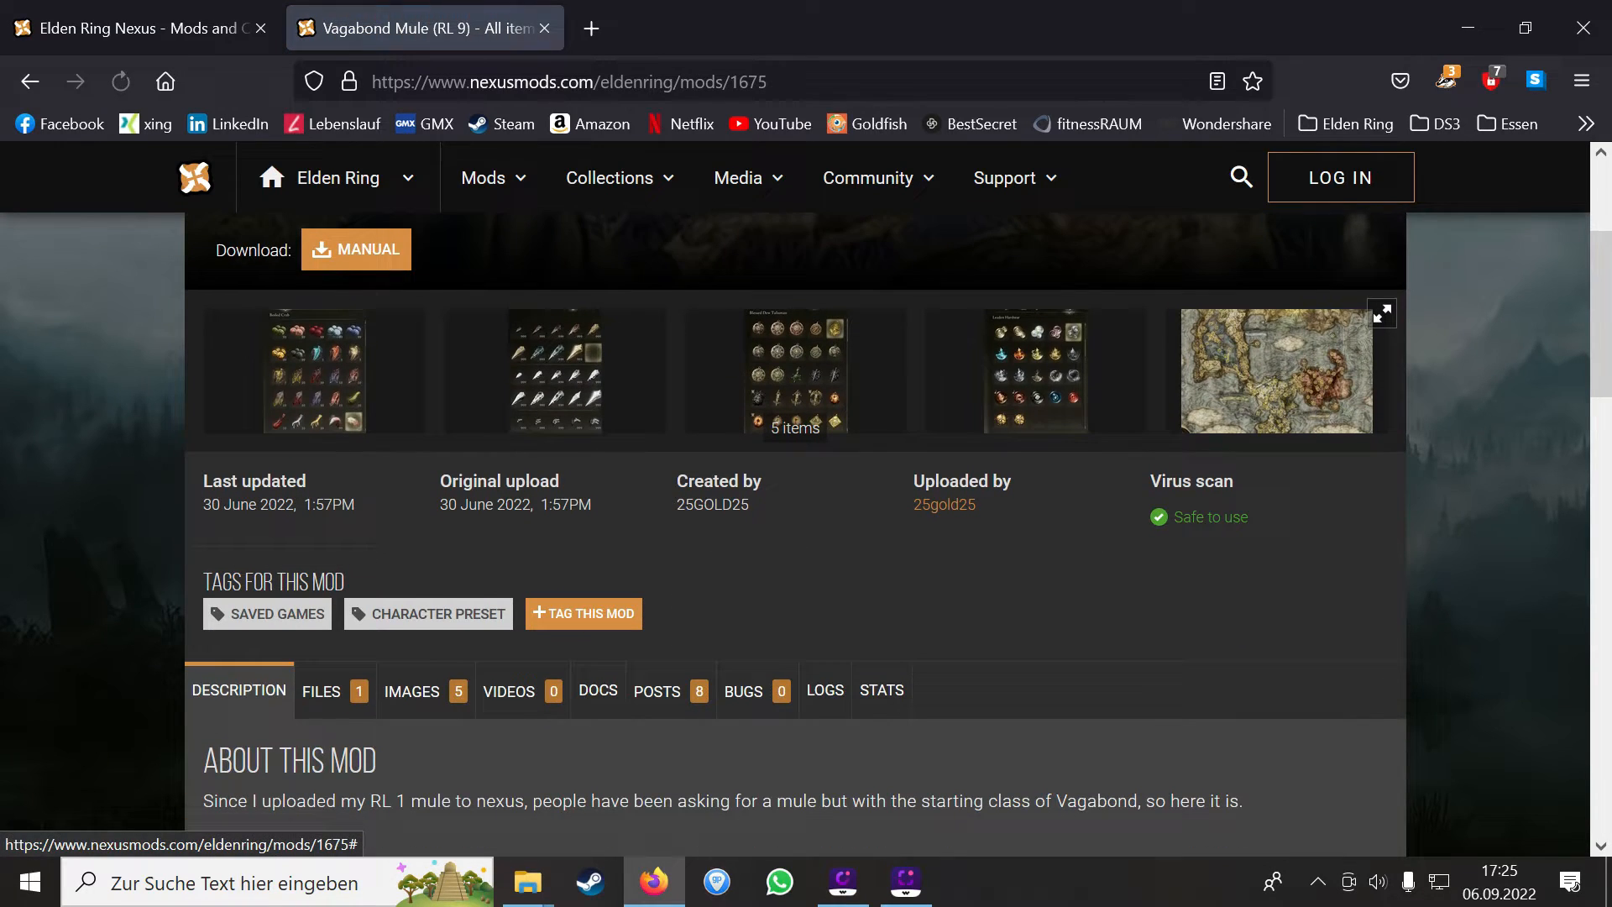
scroll(down, 3)
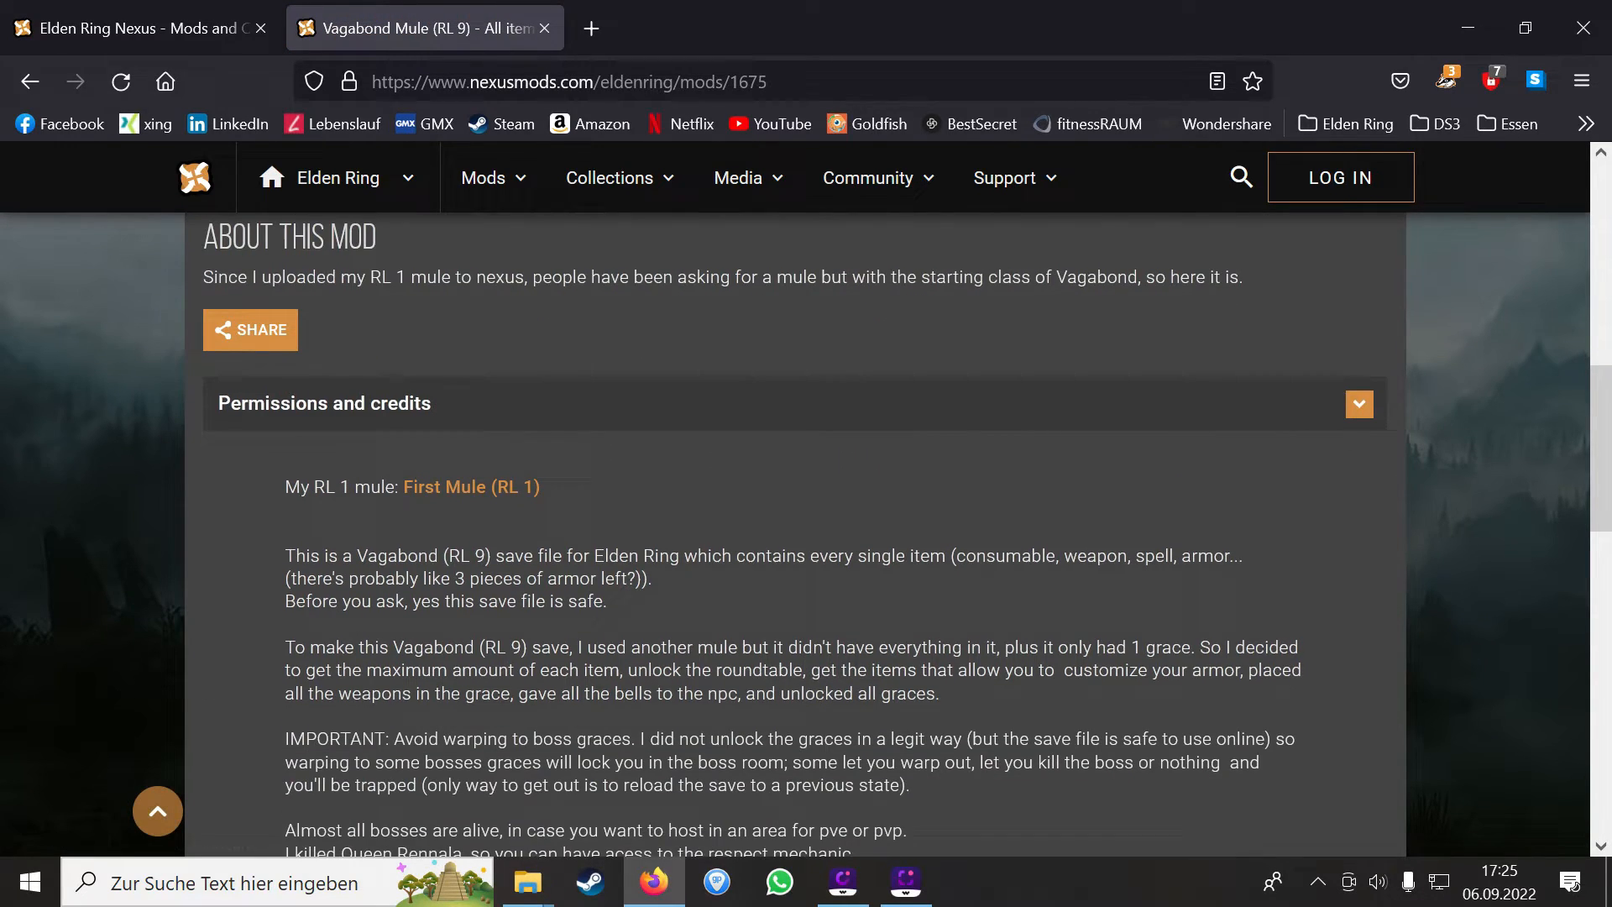
scroll(down, 3)
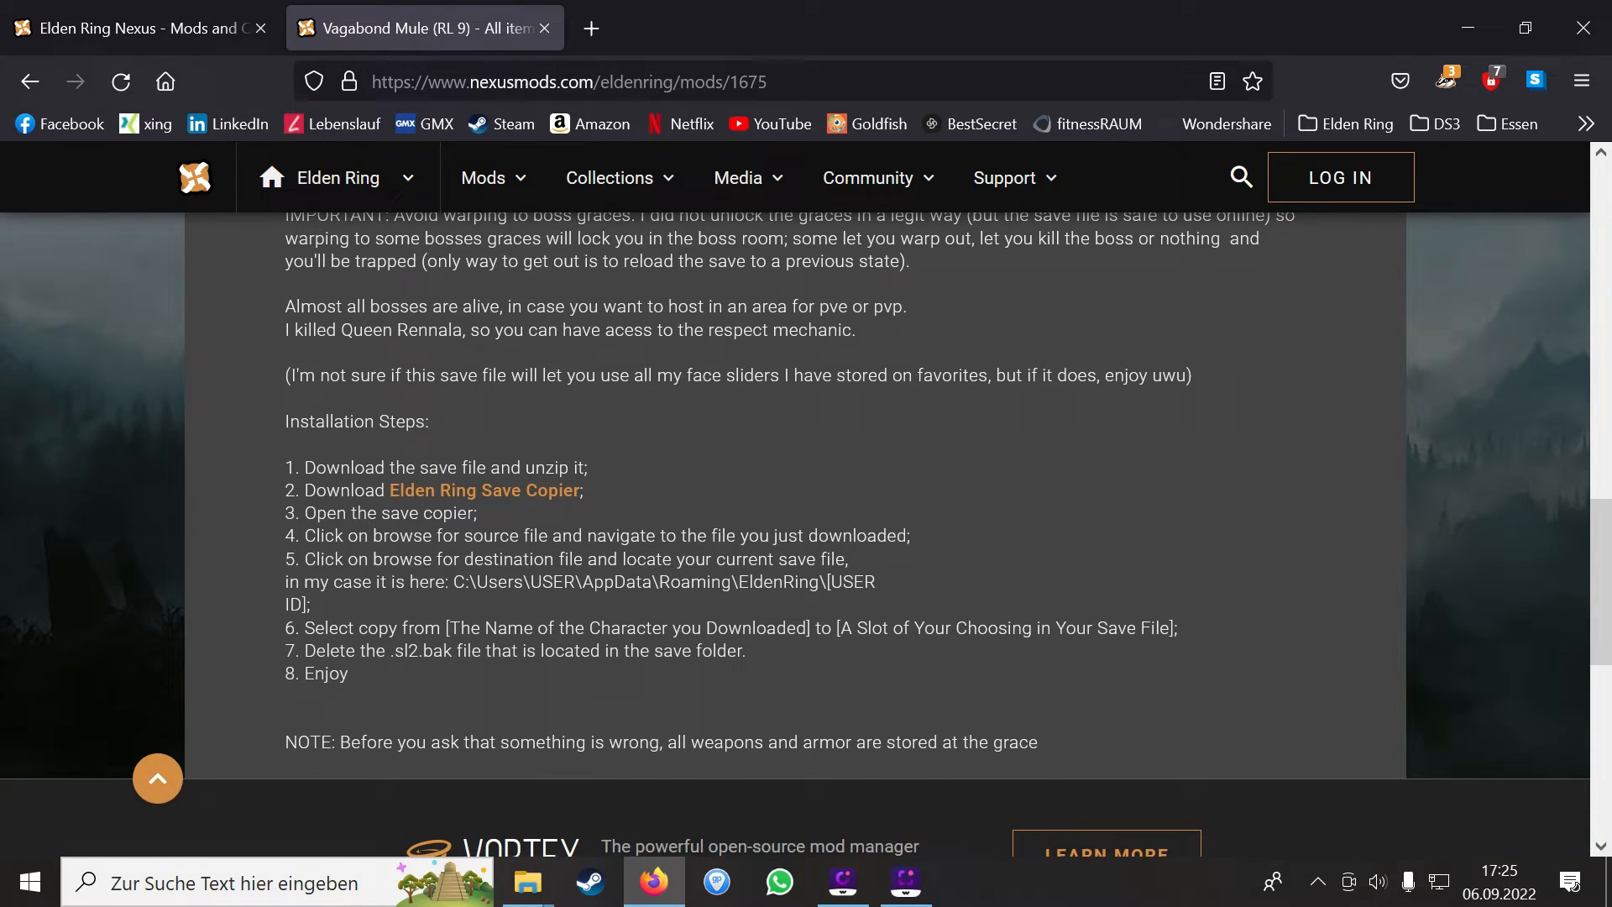
scroll(down, 3)
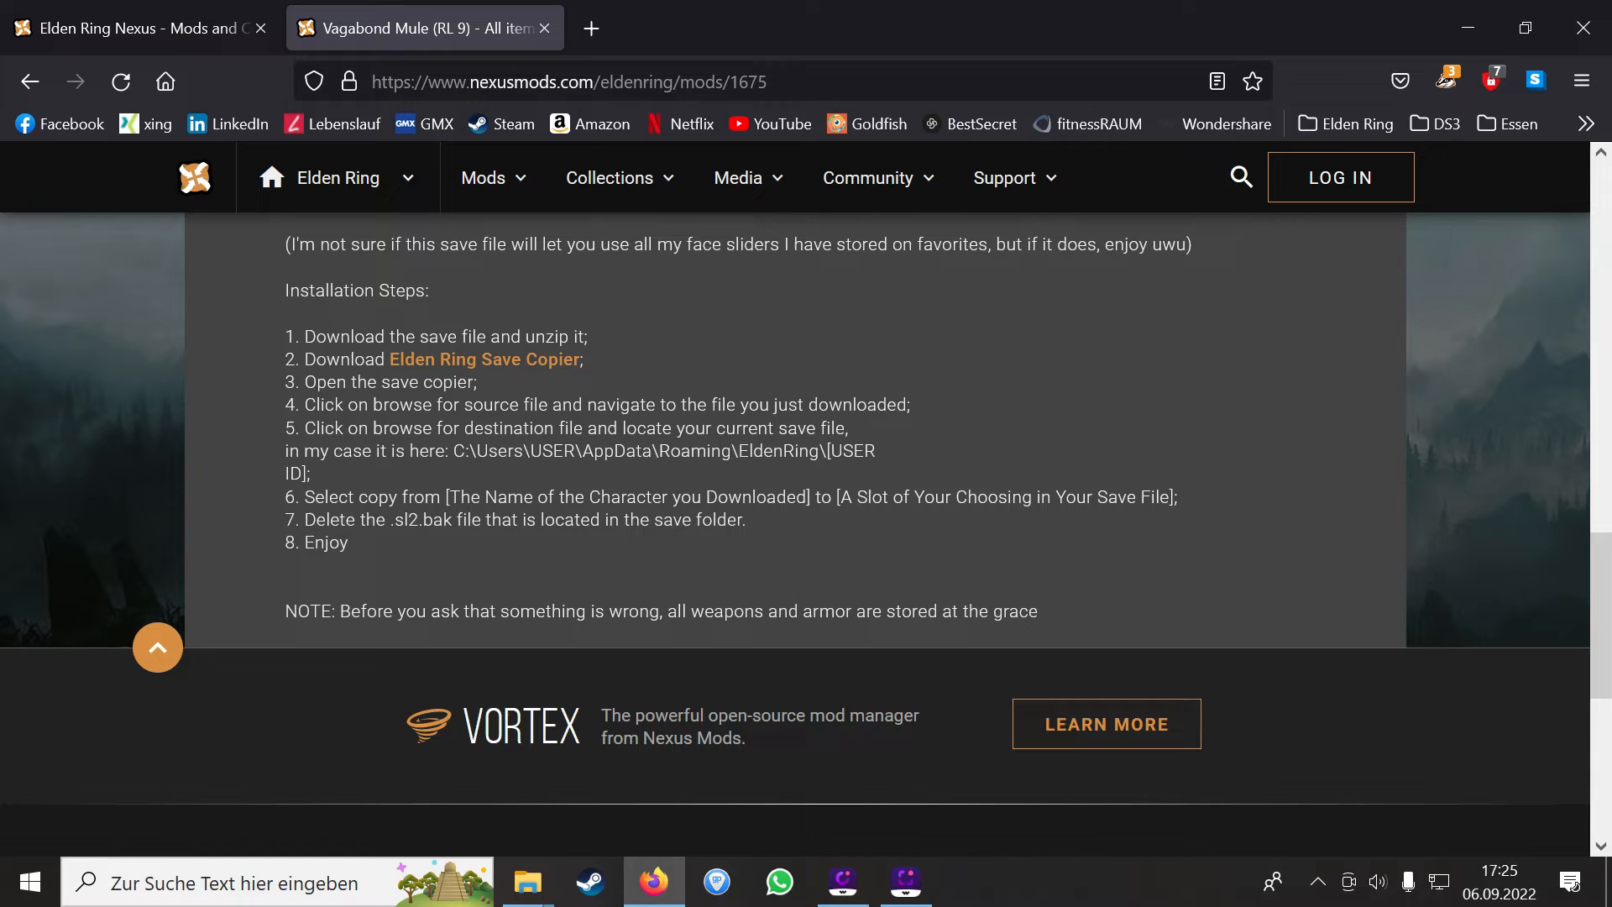
scroll(up, 3)
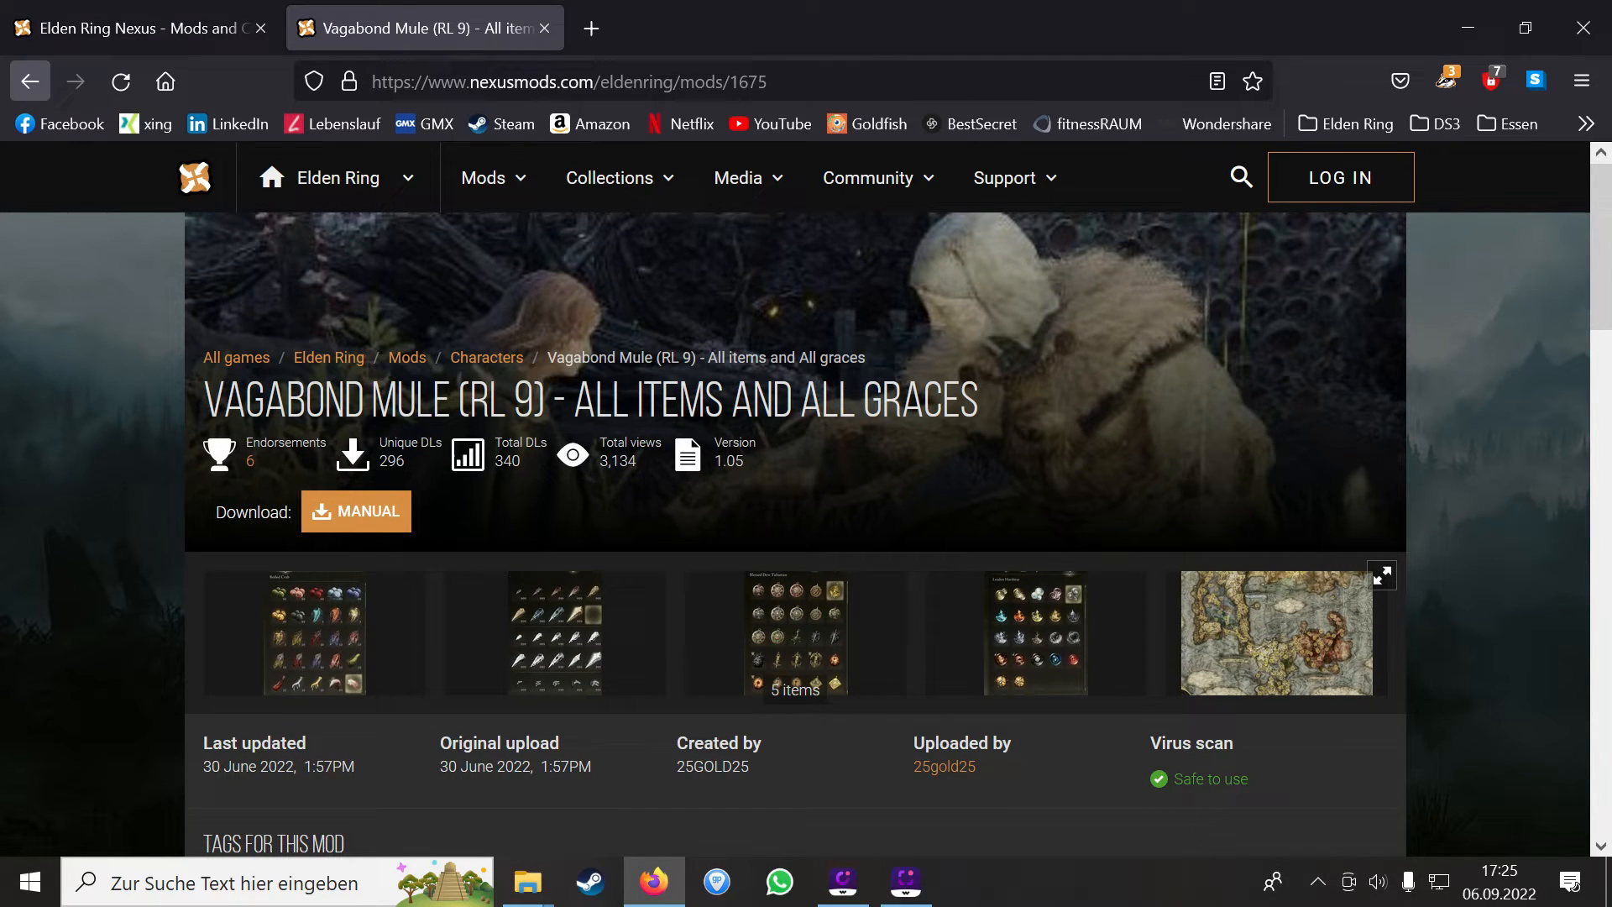
click(30, 81)
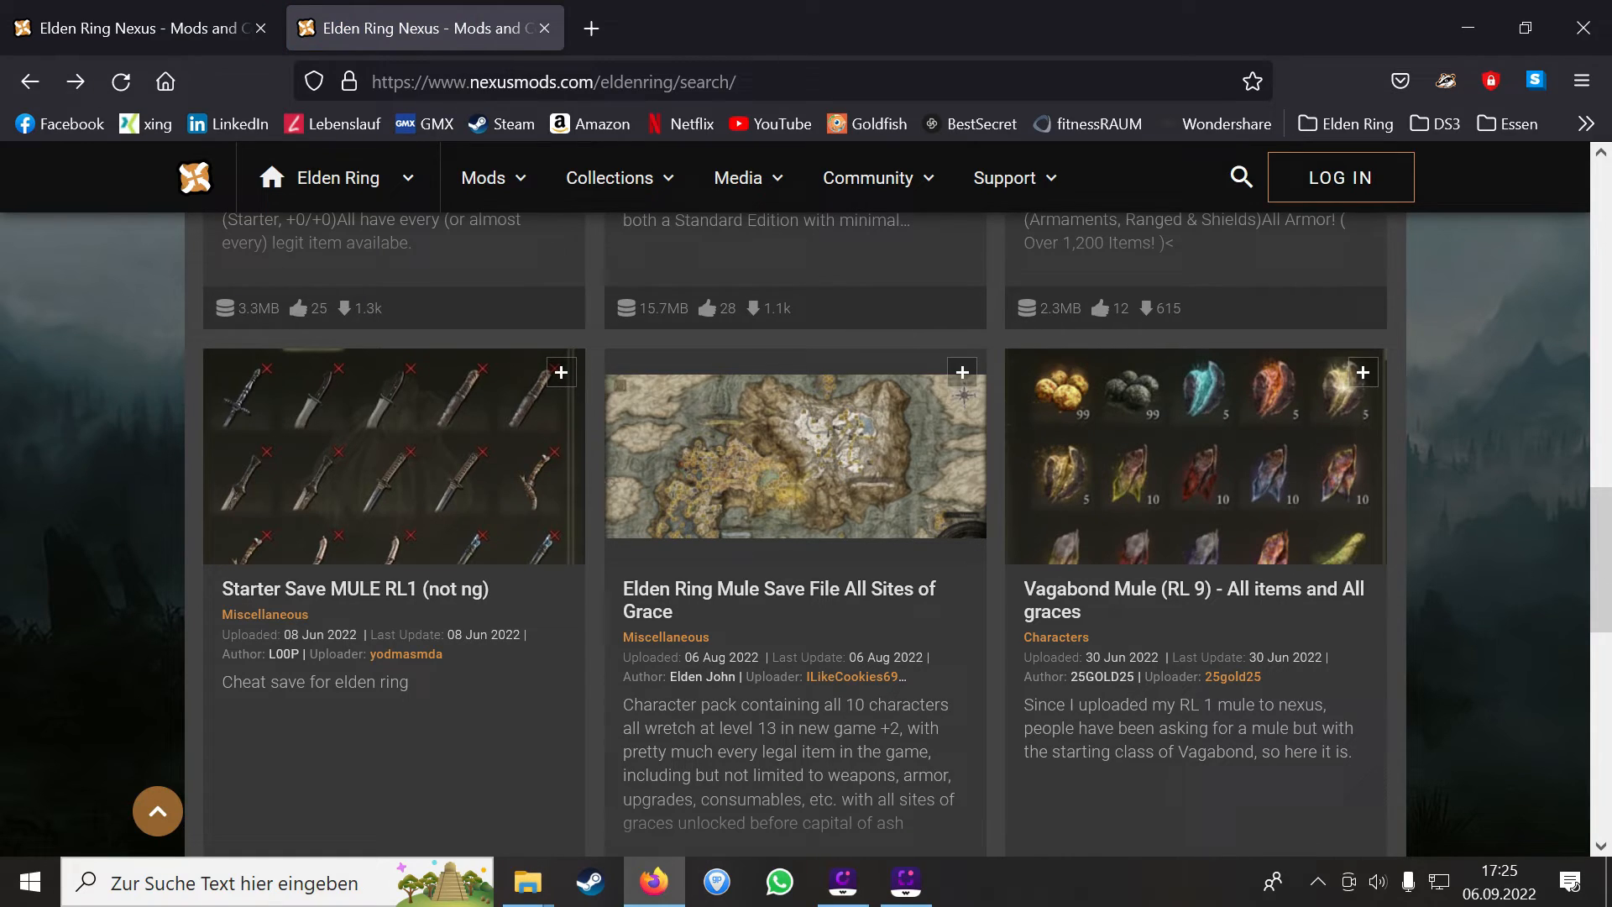
scroll(up, 3)
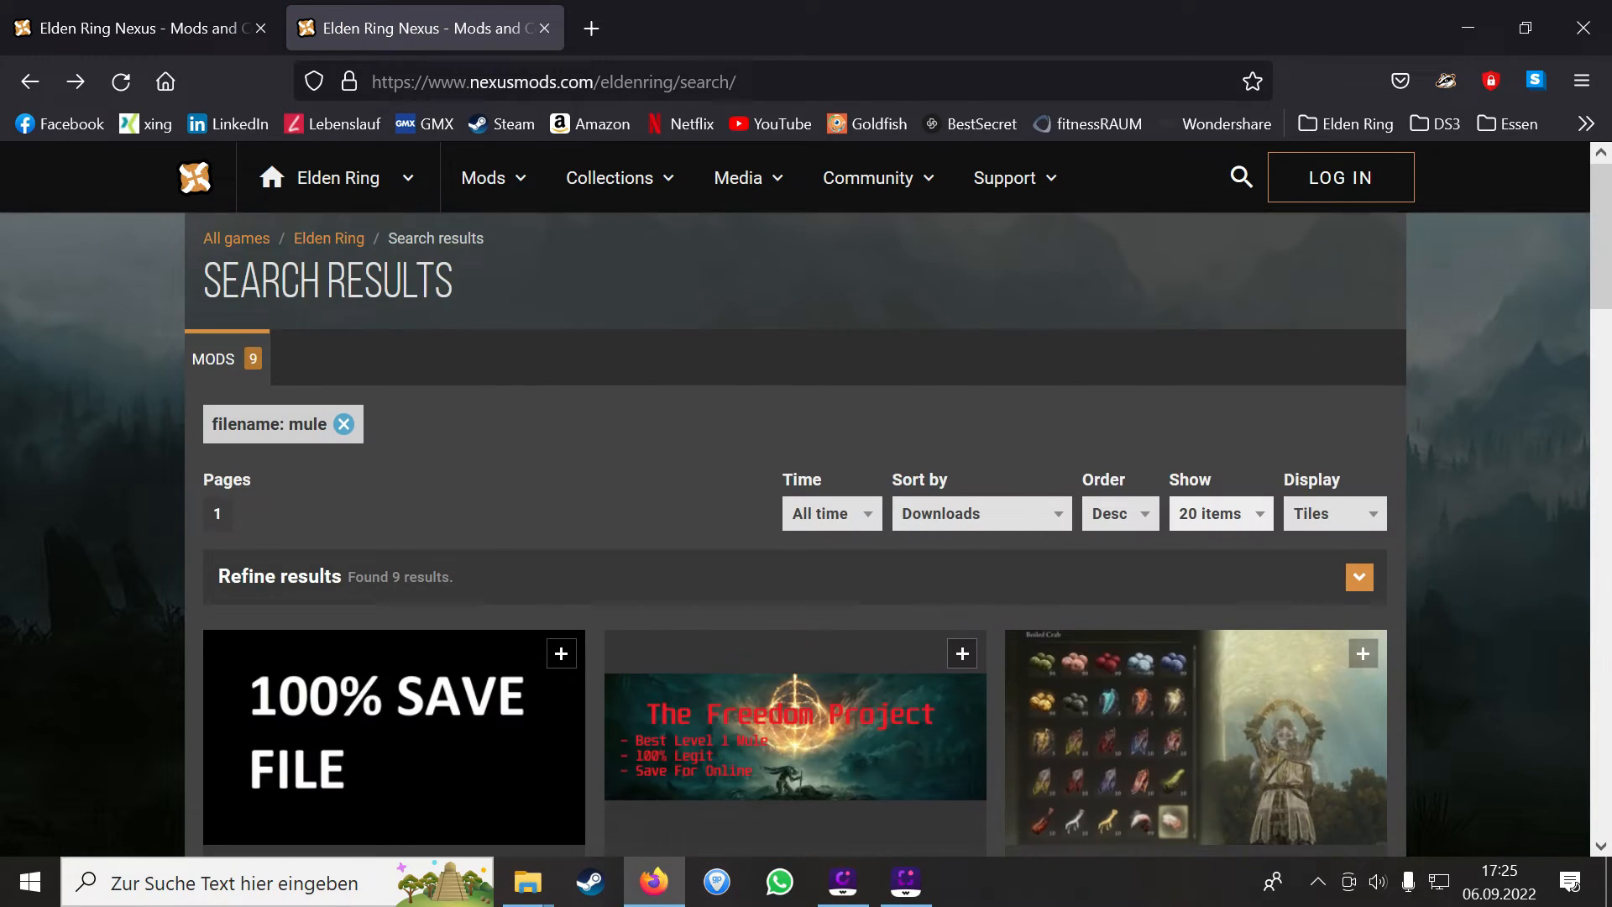